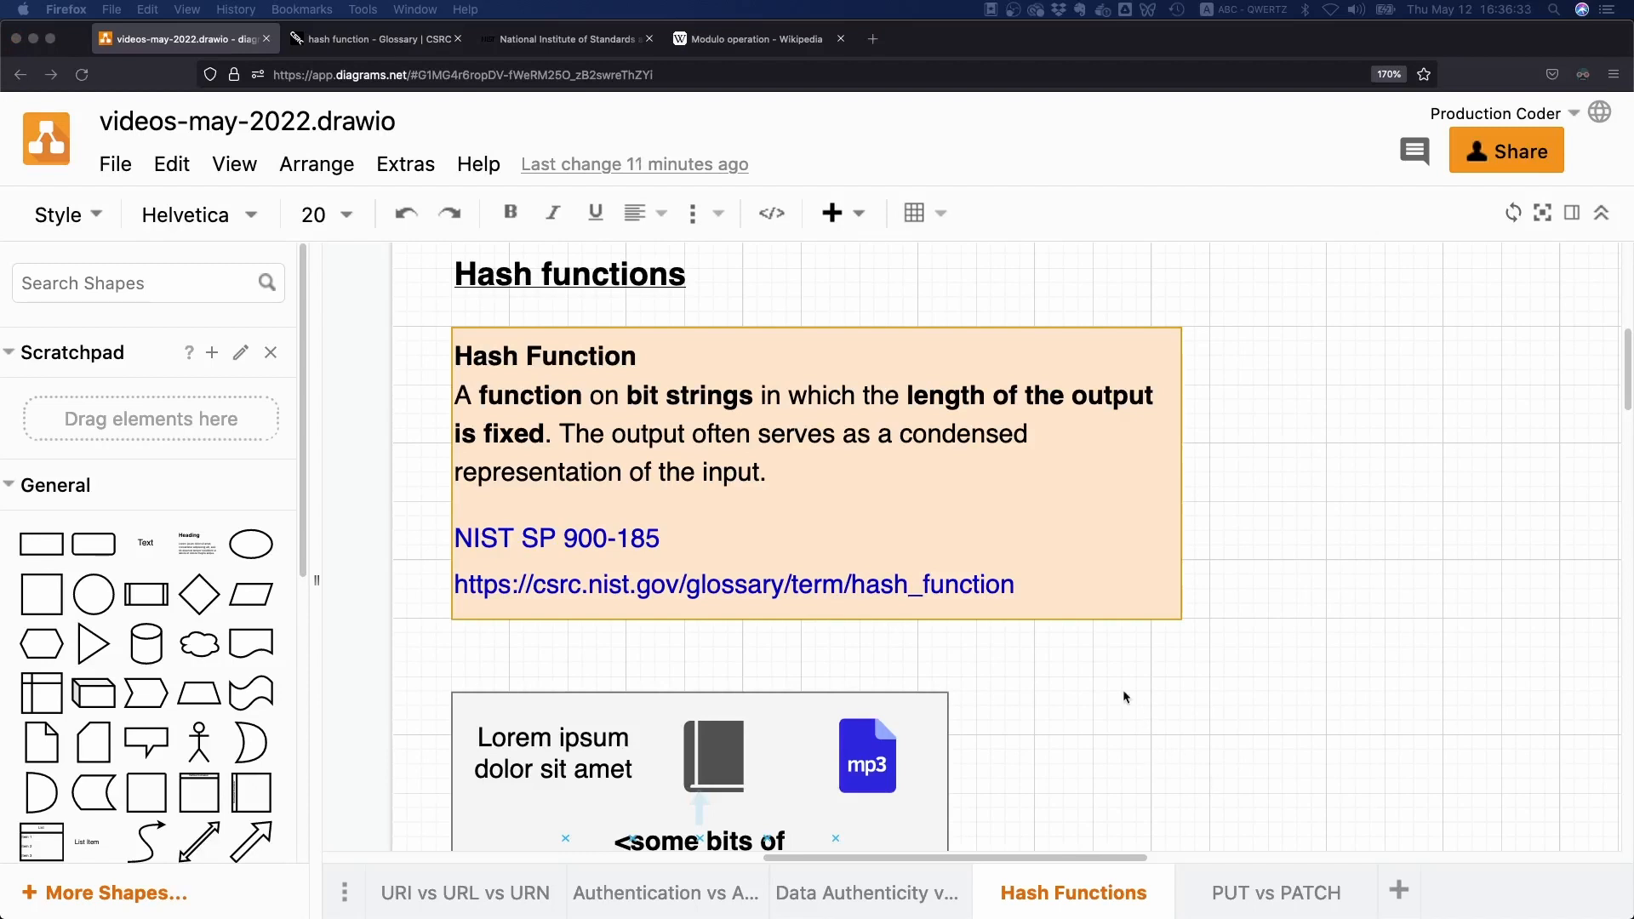
mouse_move(554, 475)
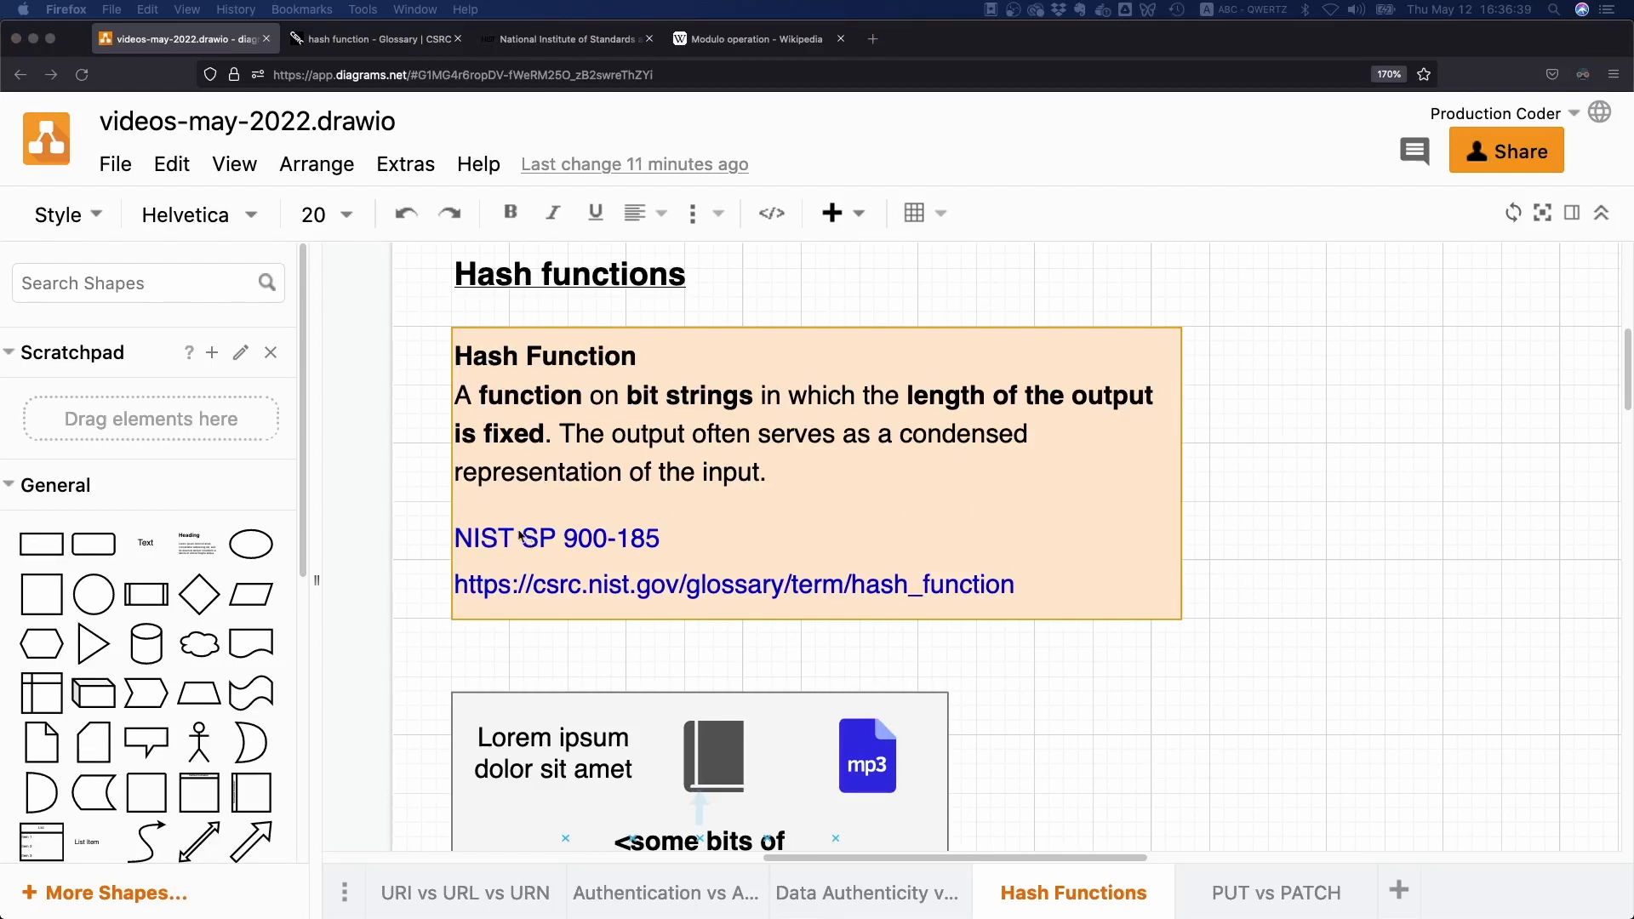
Step: Follow the 'NIST SP 900-185' link from the definition box to the NIST homepage
left_click(566, 39)
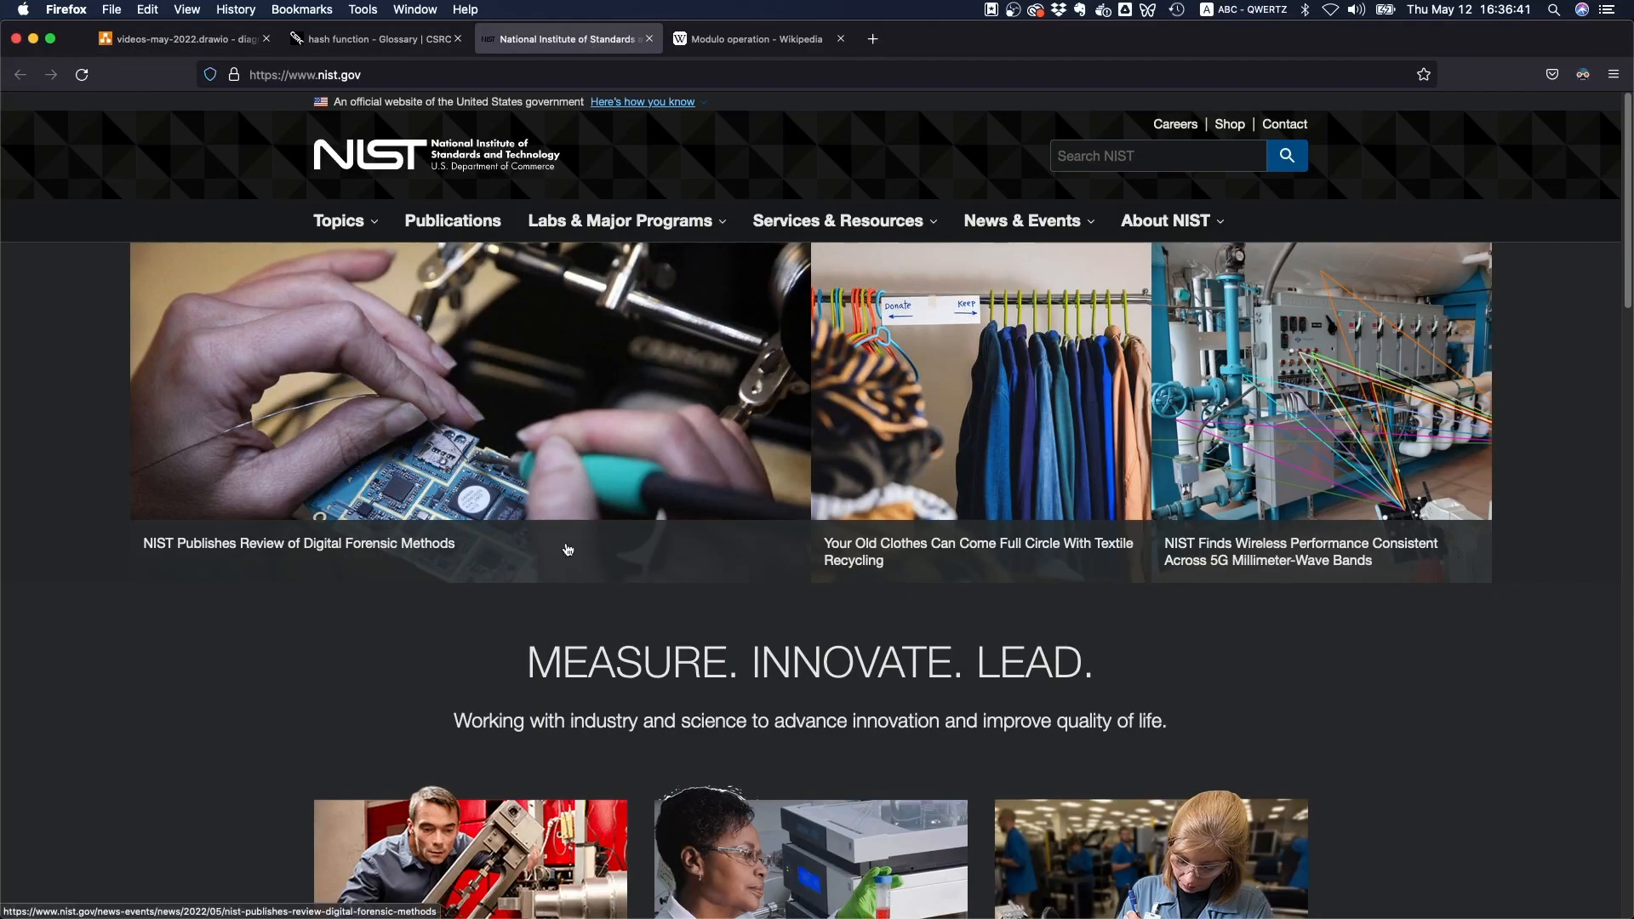
mouse_move(456, 375)
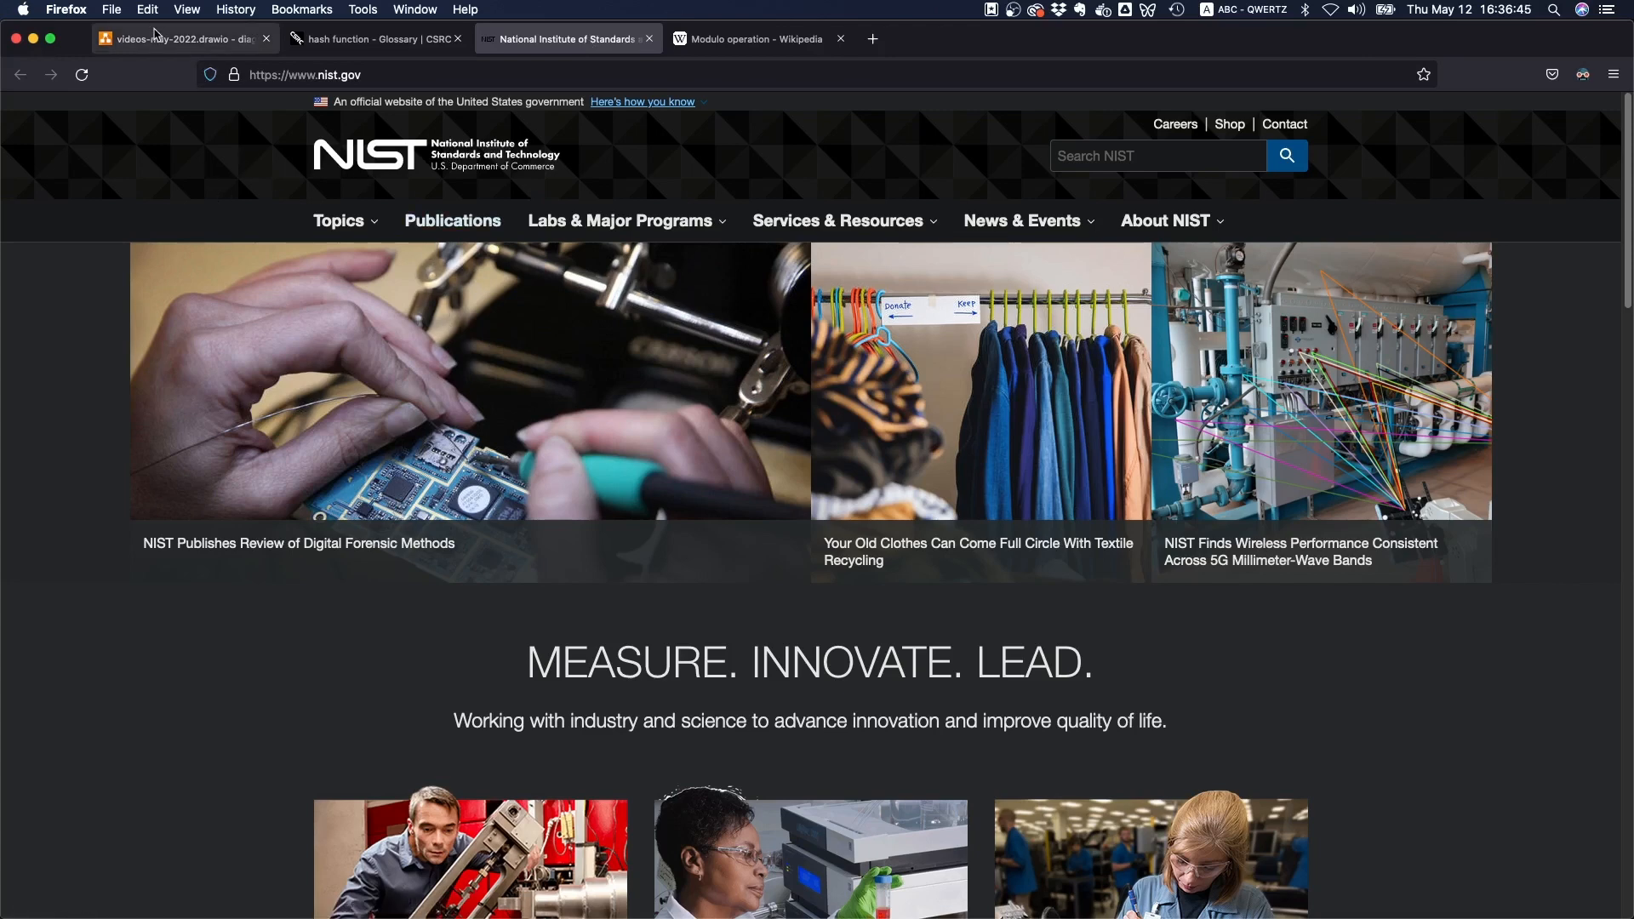
Step: Switch back to the draw.io diagram showing the hash function definition box
left_click(177, 39)
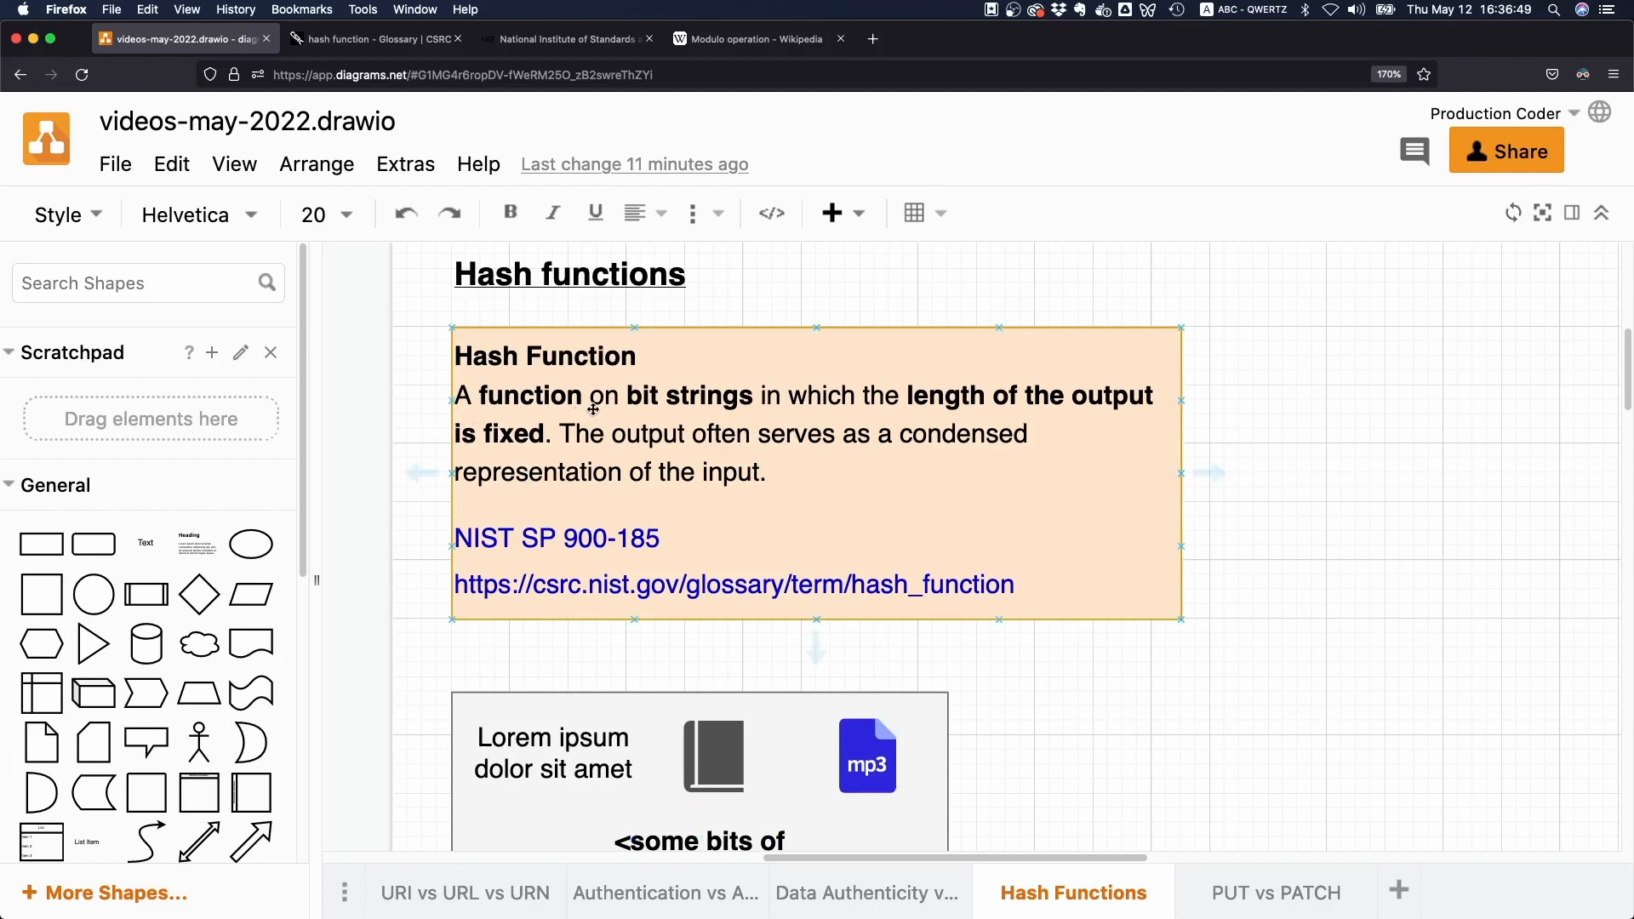
mouse_move(778, 405)
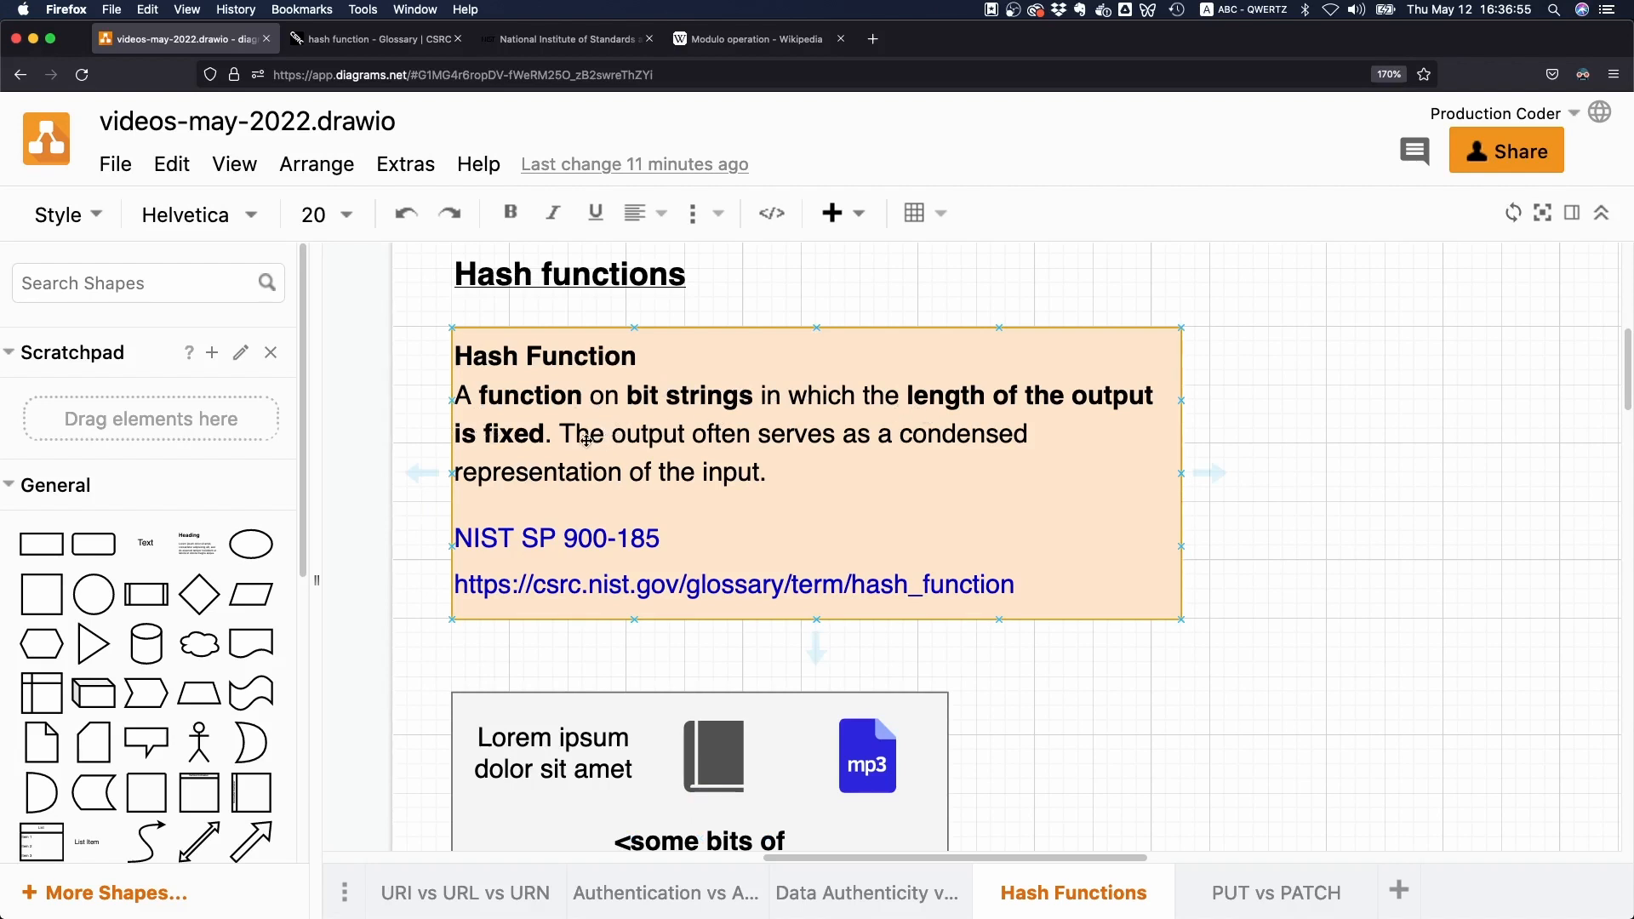
mouse_move(827, 464)
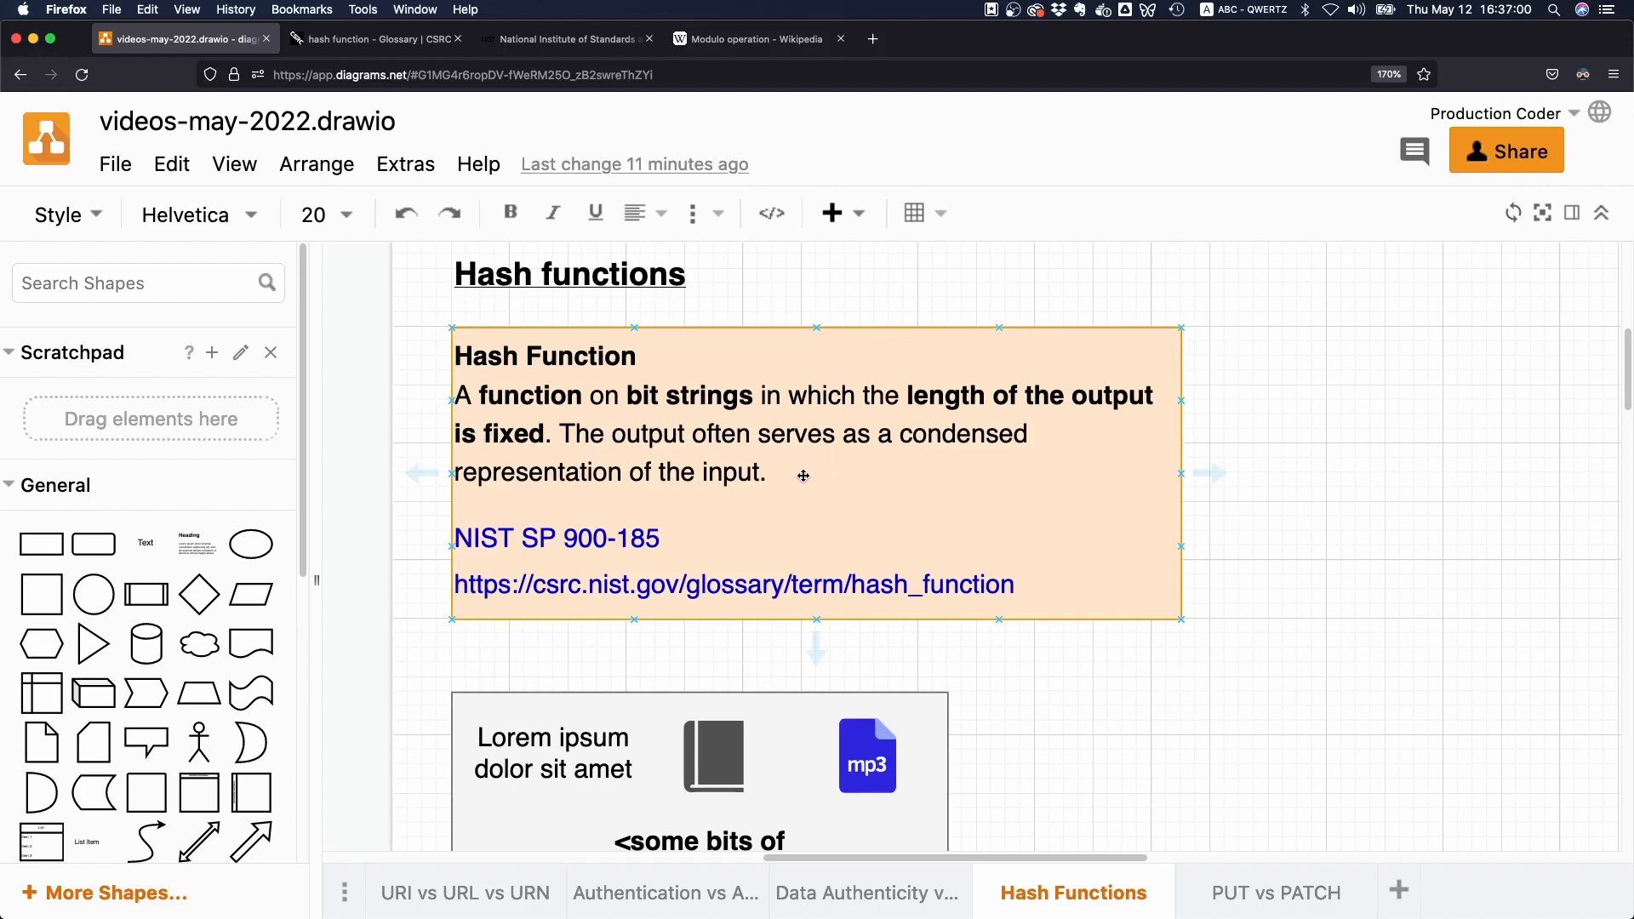
mouse_move(628, 494)
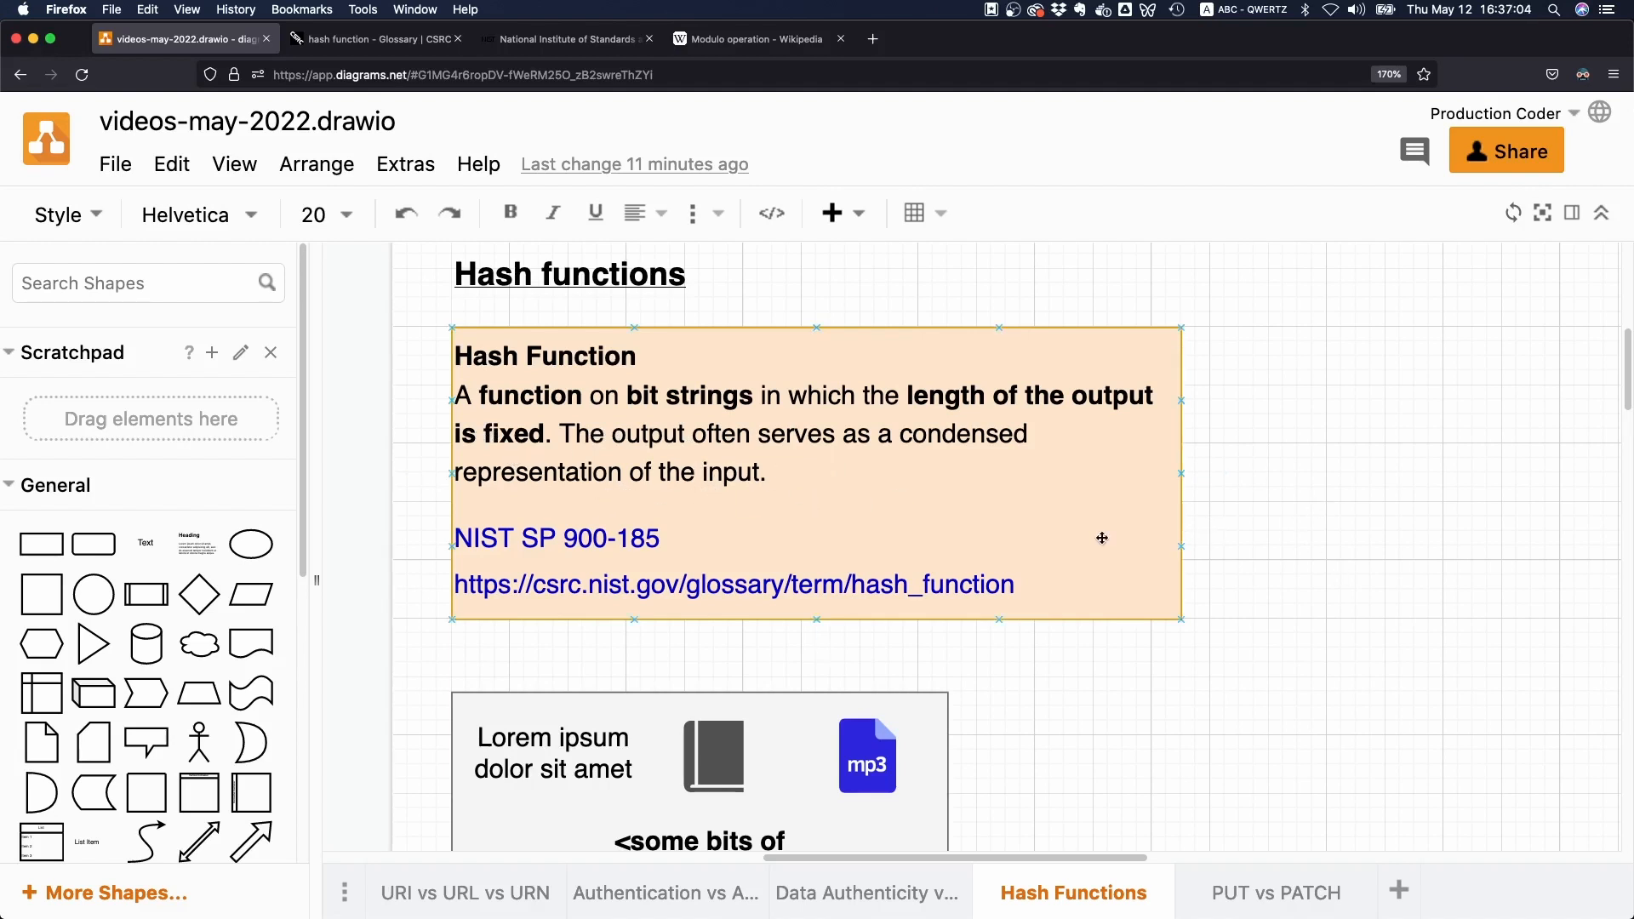
scroll("down", 3)
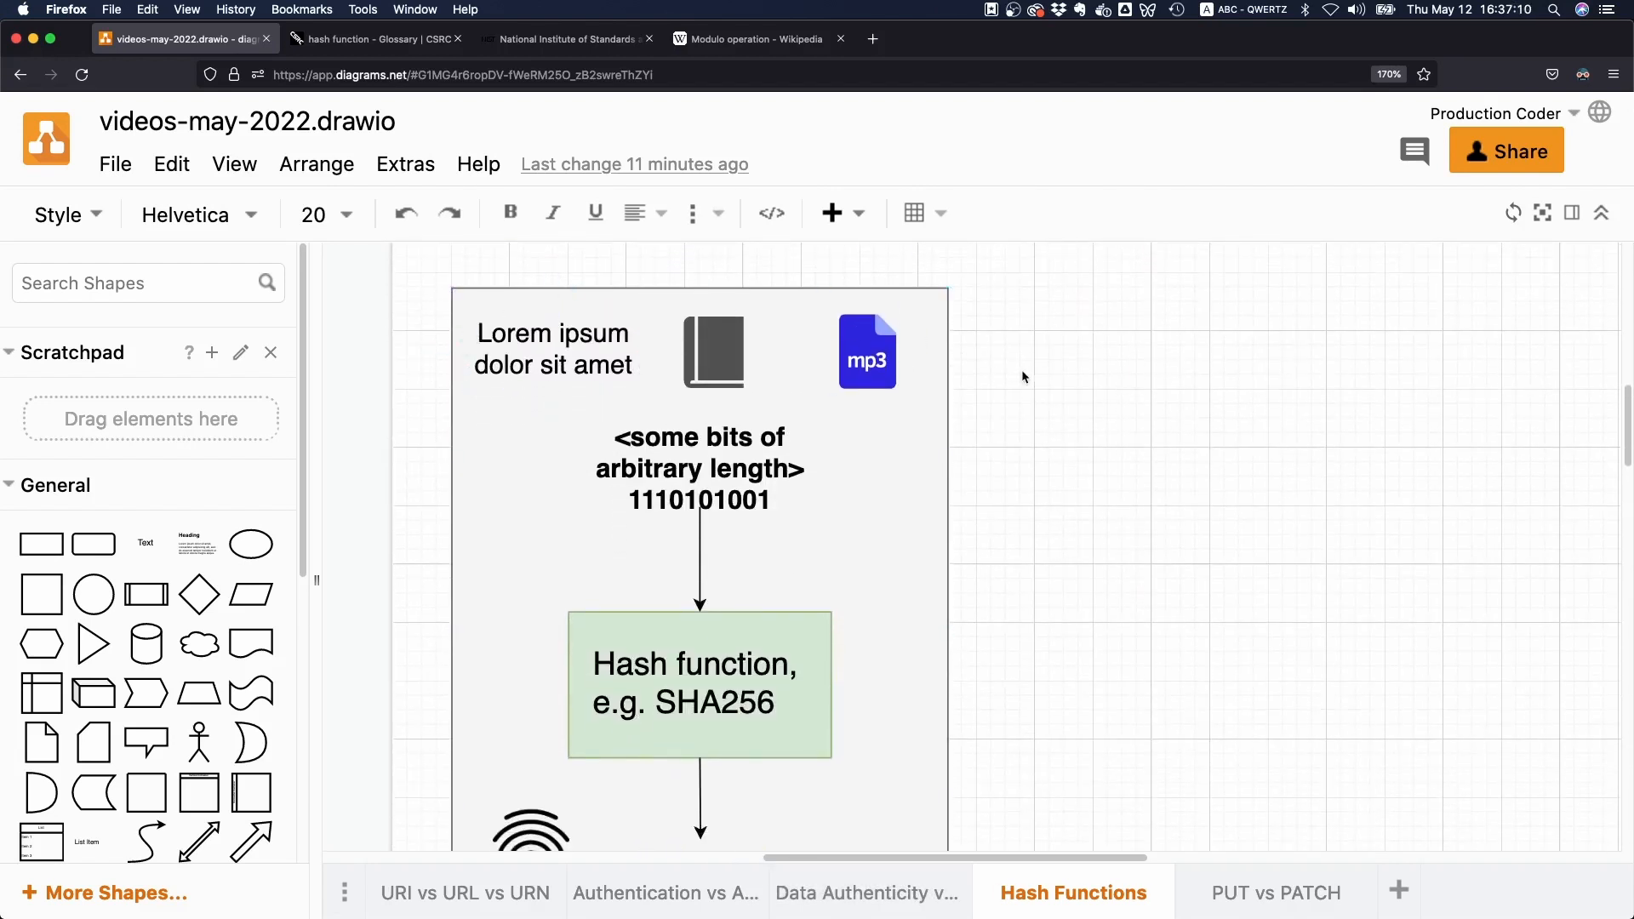
mouse_move(391, 375)
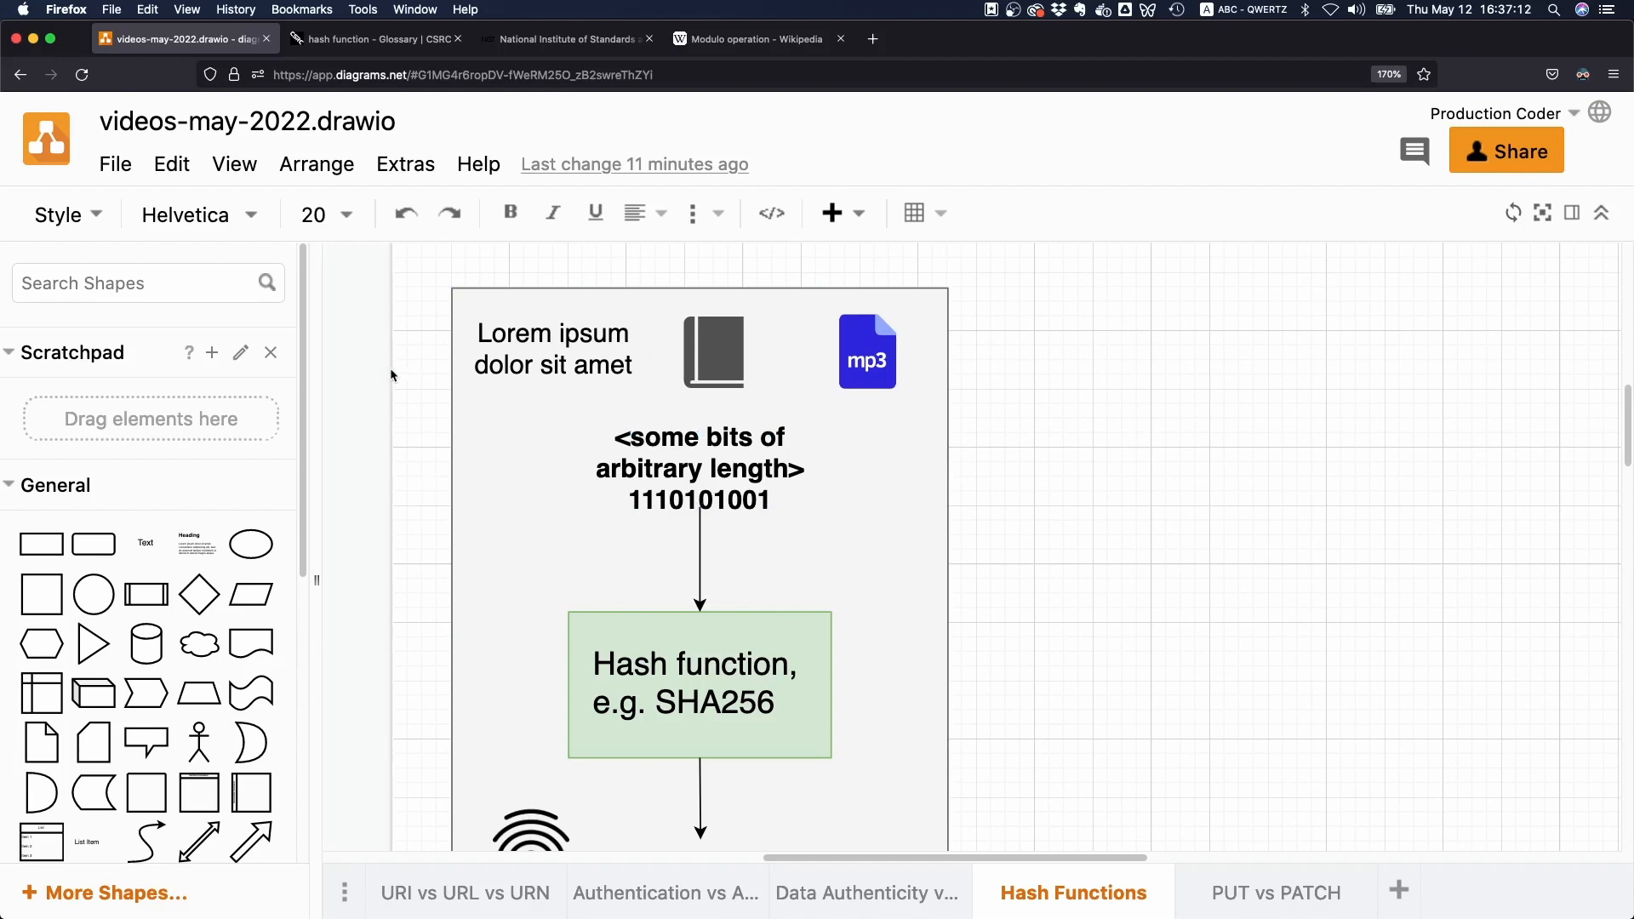
left_click(552, 349)
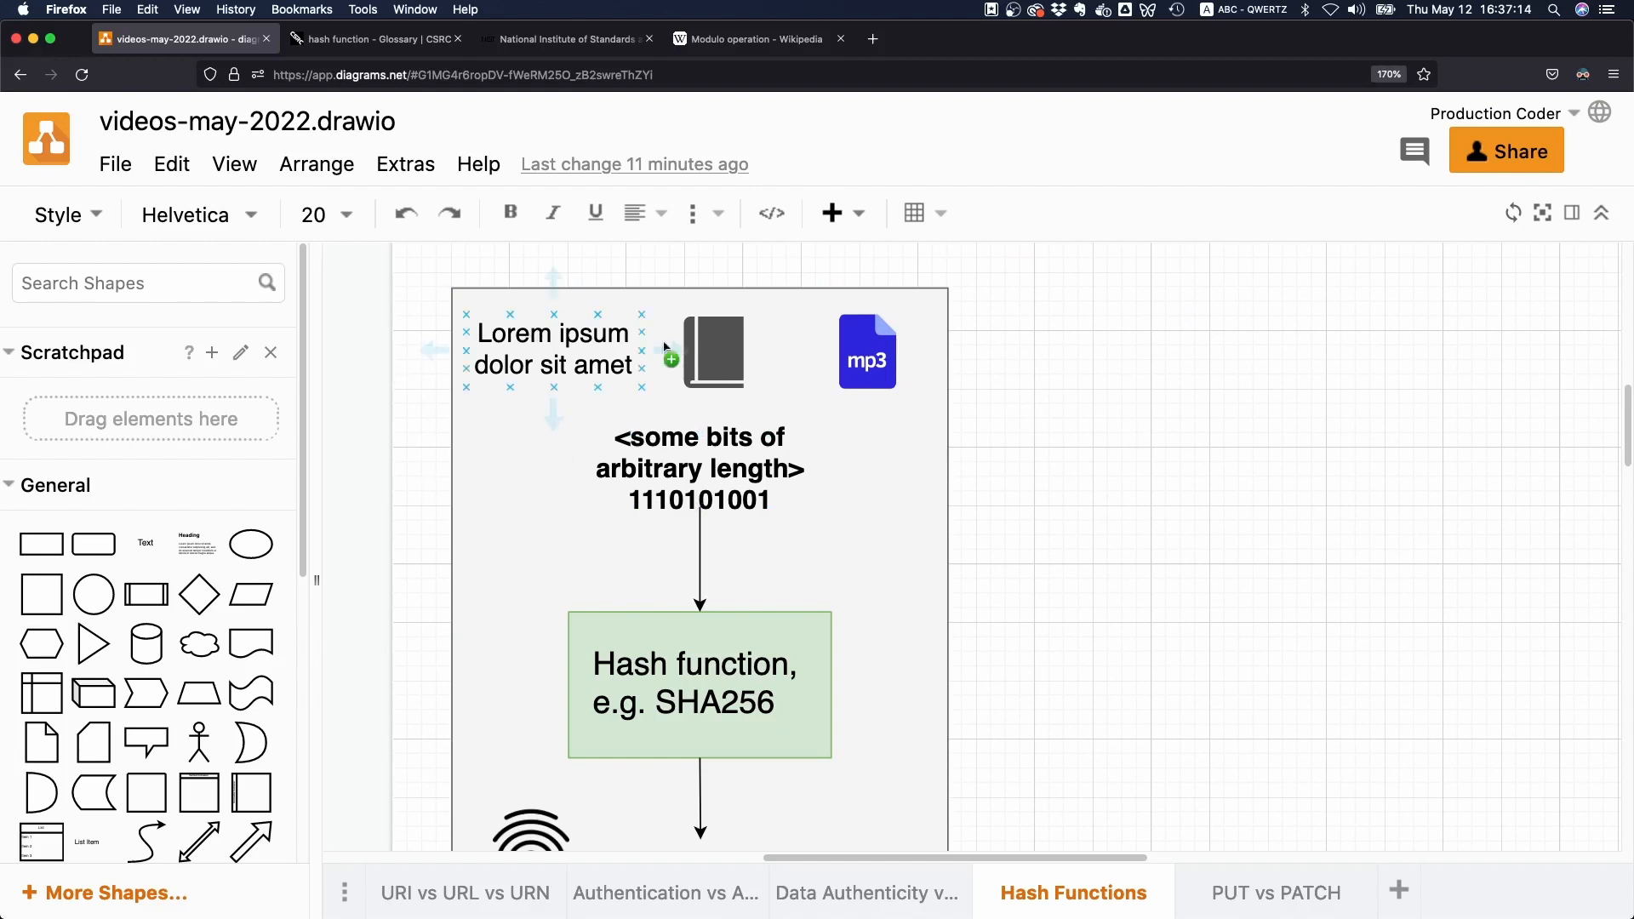
left_click(866, 350)
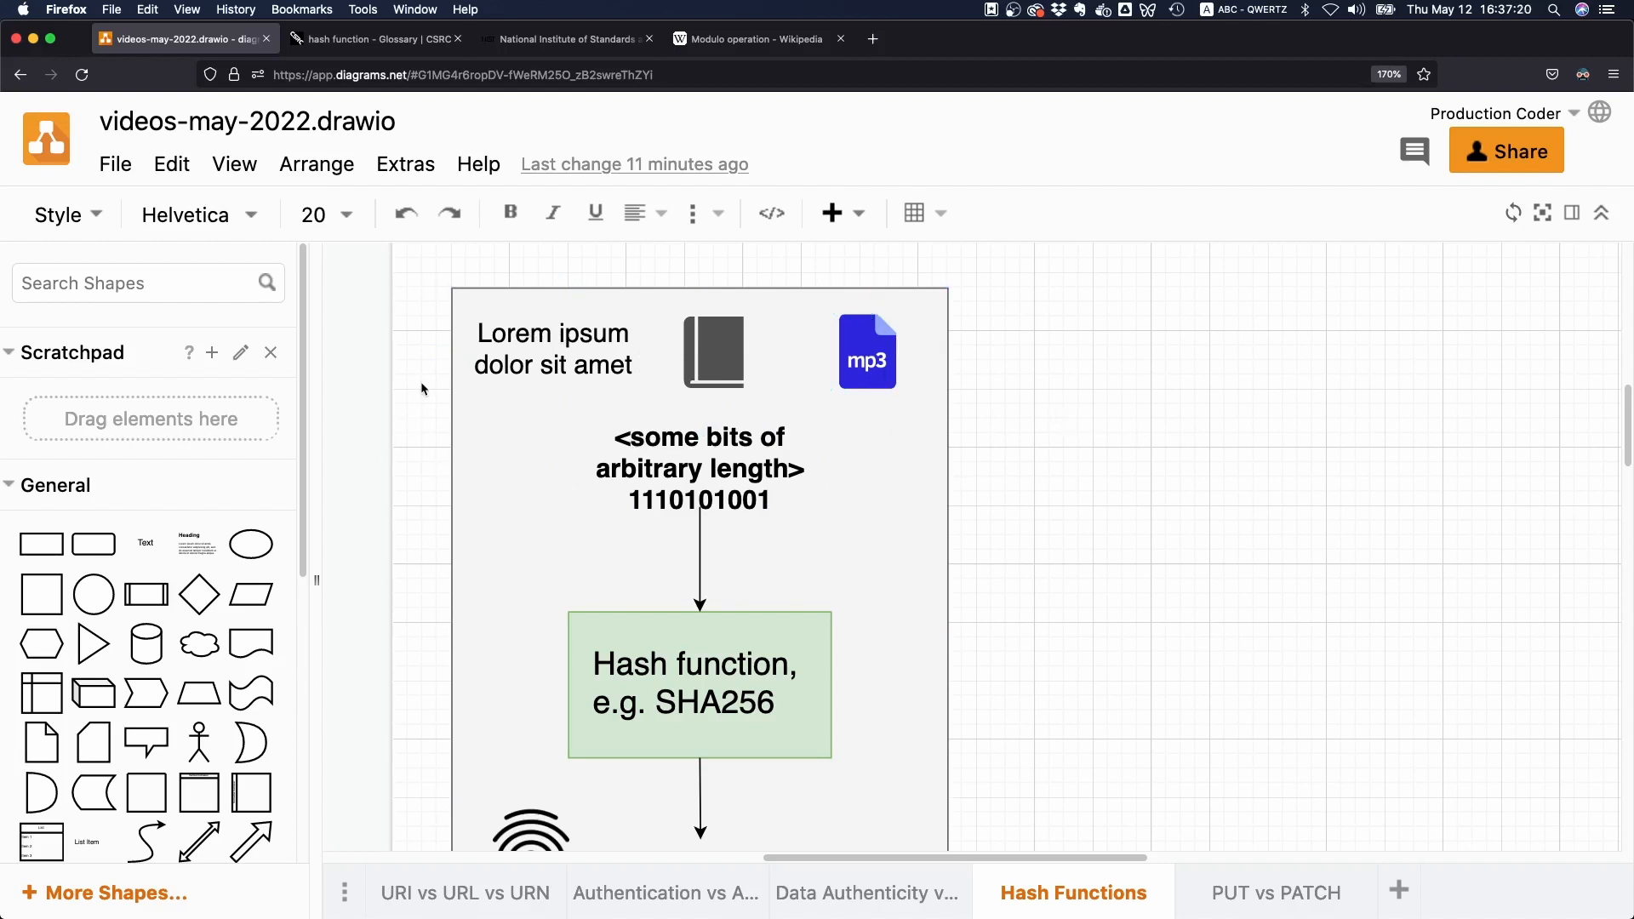
scroll("down", 3)
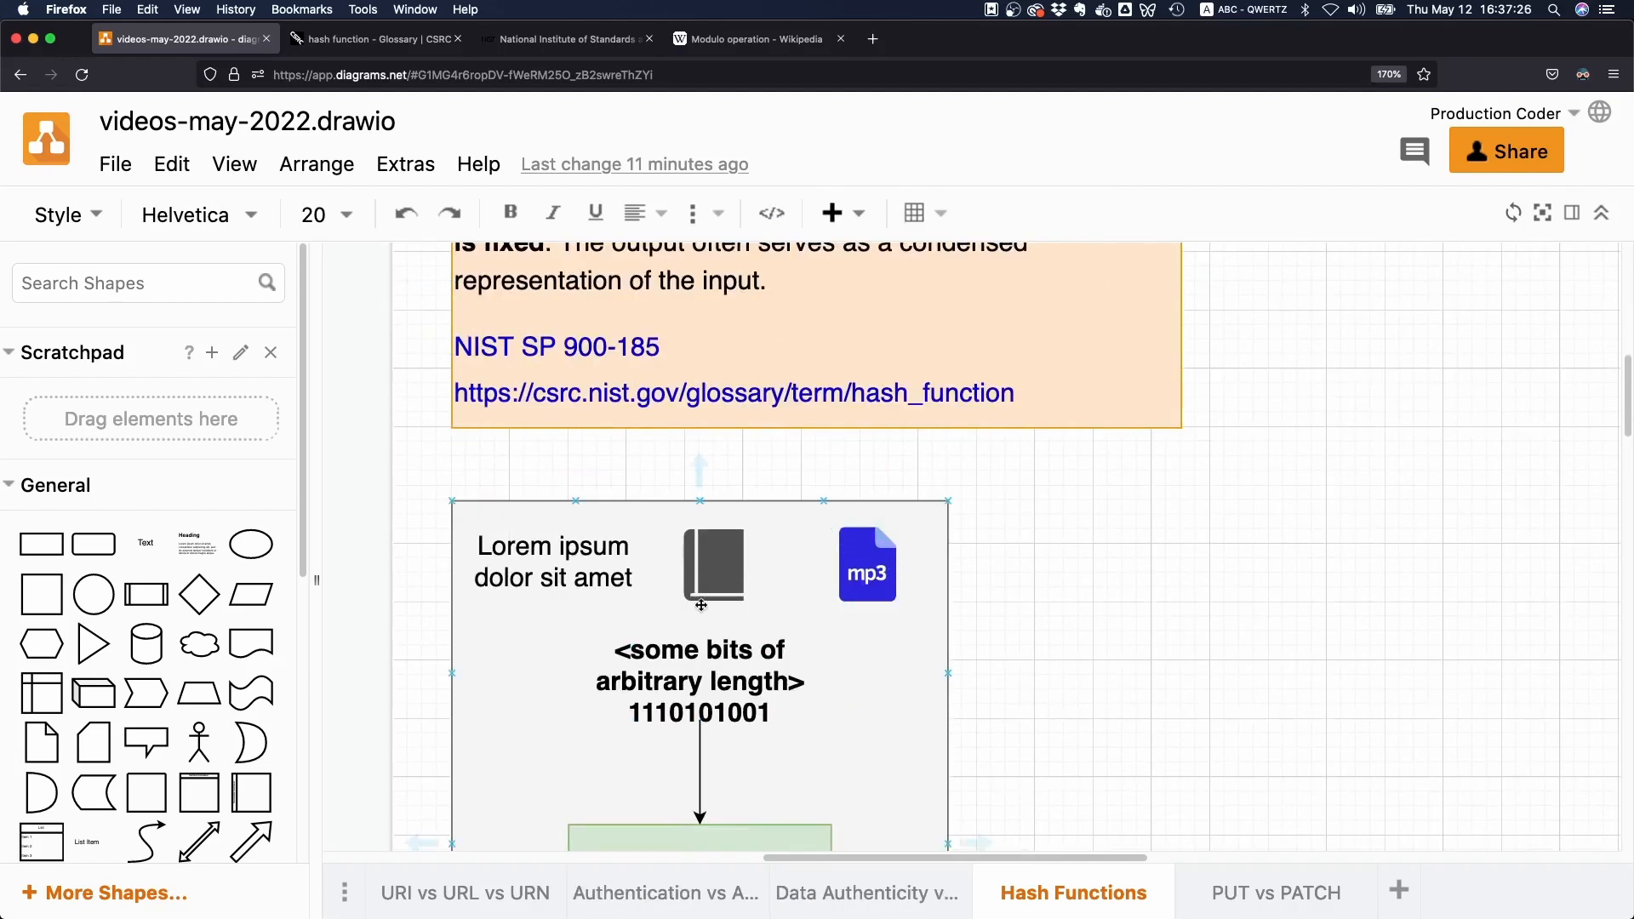
left_click(867, 563)
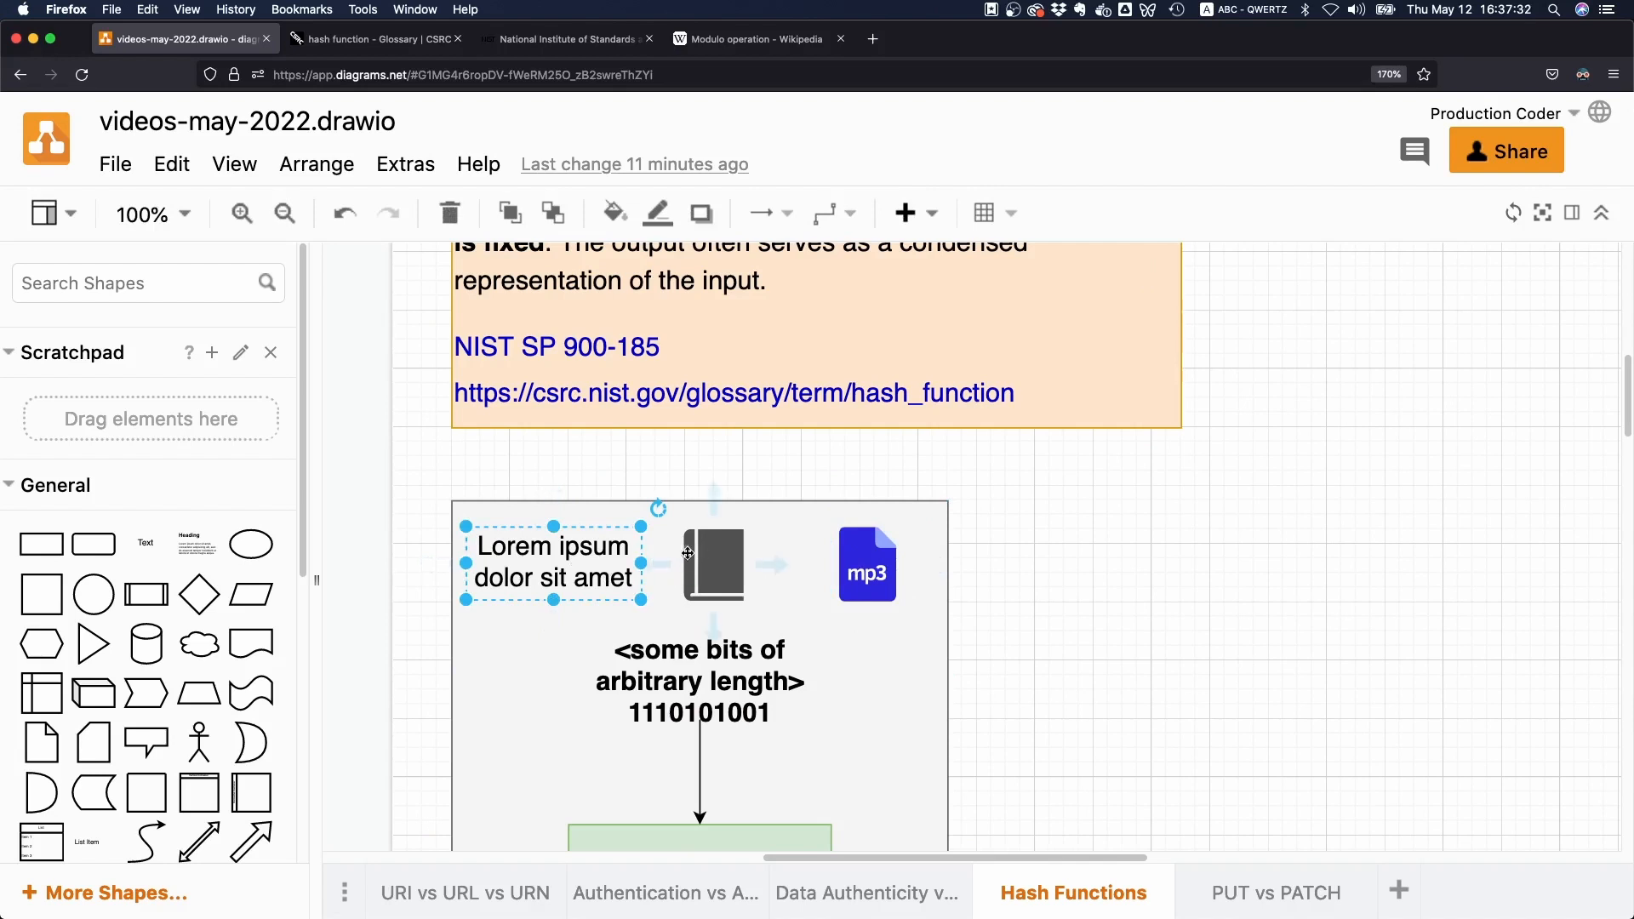
scroll("down", 3)
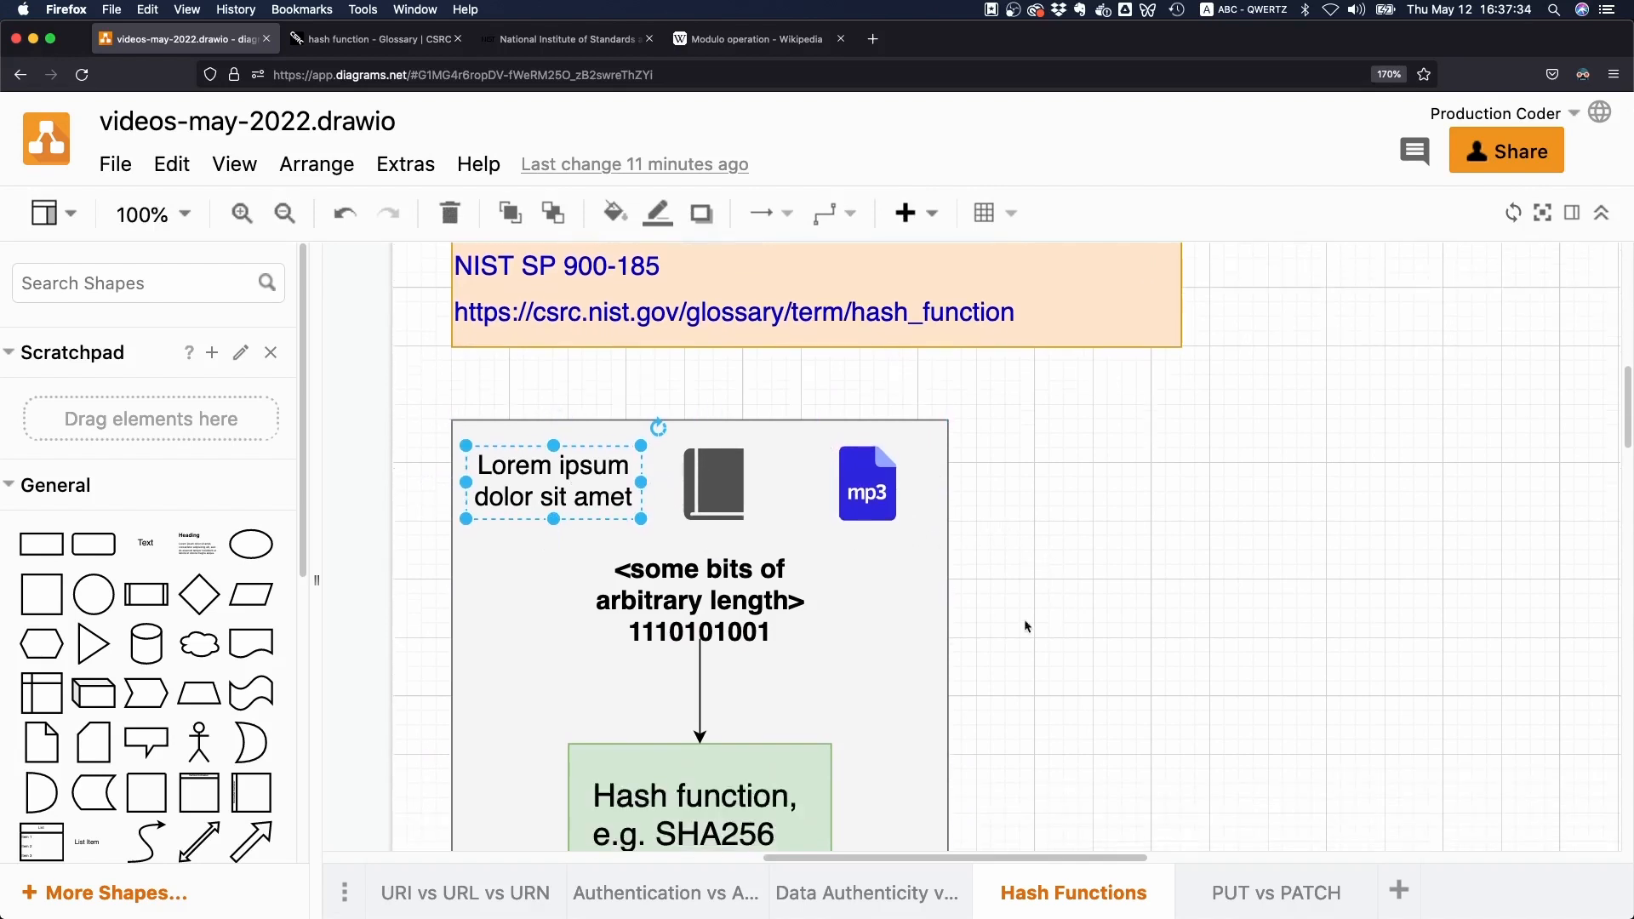
left_click(697, 601)
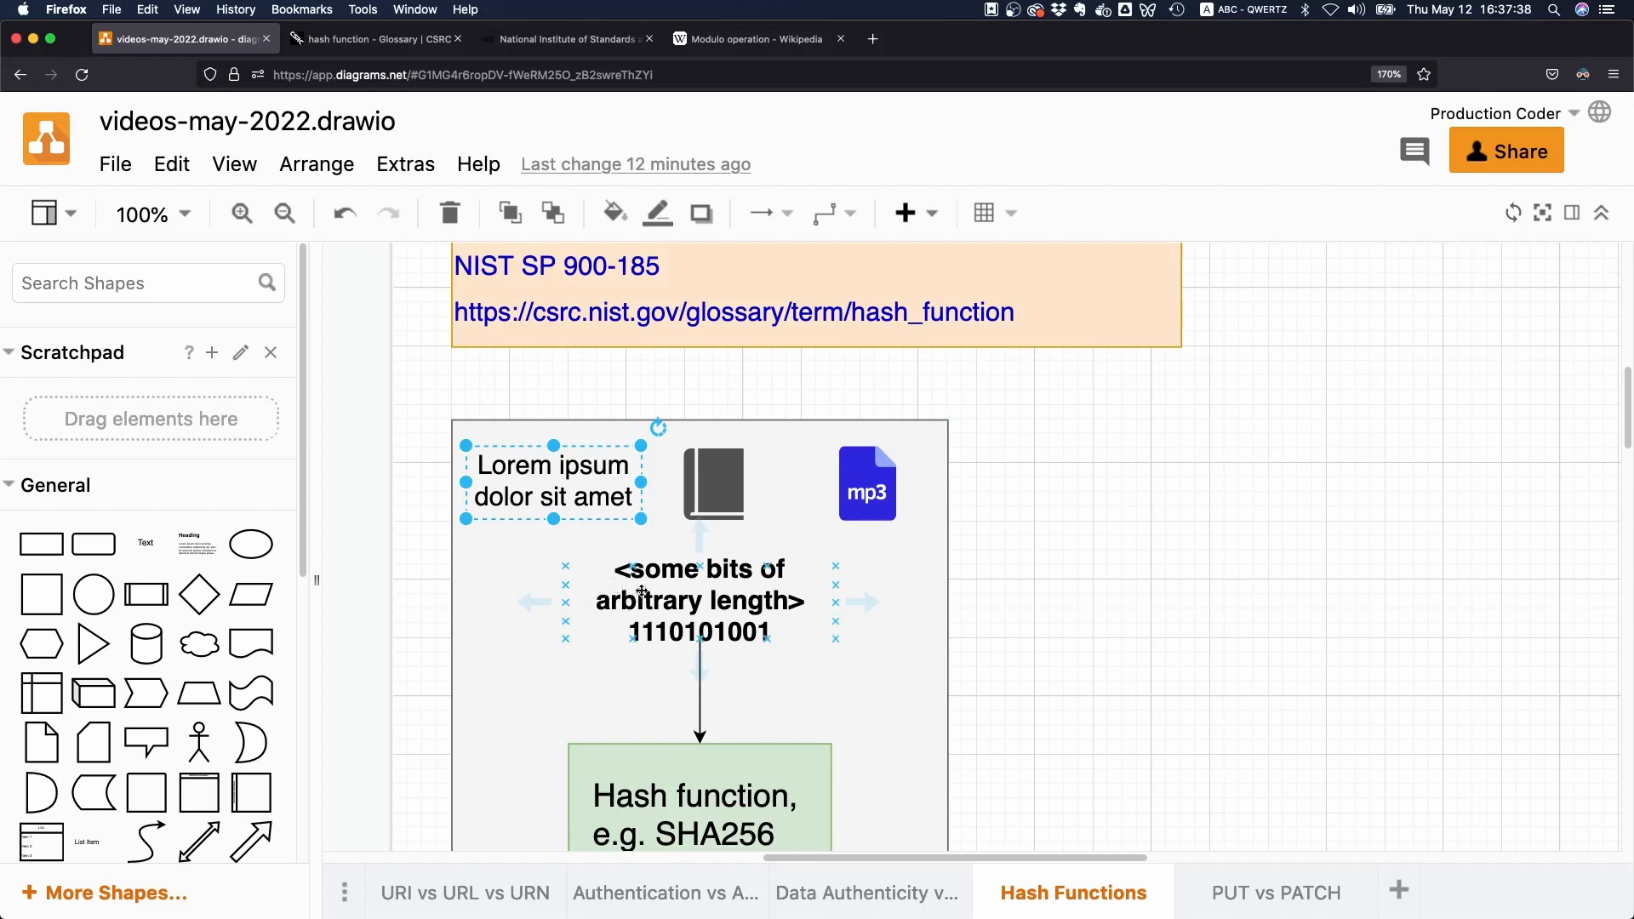
scroll("down", 3)
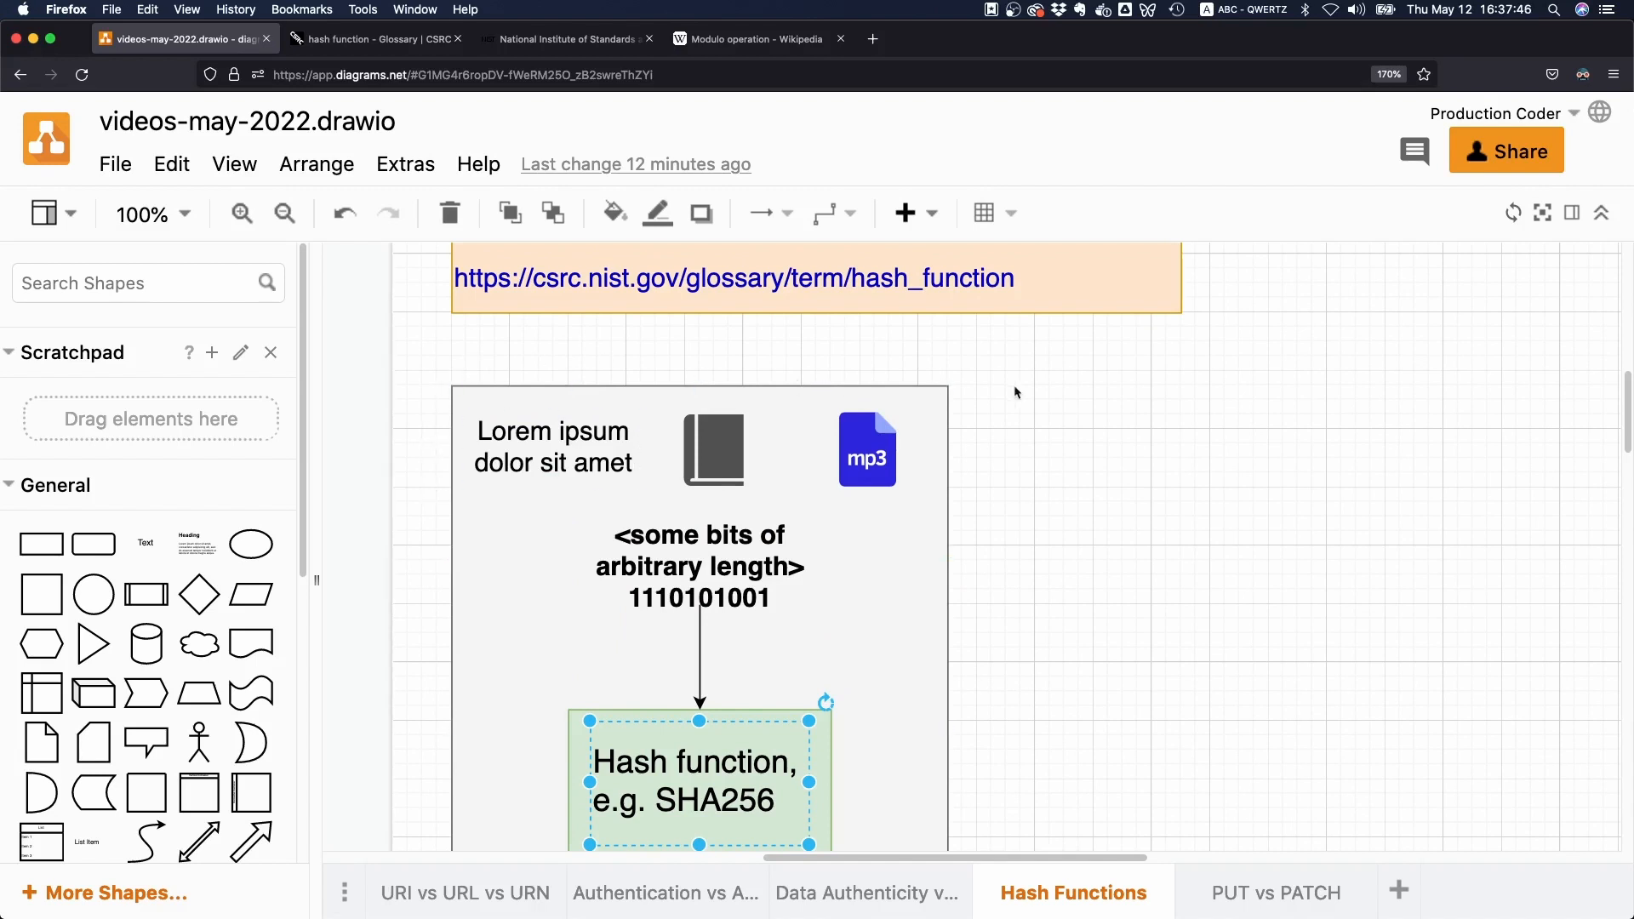
scroll("down", 3)
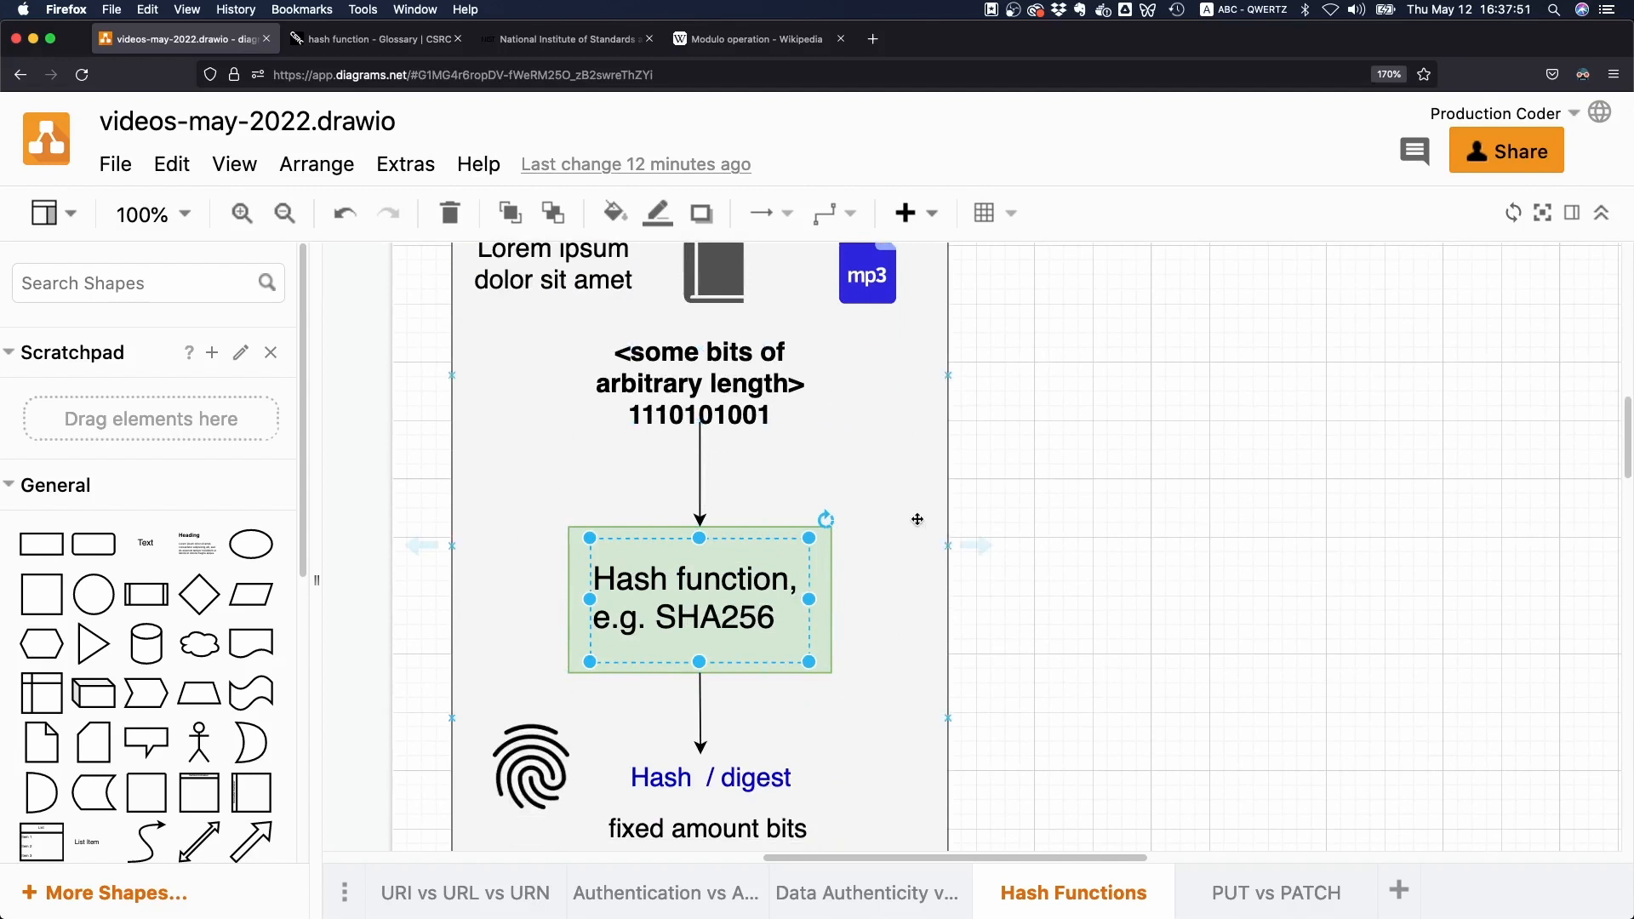
scroll("down", 3)
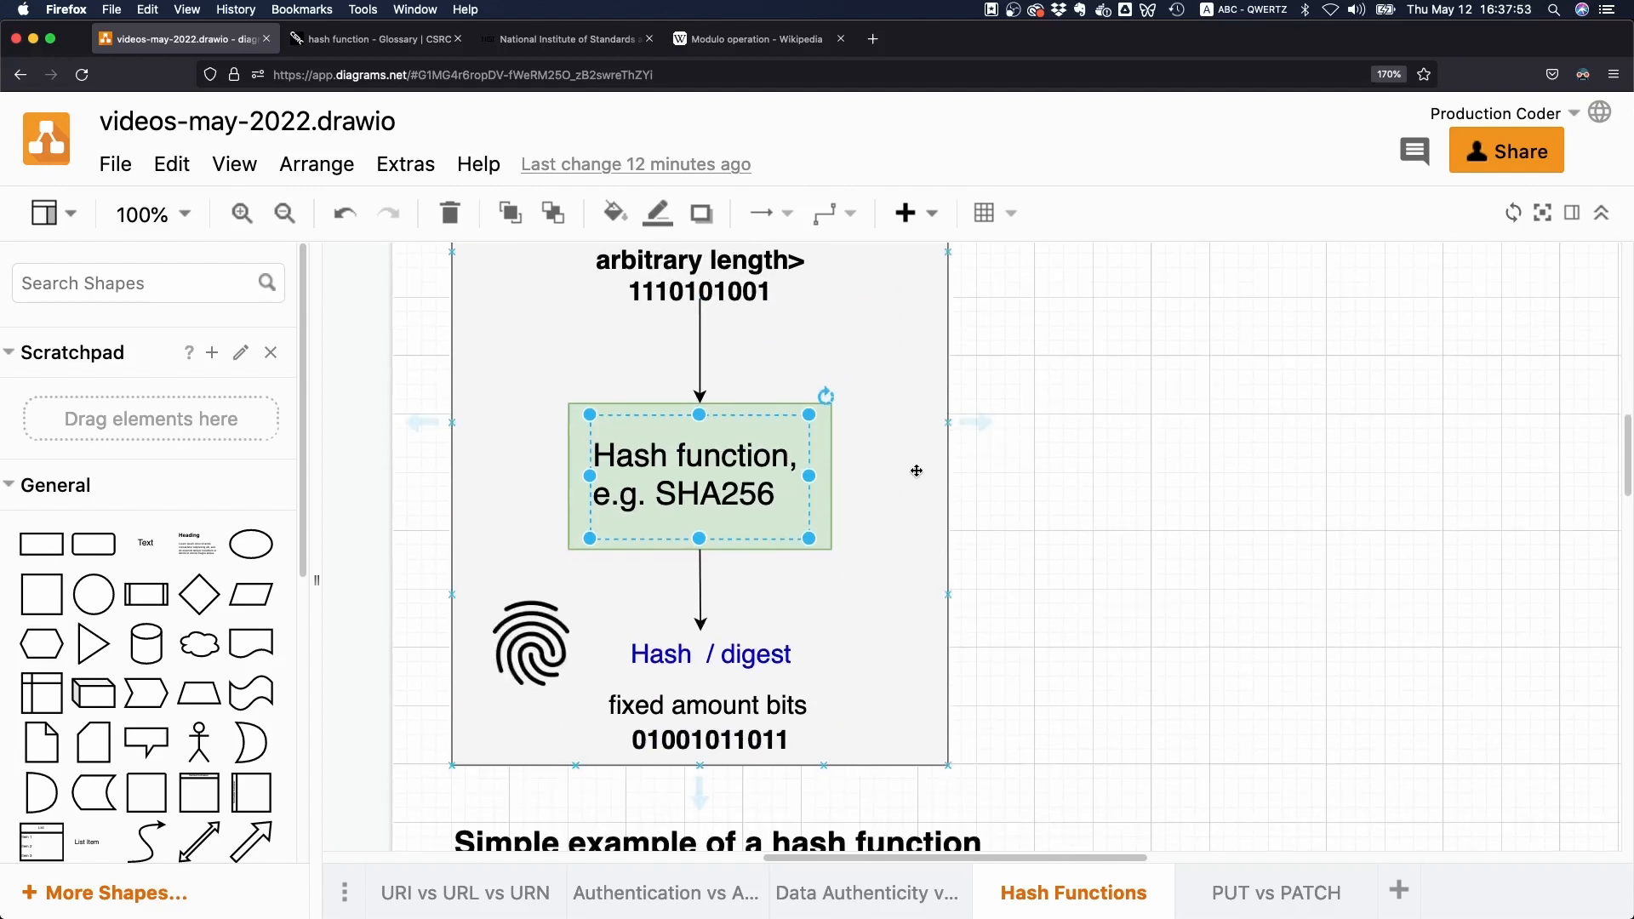
mouse_move(921, 575)
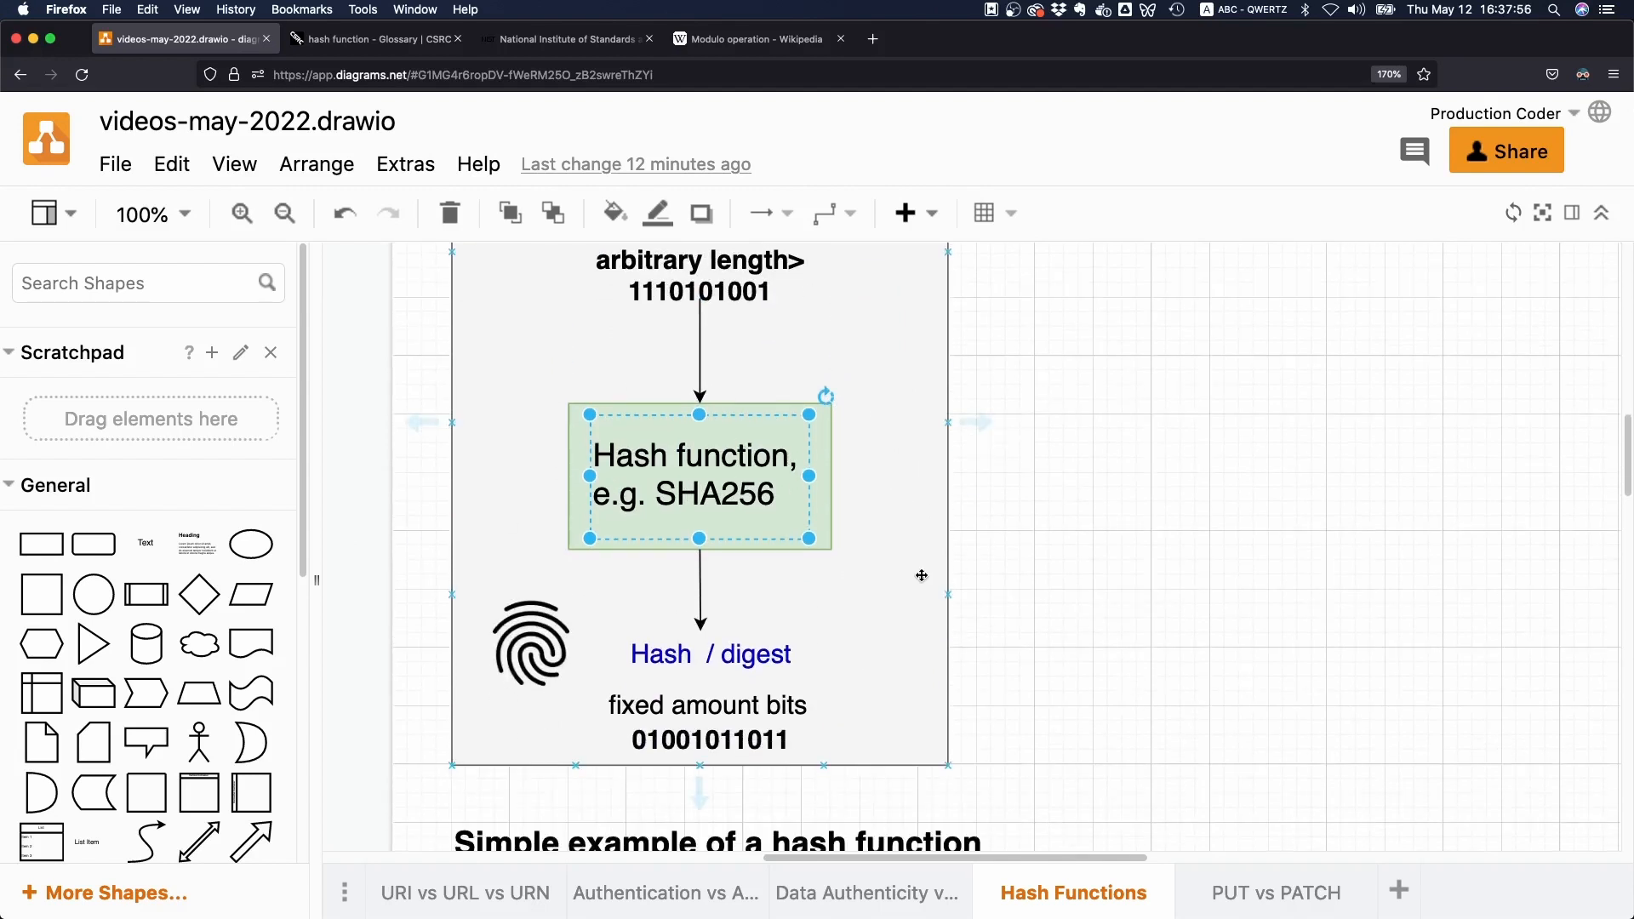
left_click(708, 653)
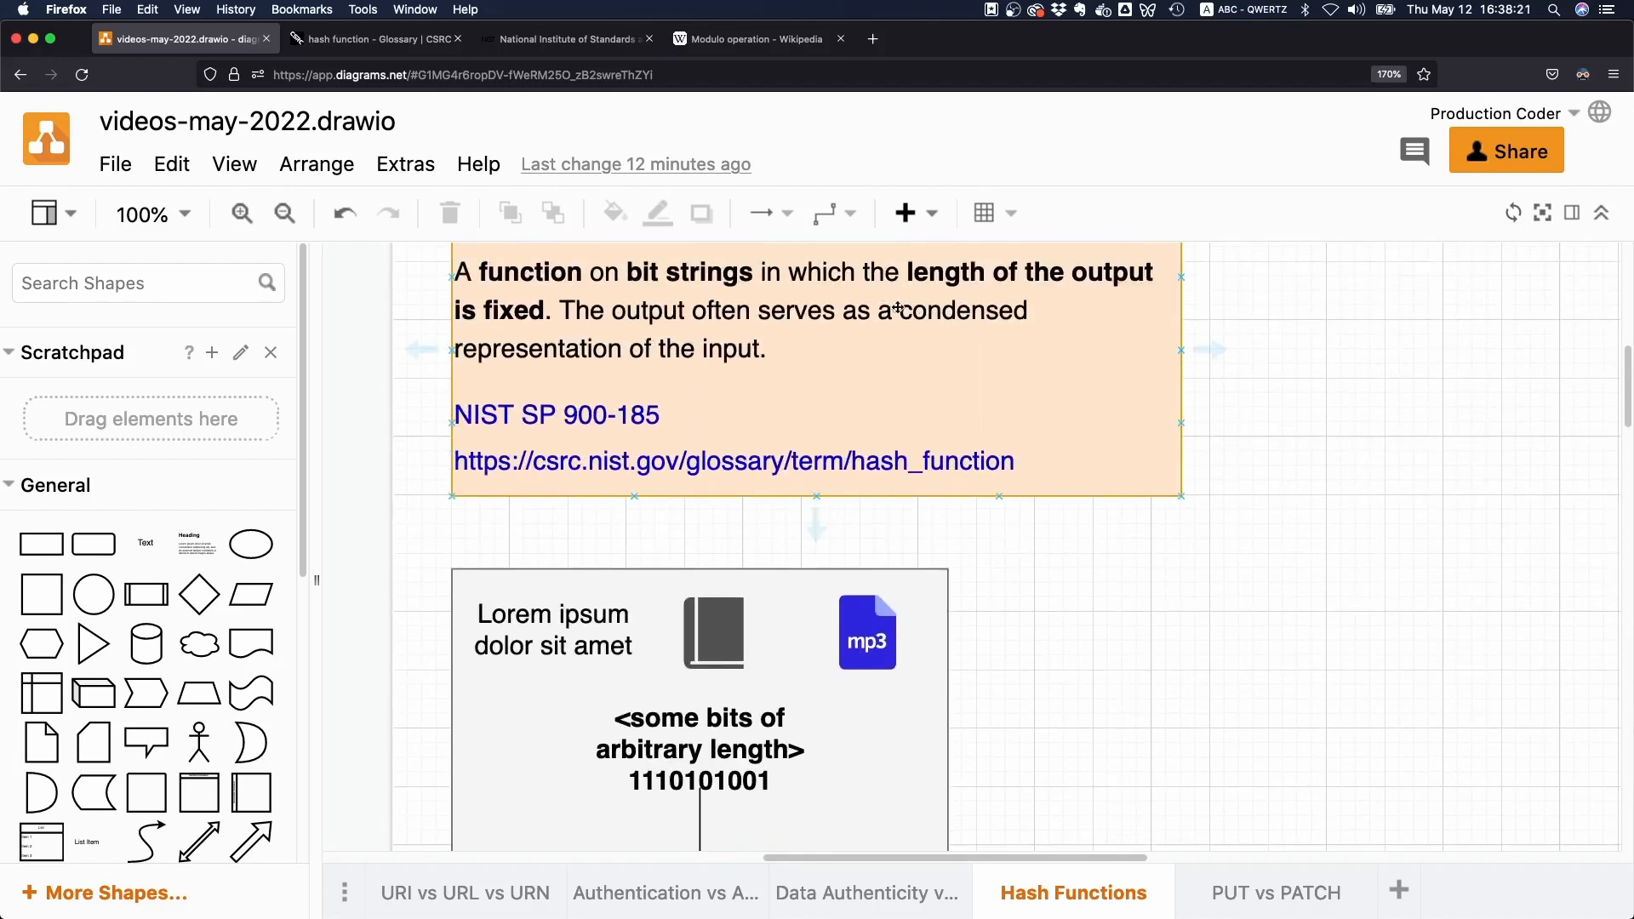
Step: Scroll the canvas so the full hash diagram and its fixed-size digest output are visible
left_click(1195, 573)
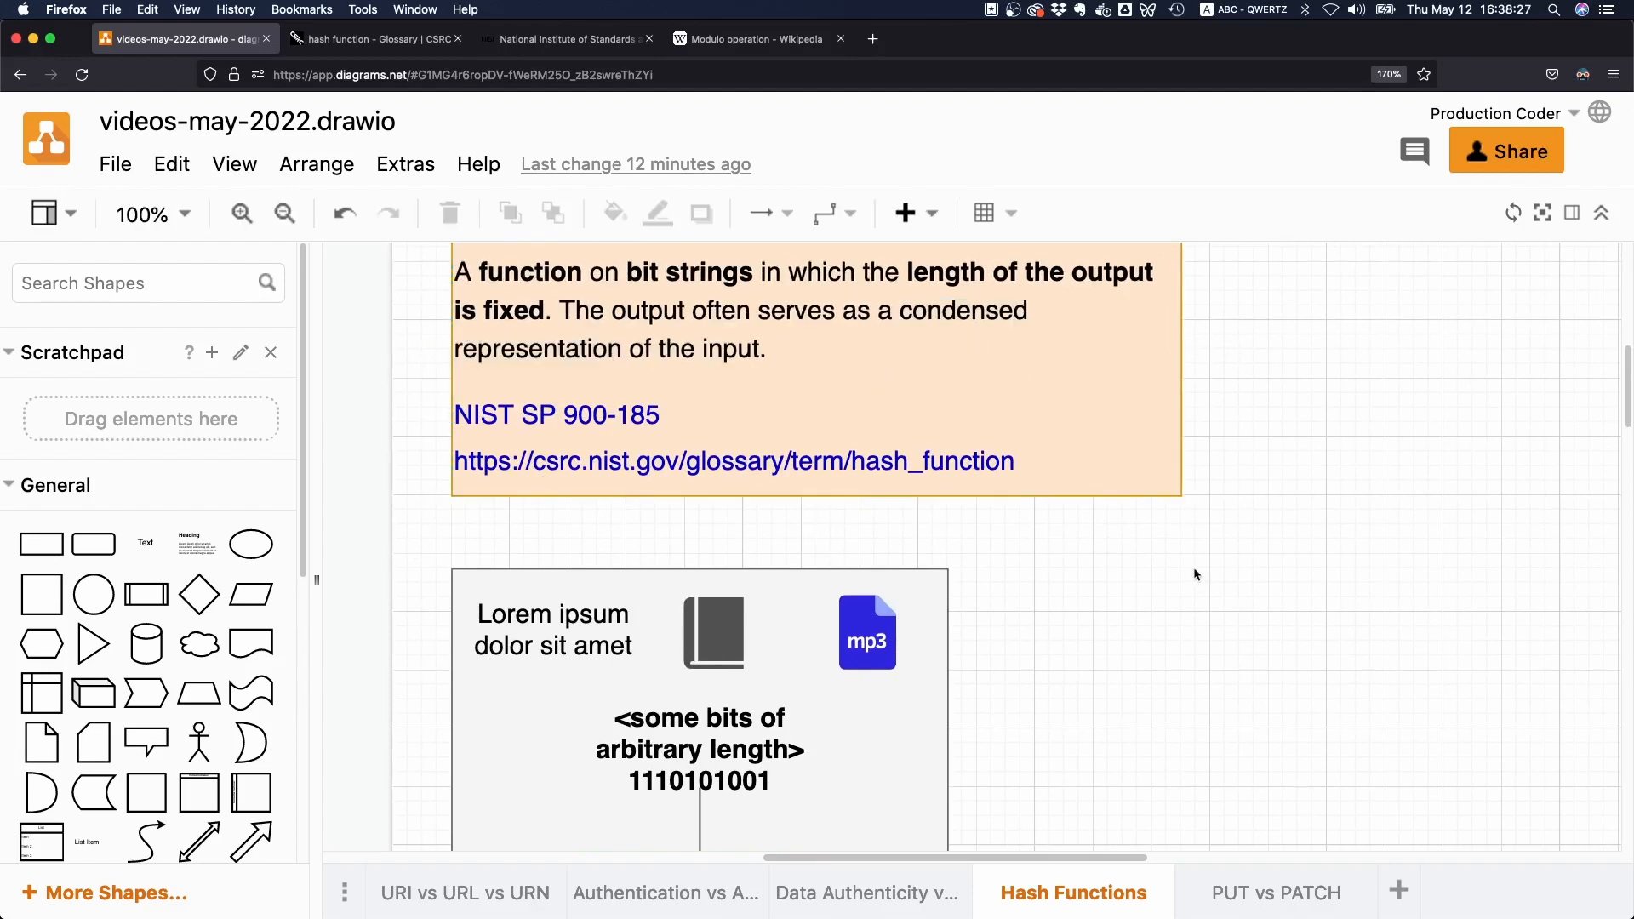
scroll("down", 3)
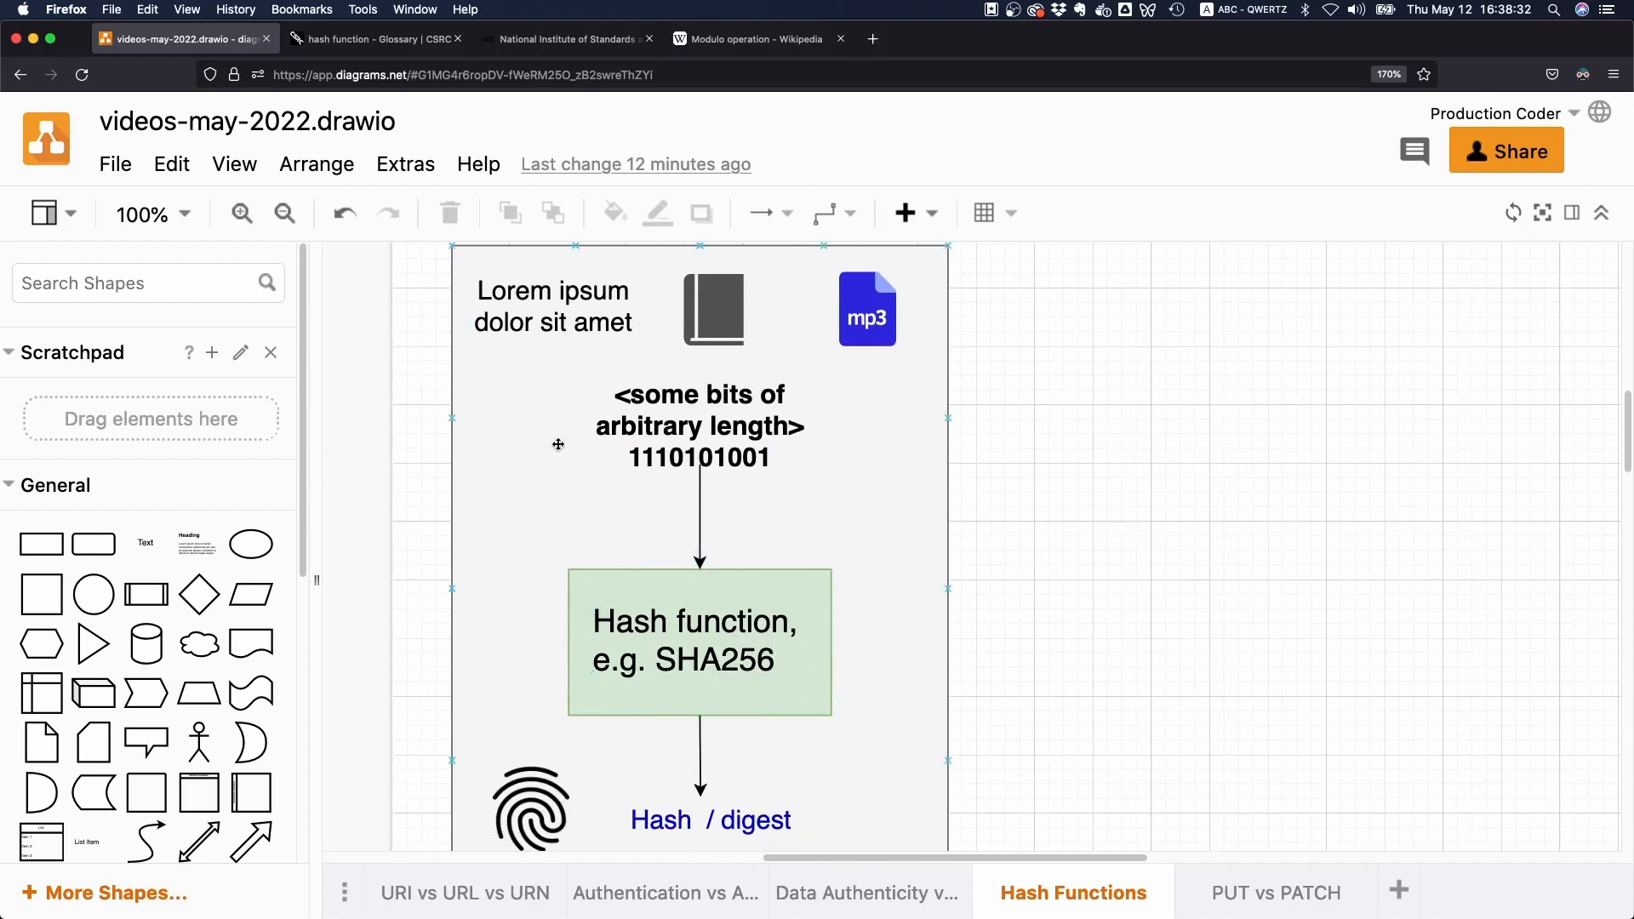
left_click(698, 426)
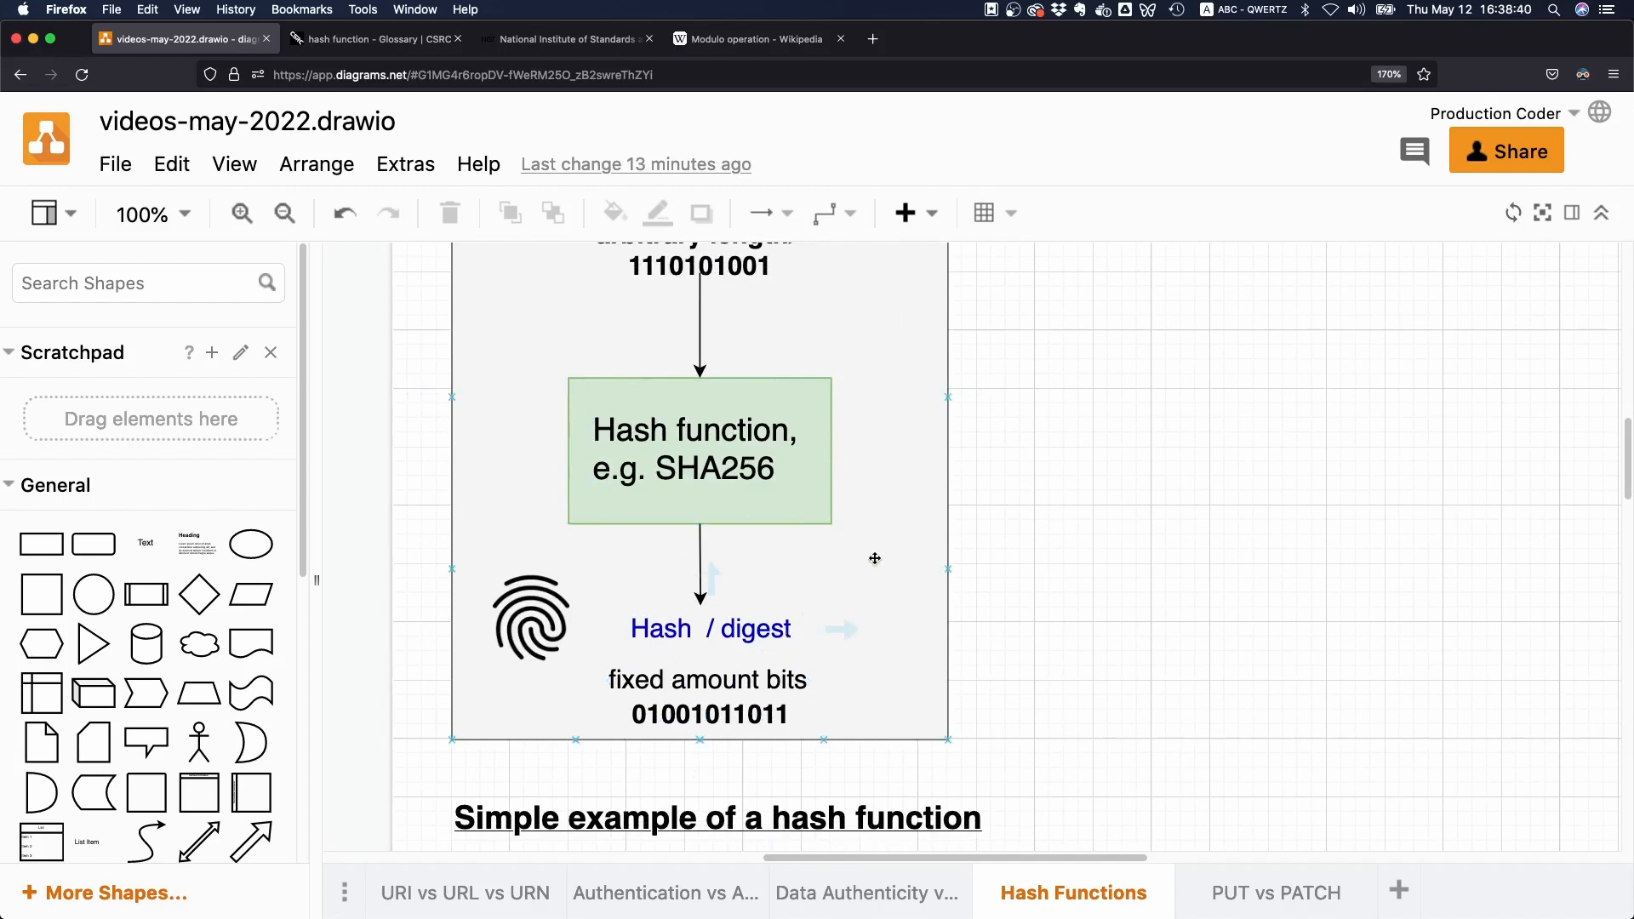
Step: Scroll to the 'Simple example' table showing h(x) = x mod 3 outputs for 0–4
scroll("down", 3)
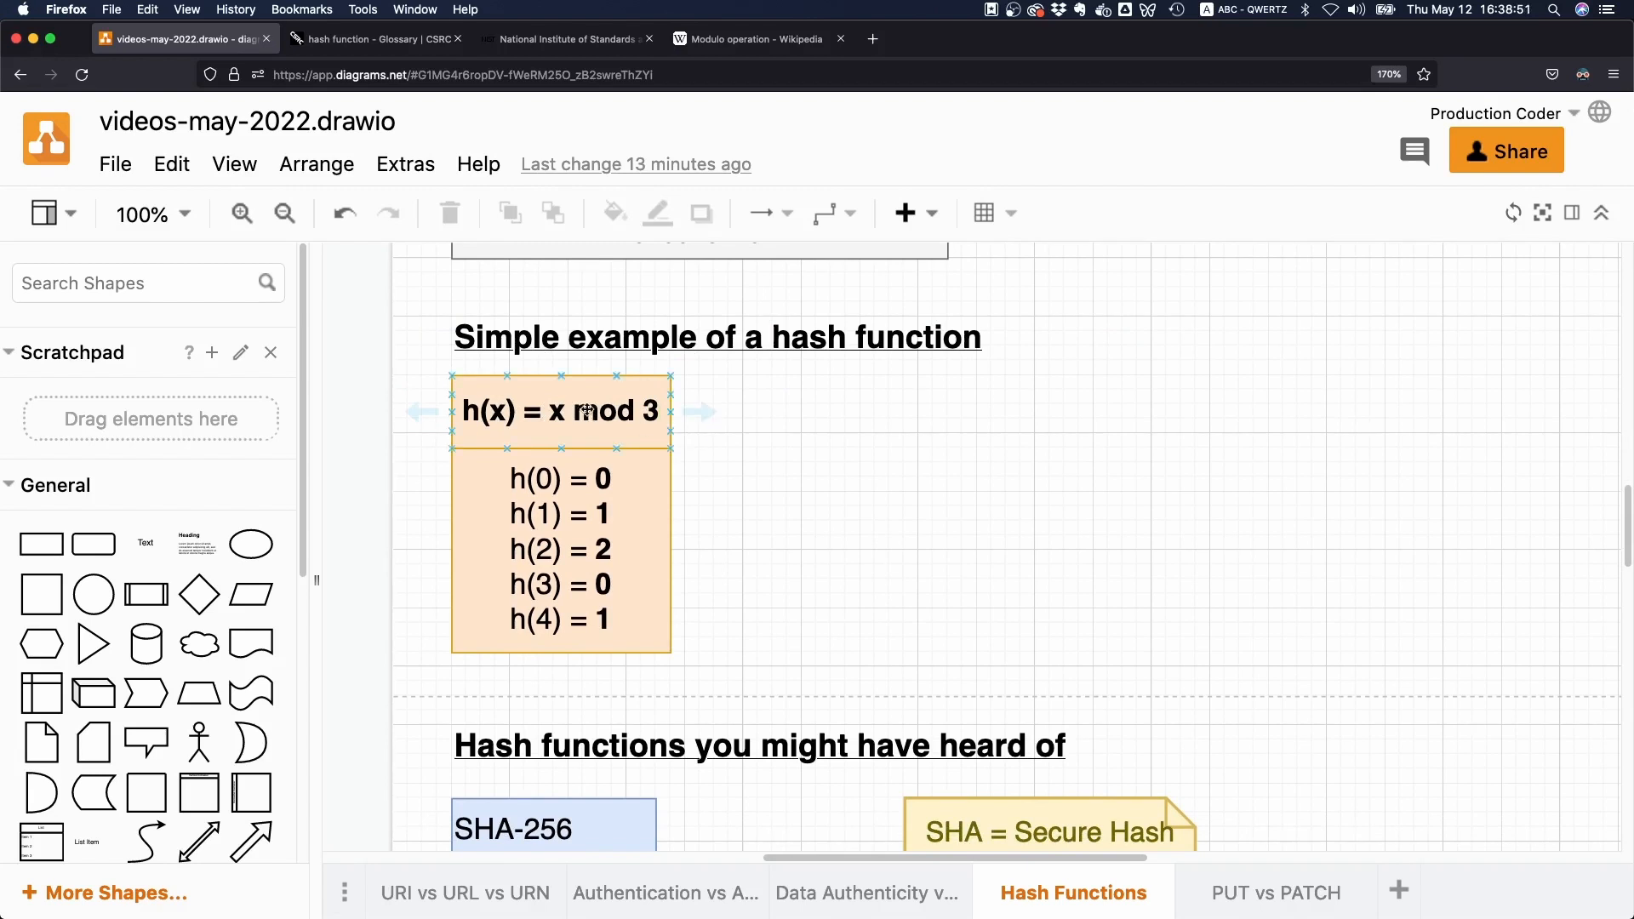
left_click(814, 434)
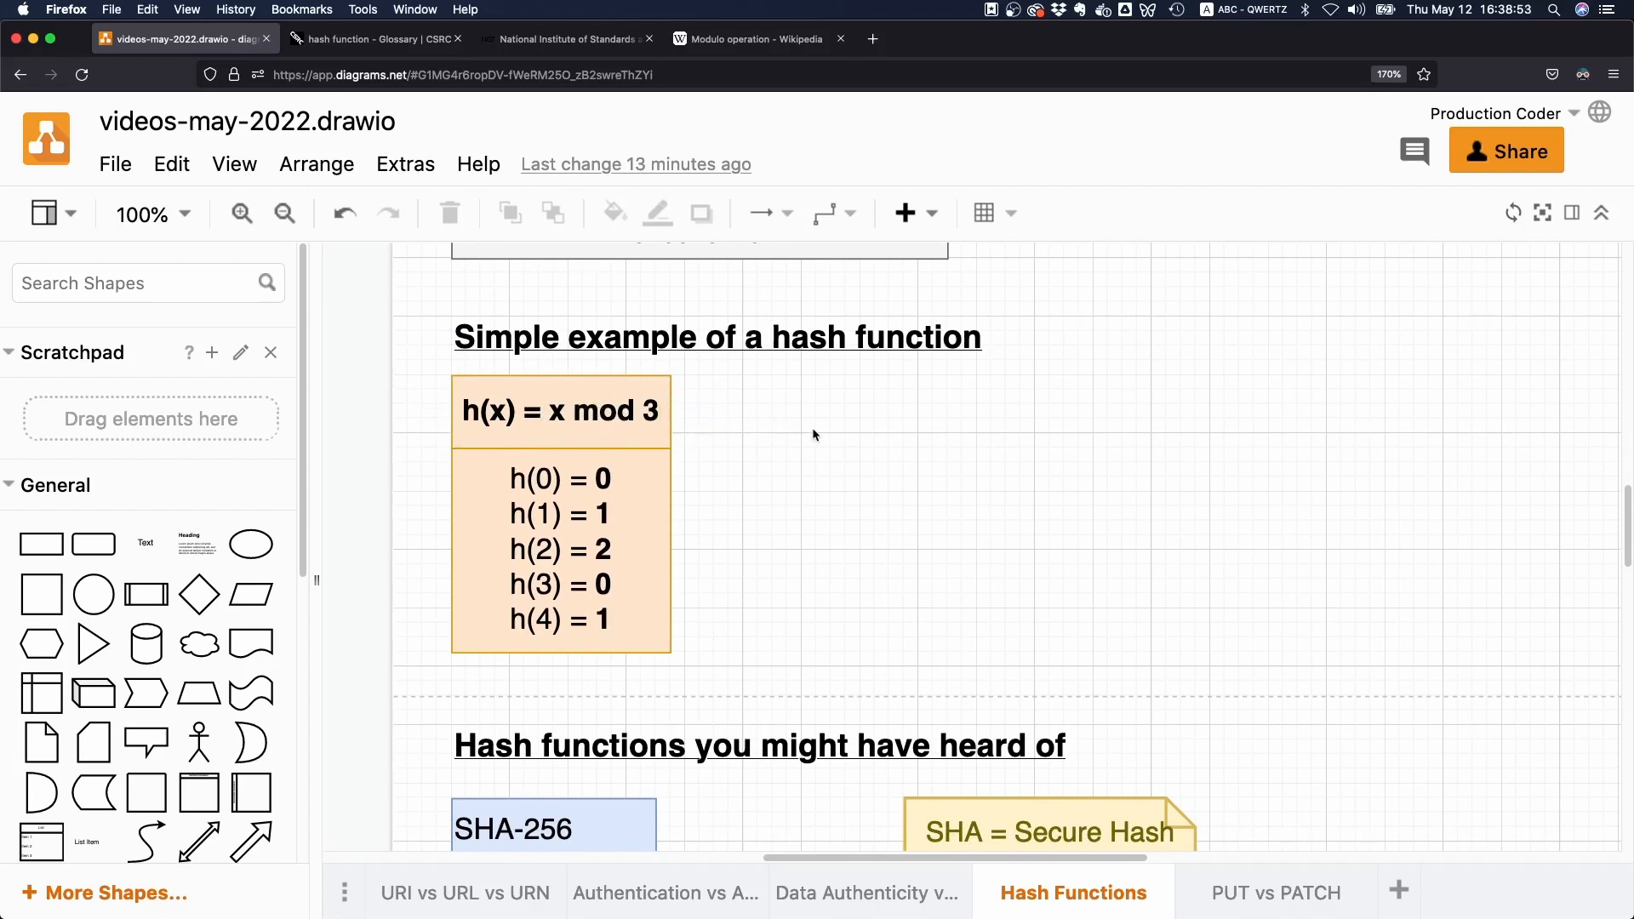
left_click(560, 410)
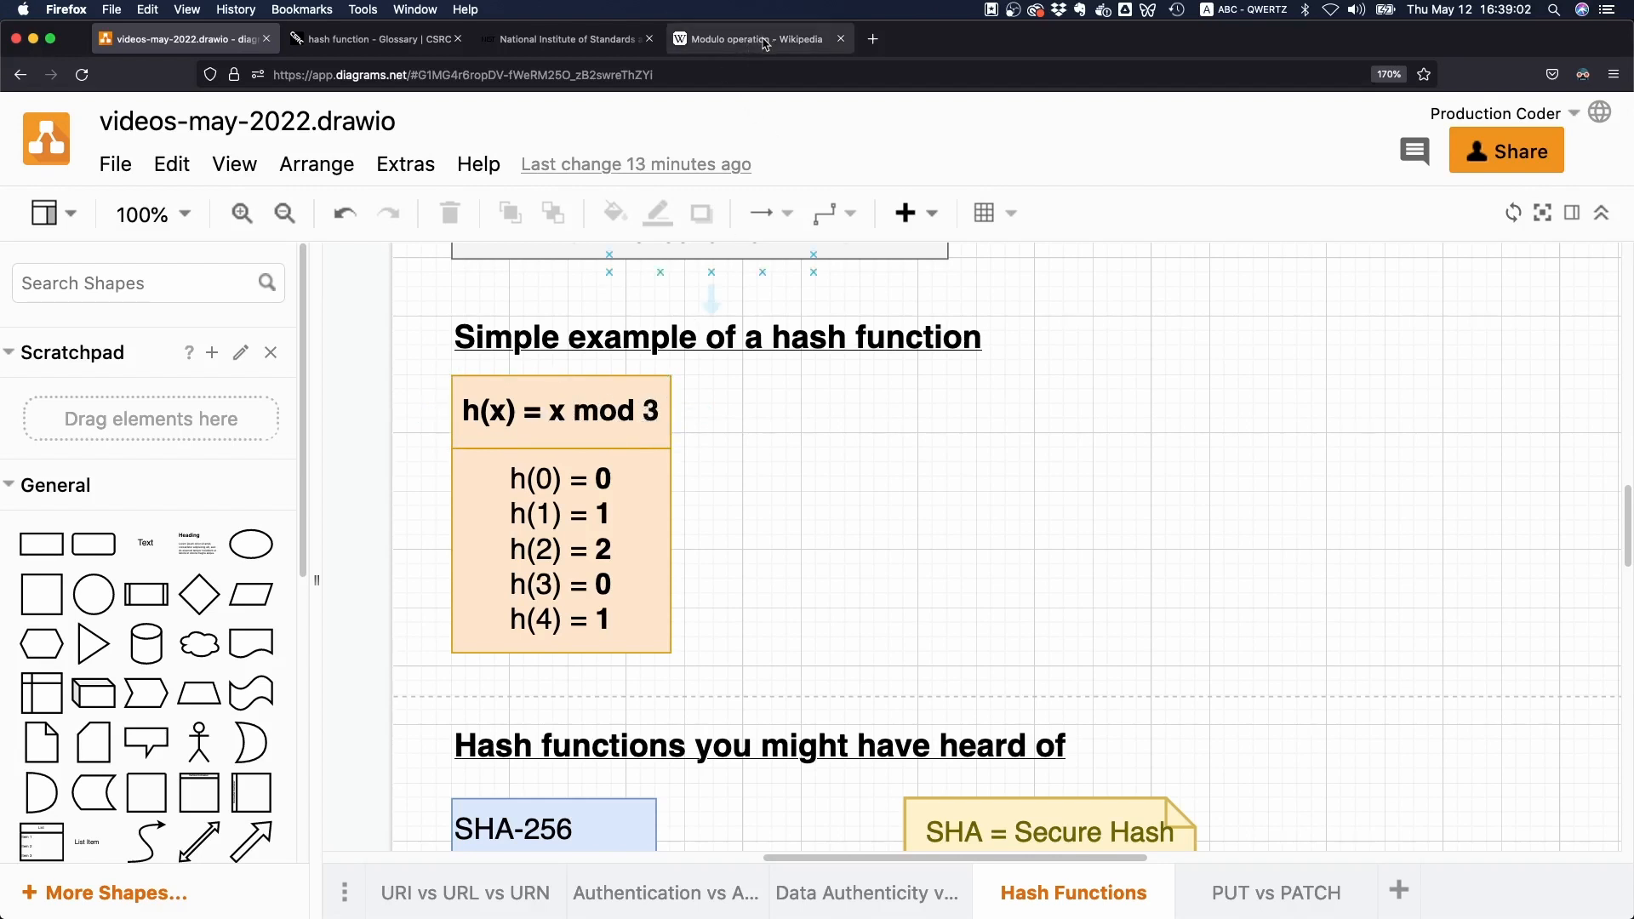
left_click(740, 39)
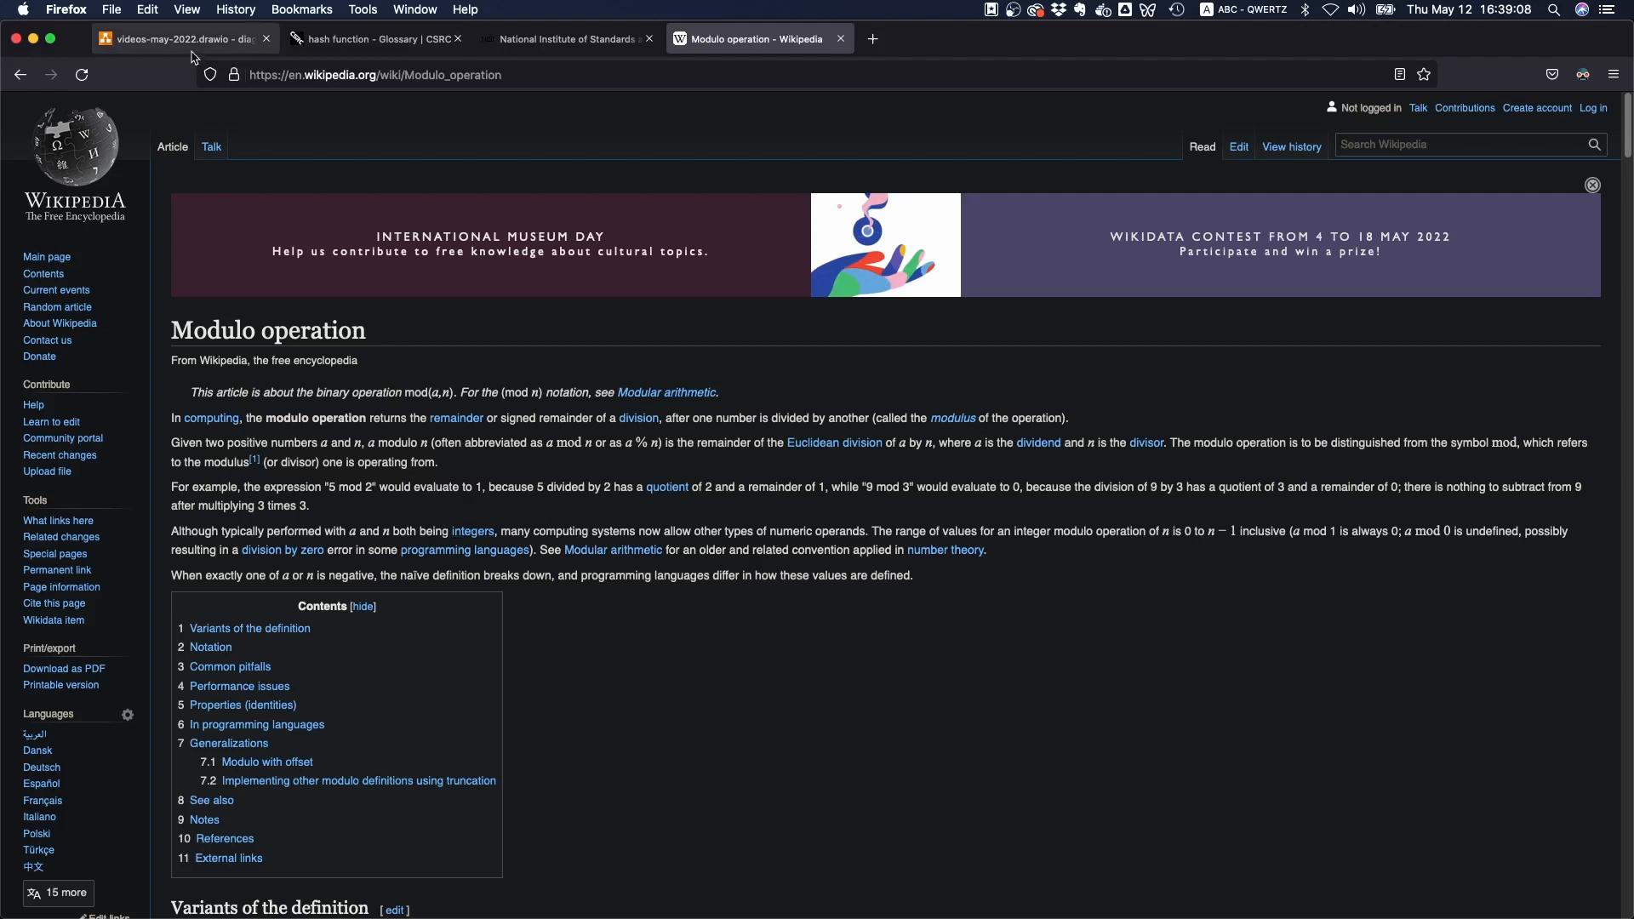
left_click(181, 39)
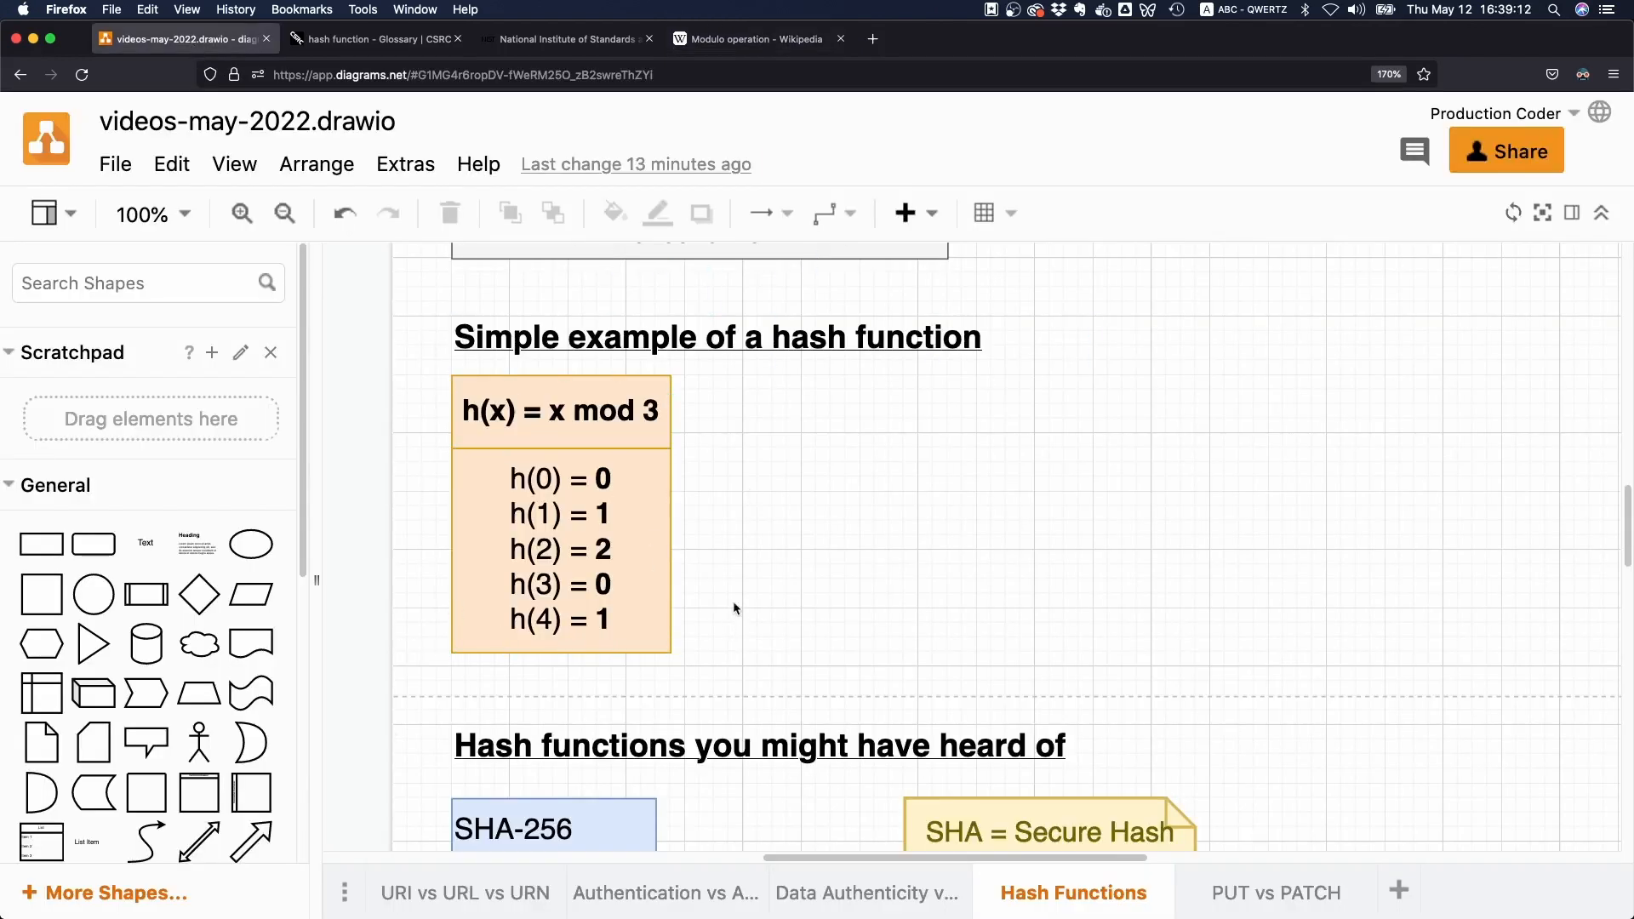
left_click(560, 550)
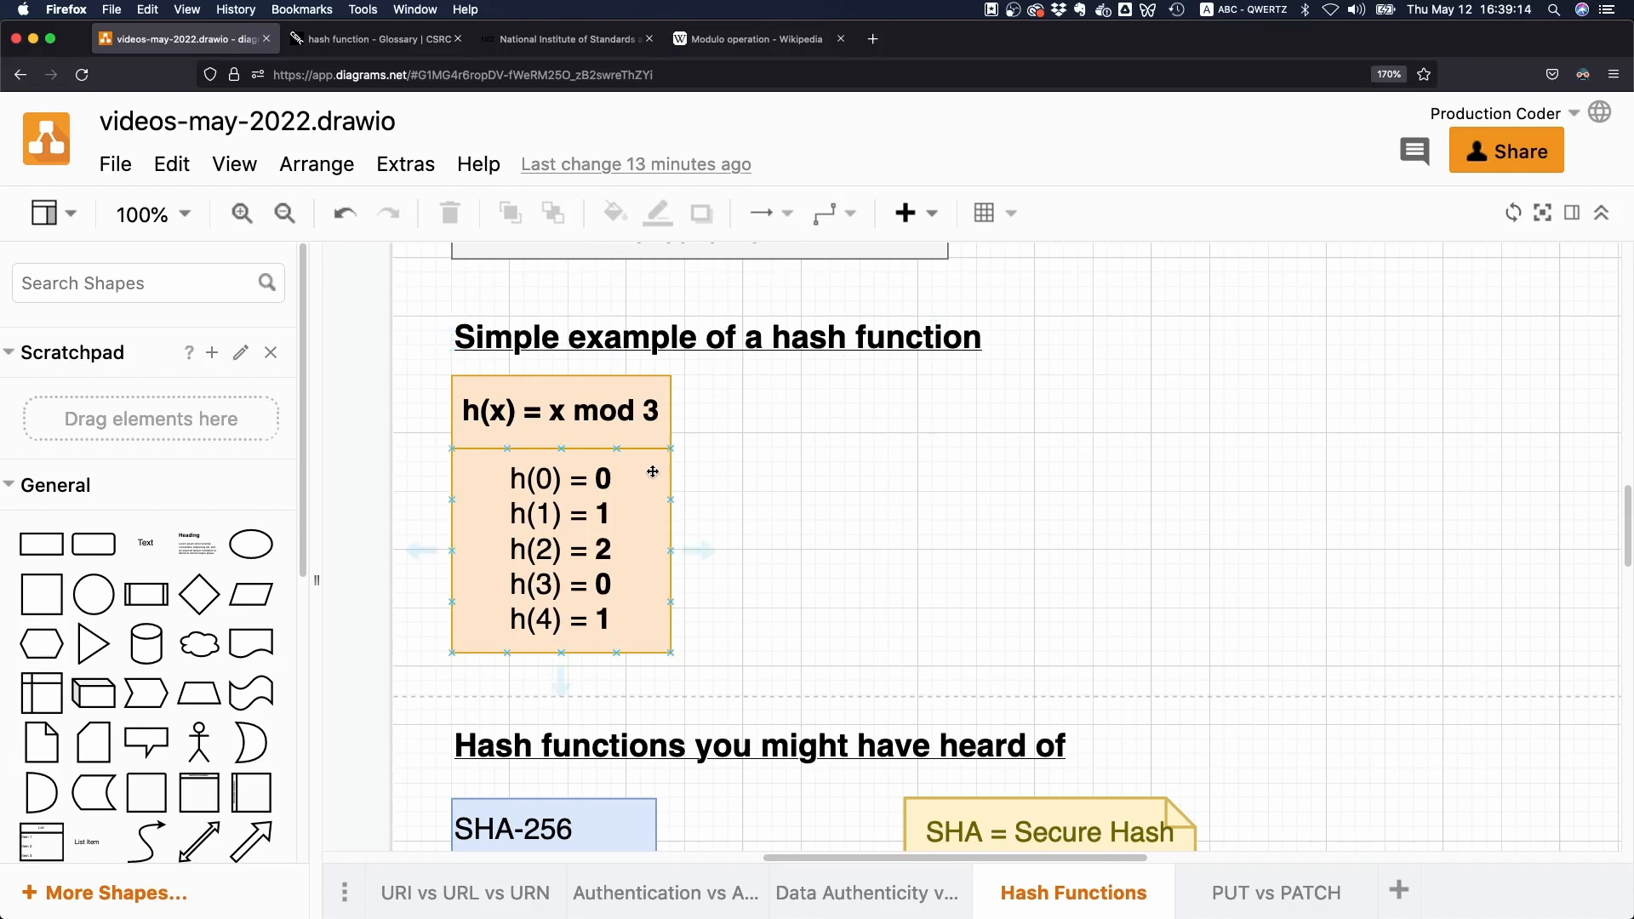
left_click(560, 410)
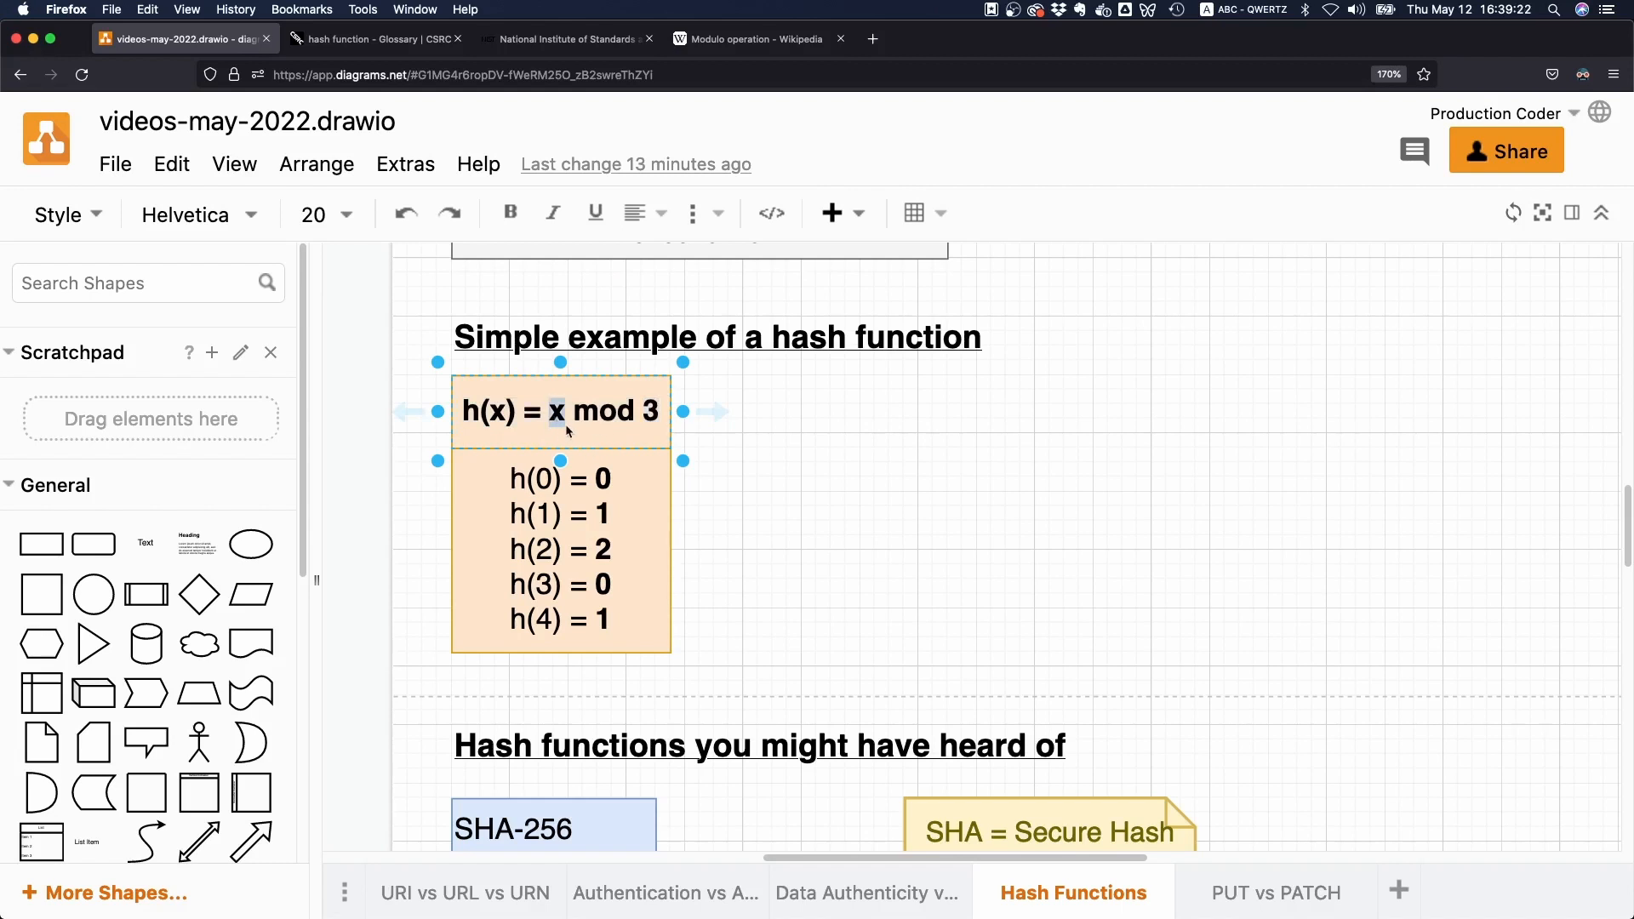
mouse_move(736, 436)
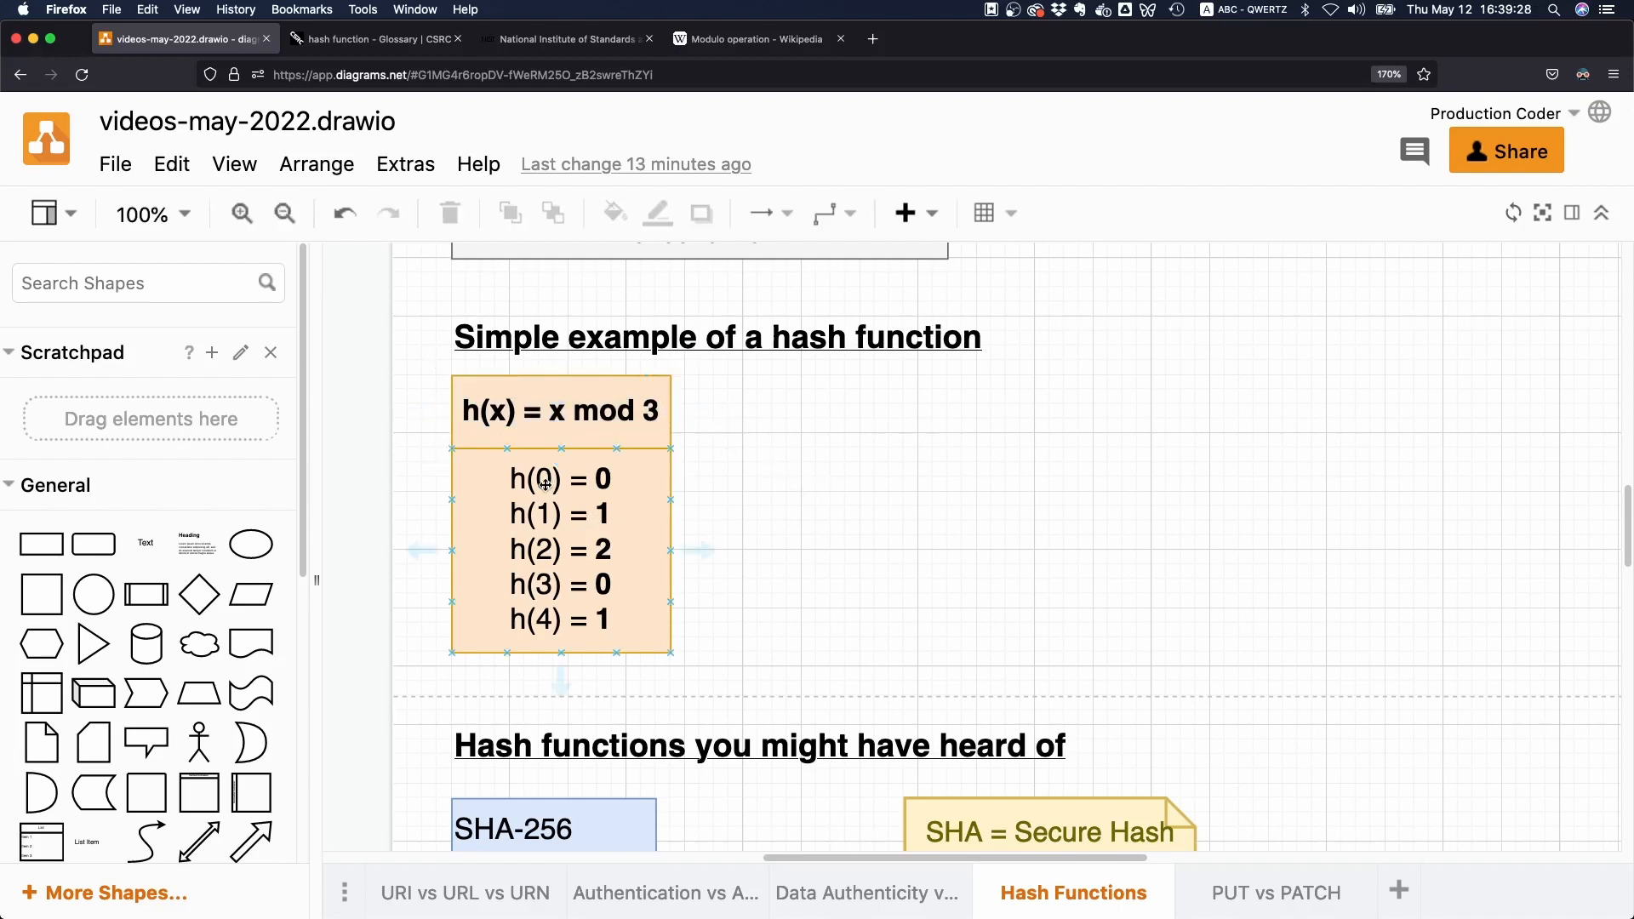
double_click(560, 410)
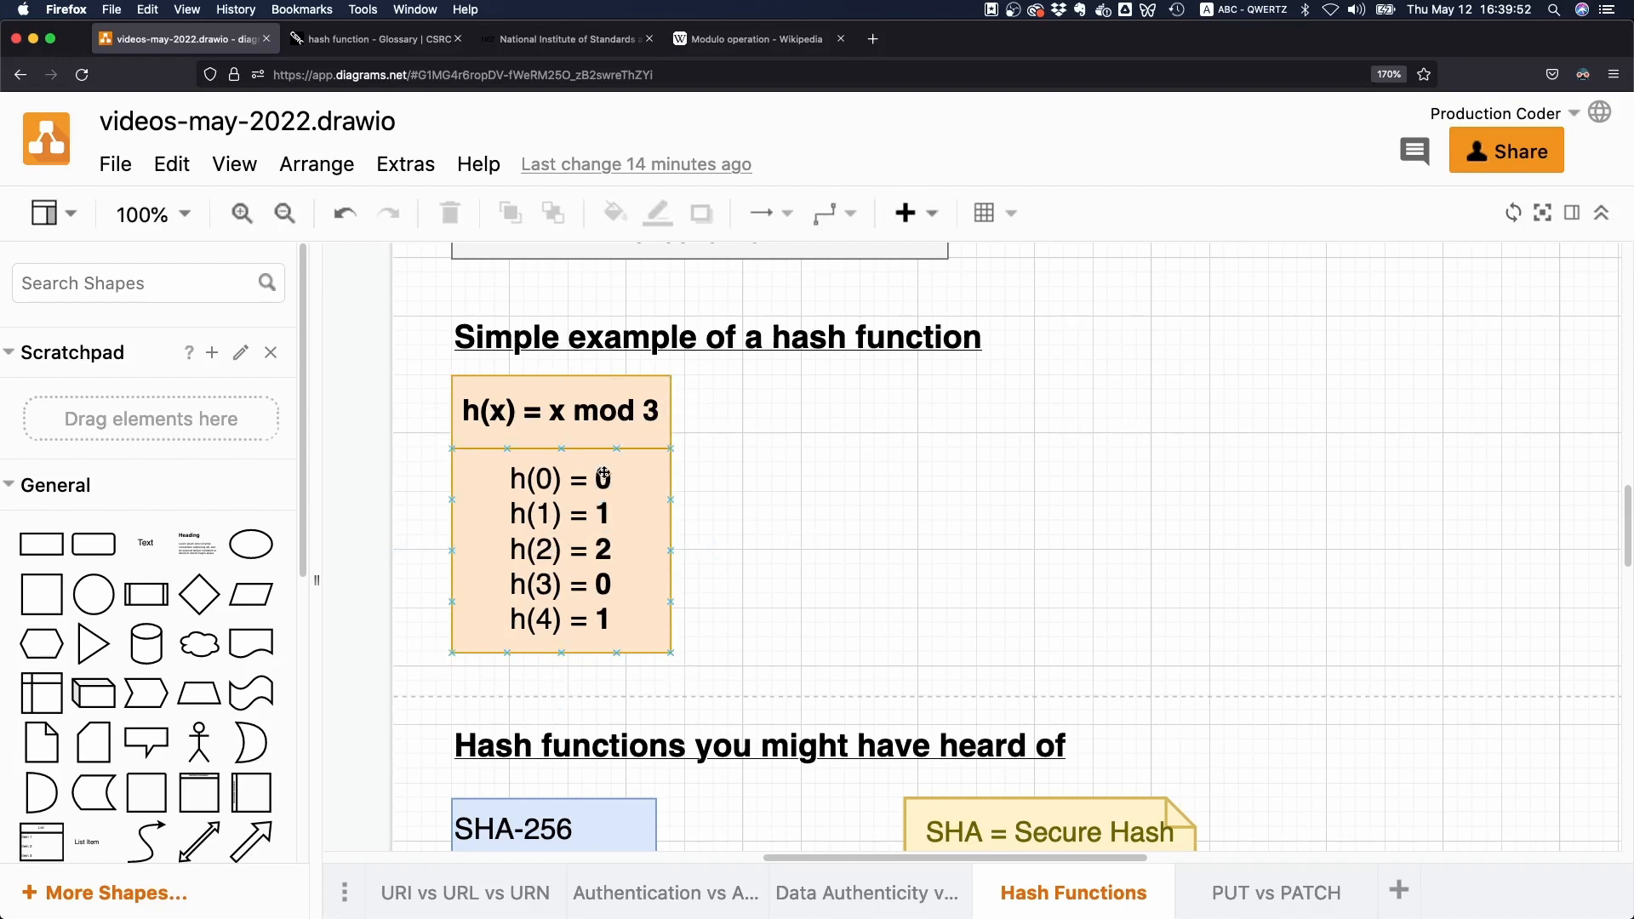
double_click(560, 550)
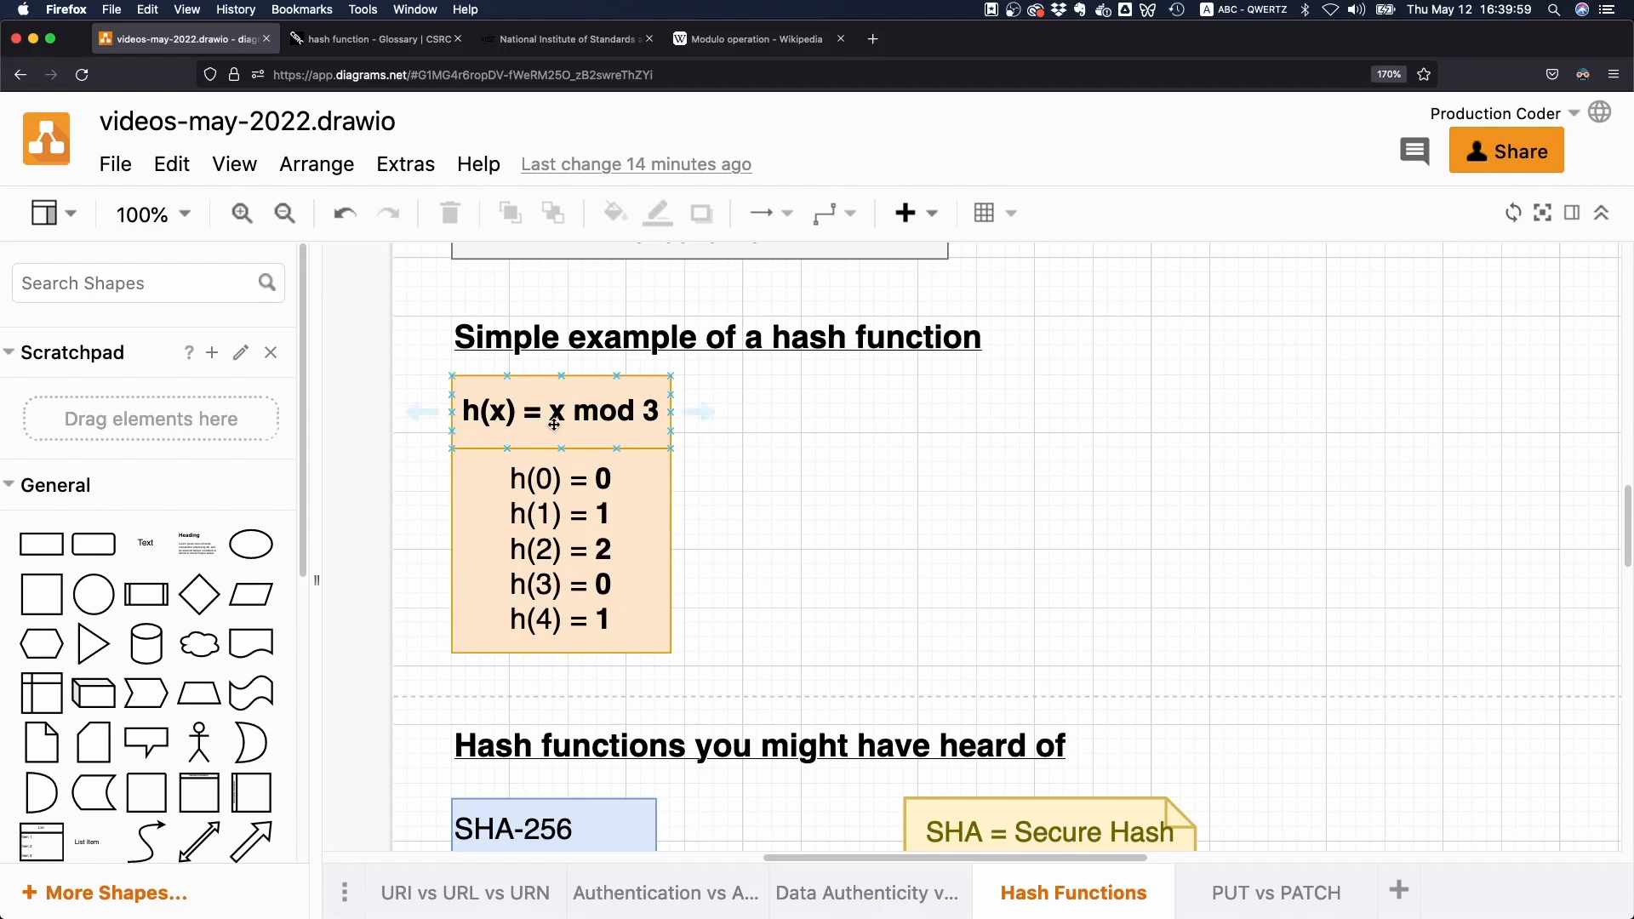
mouse_move(654, 414)
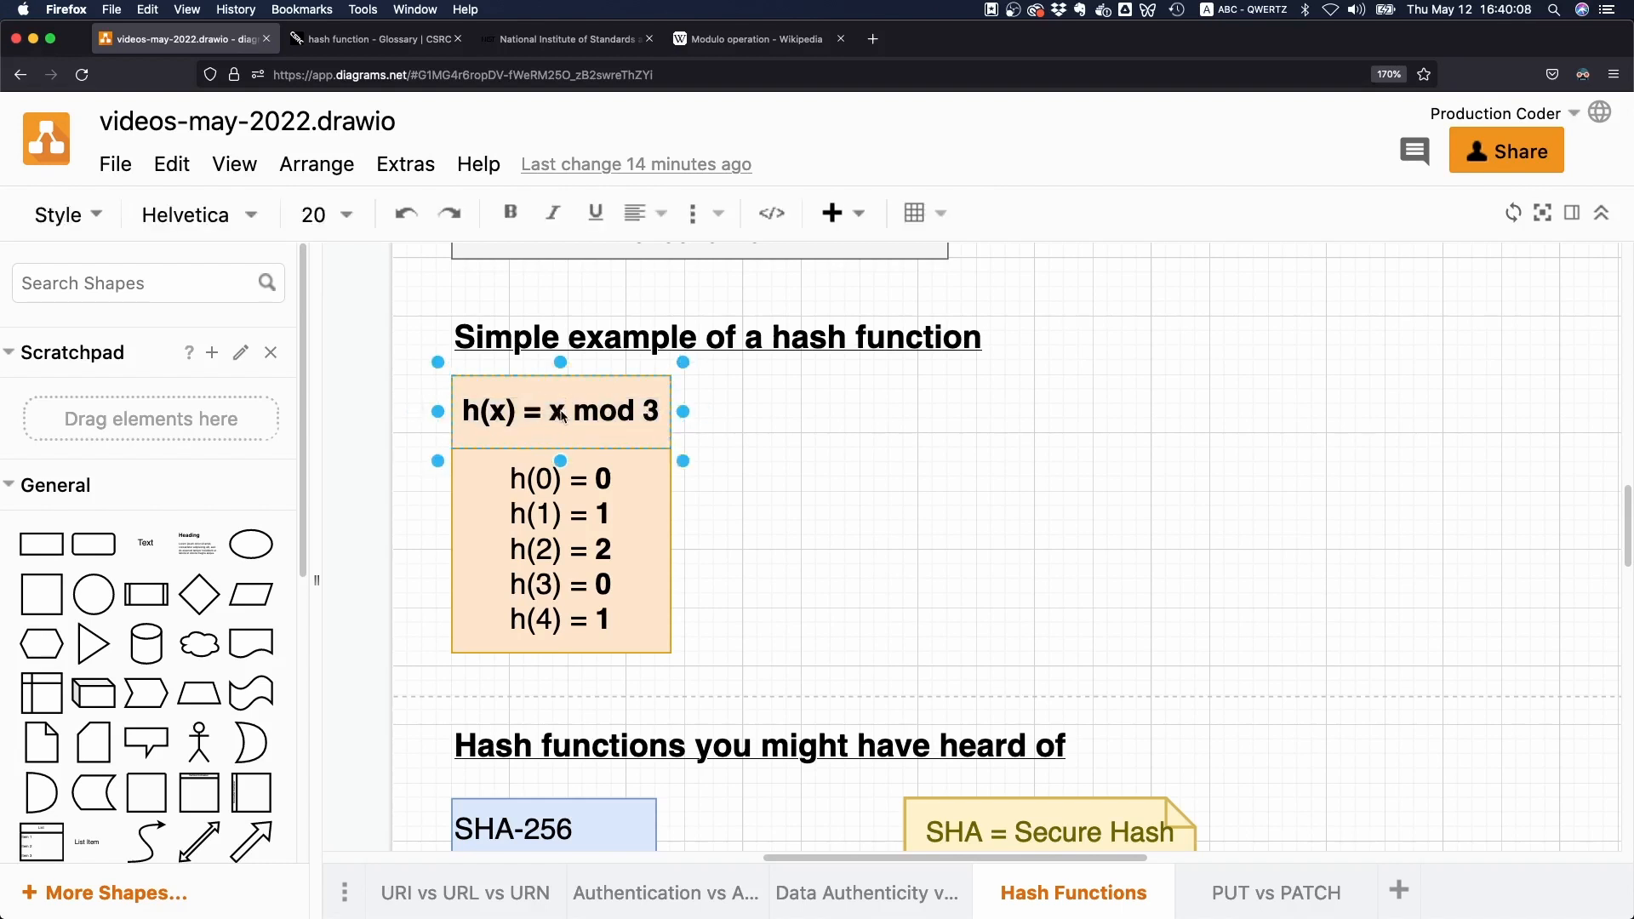
double_click(554, 410)
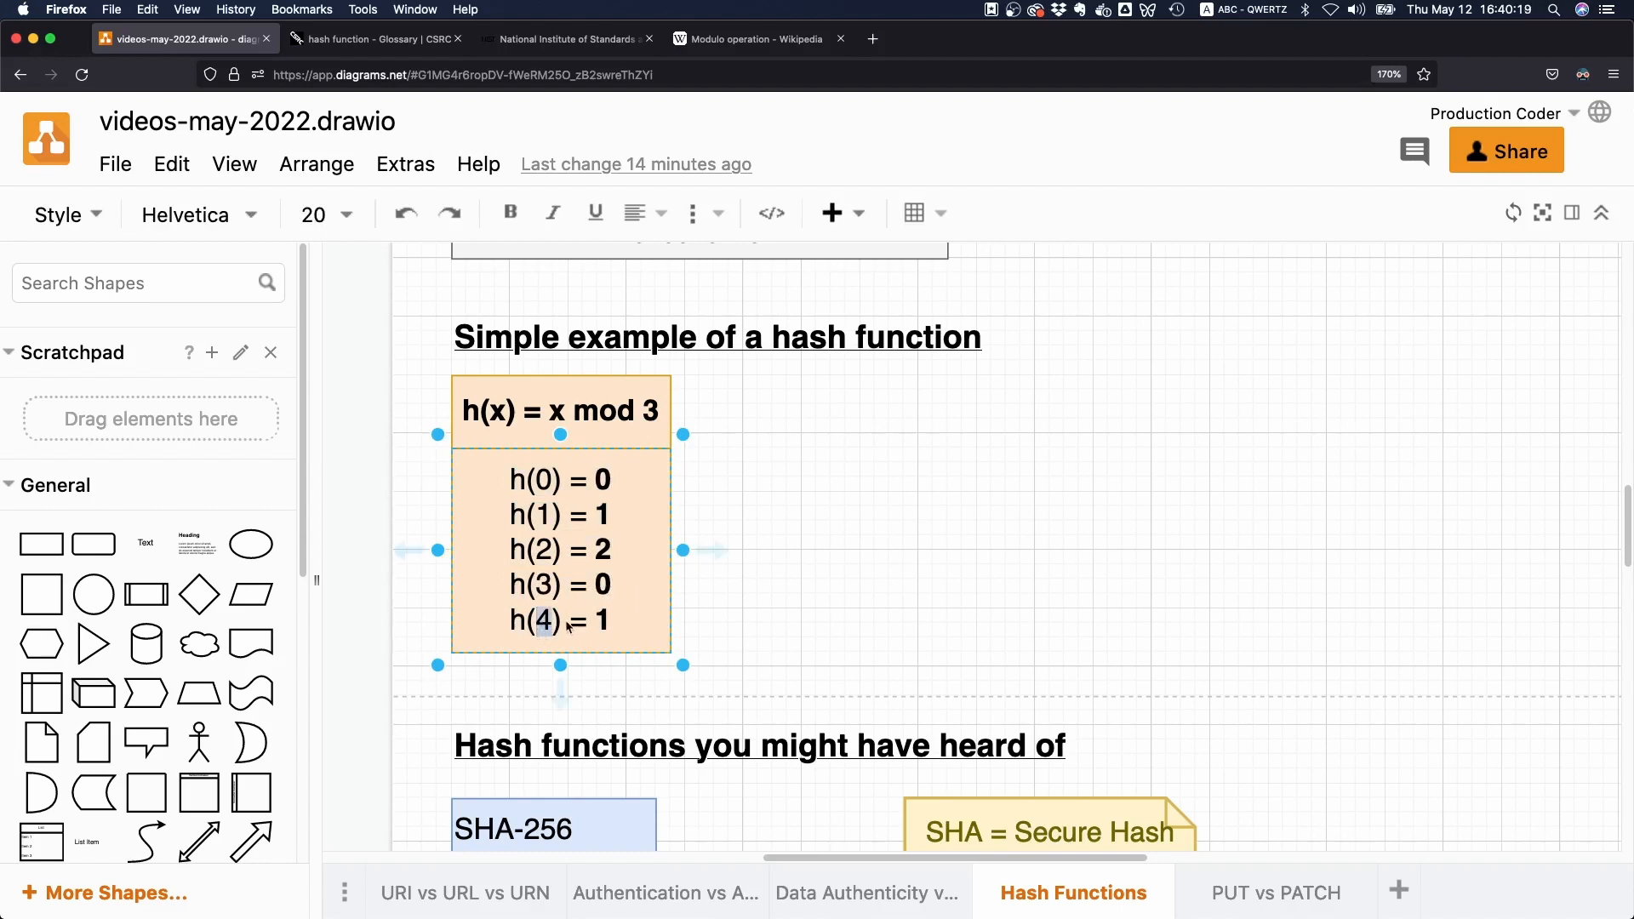
left_click(560, 410)
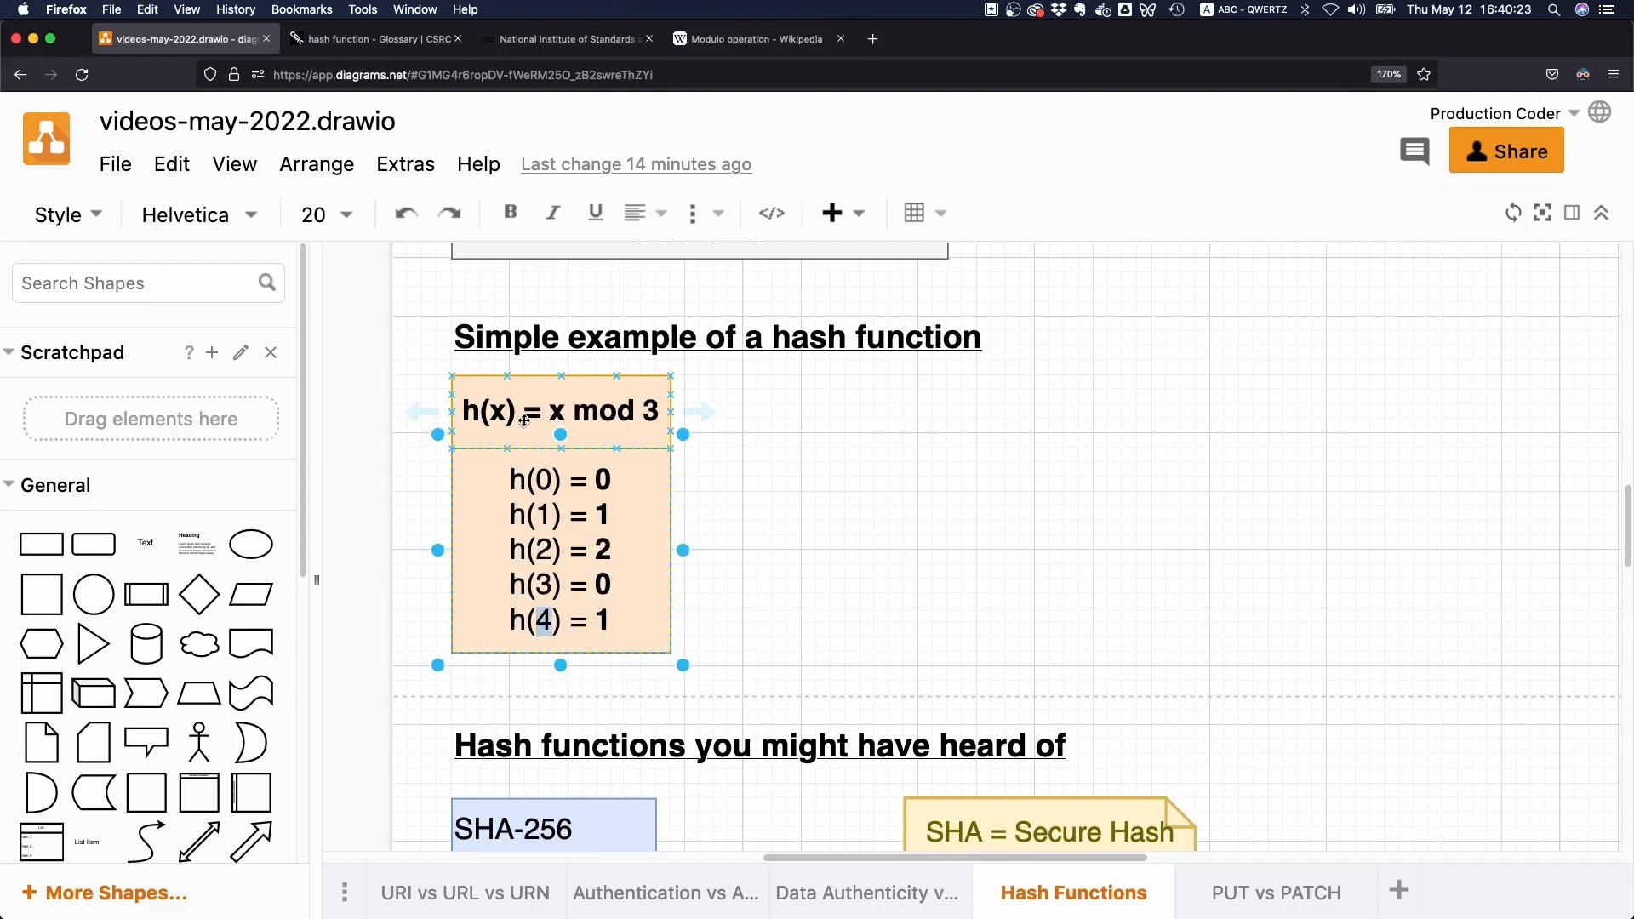
mouse_move(541, 426)
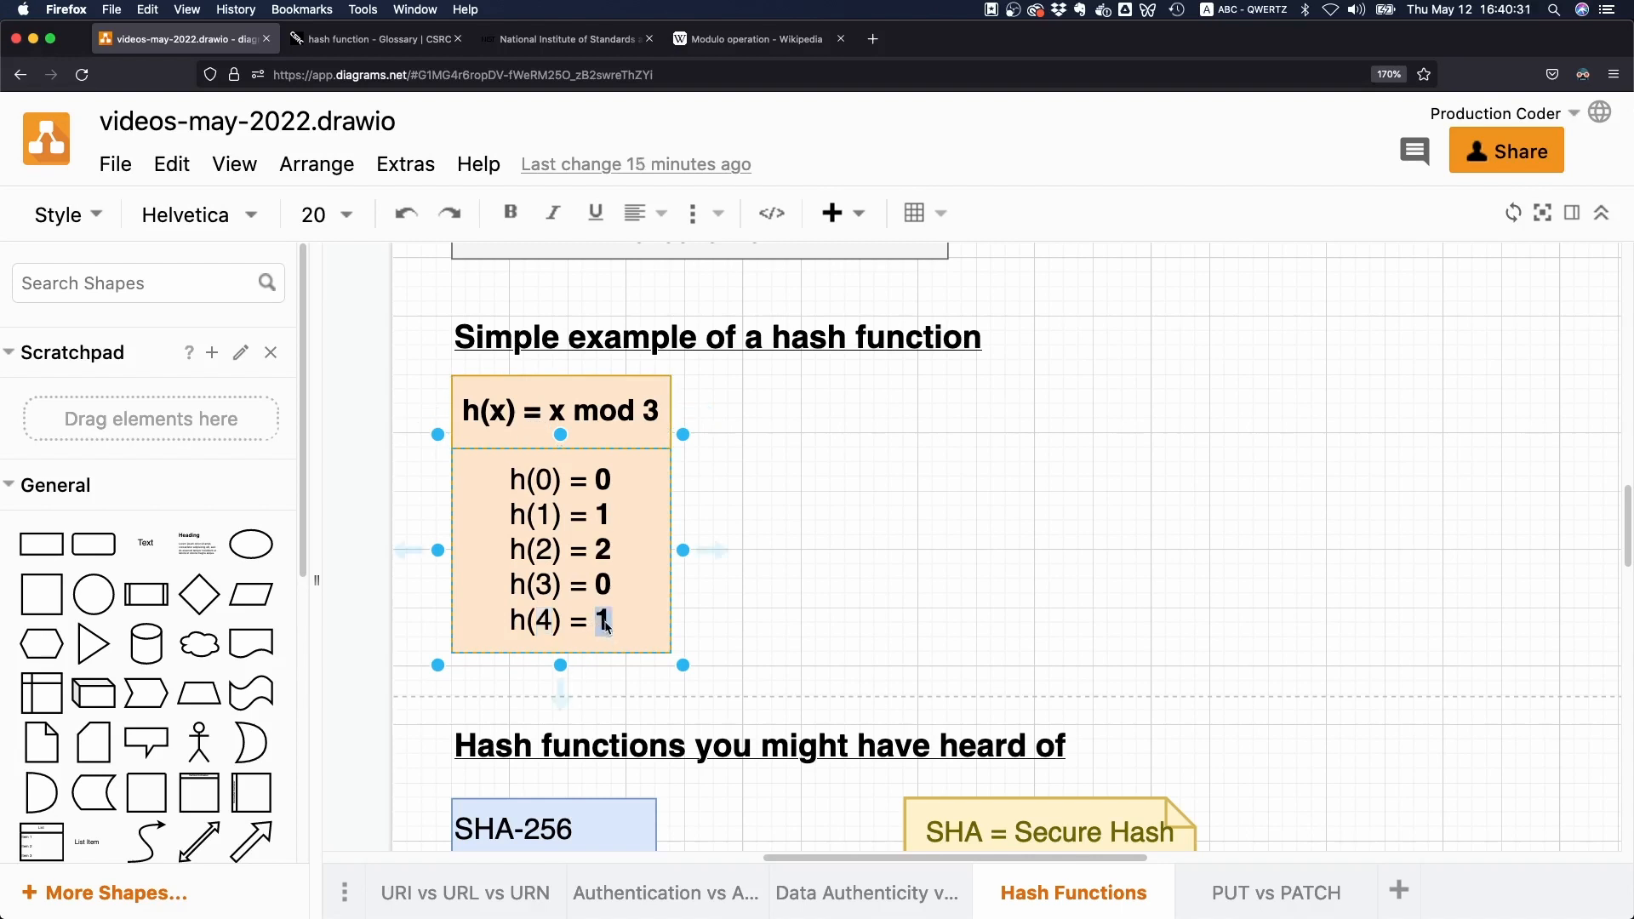
left_click(560, 410)
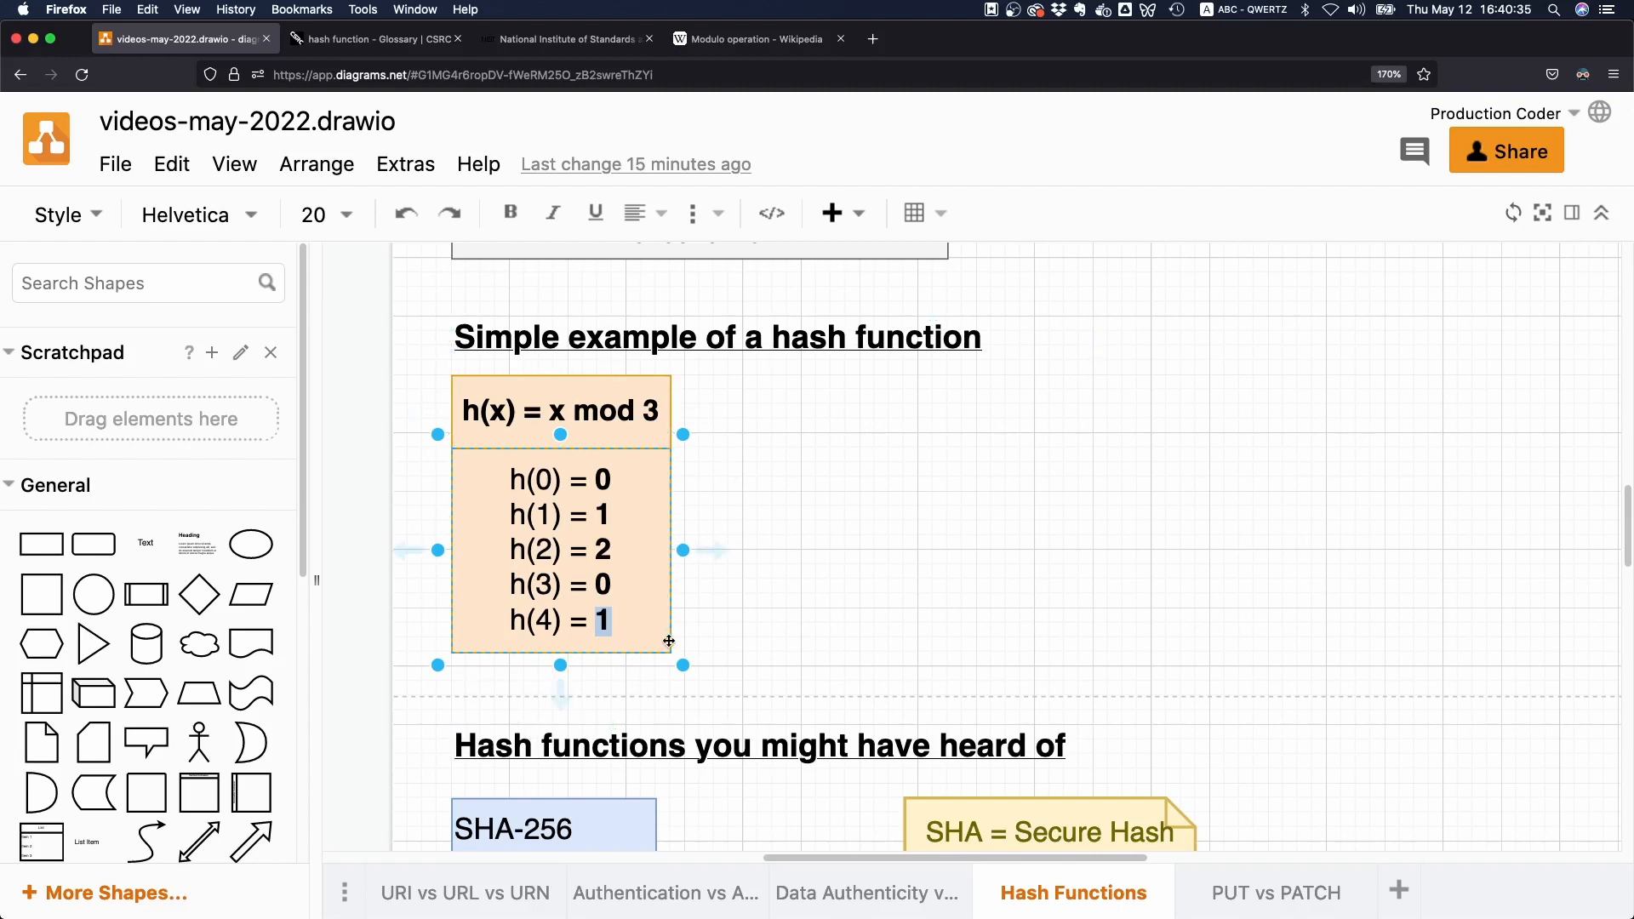
left_click(560, 410)
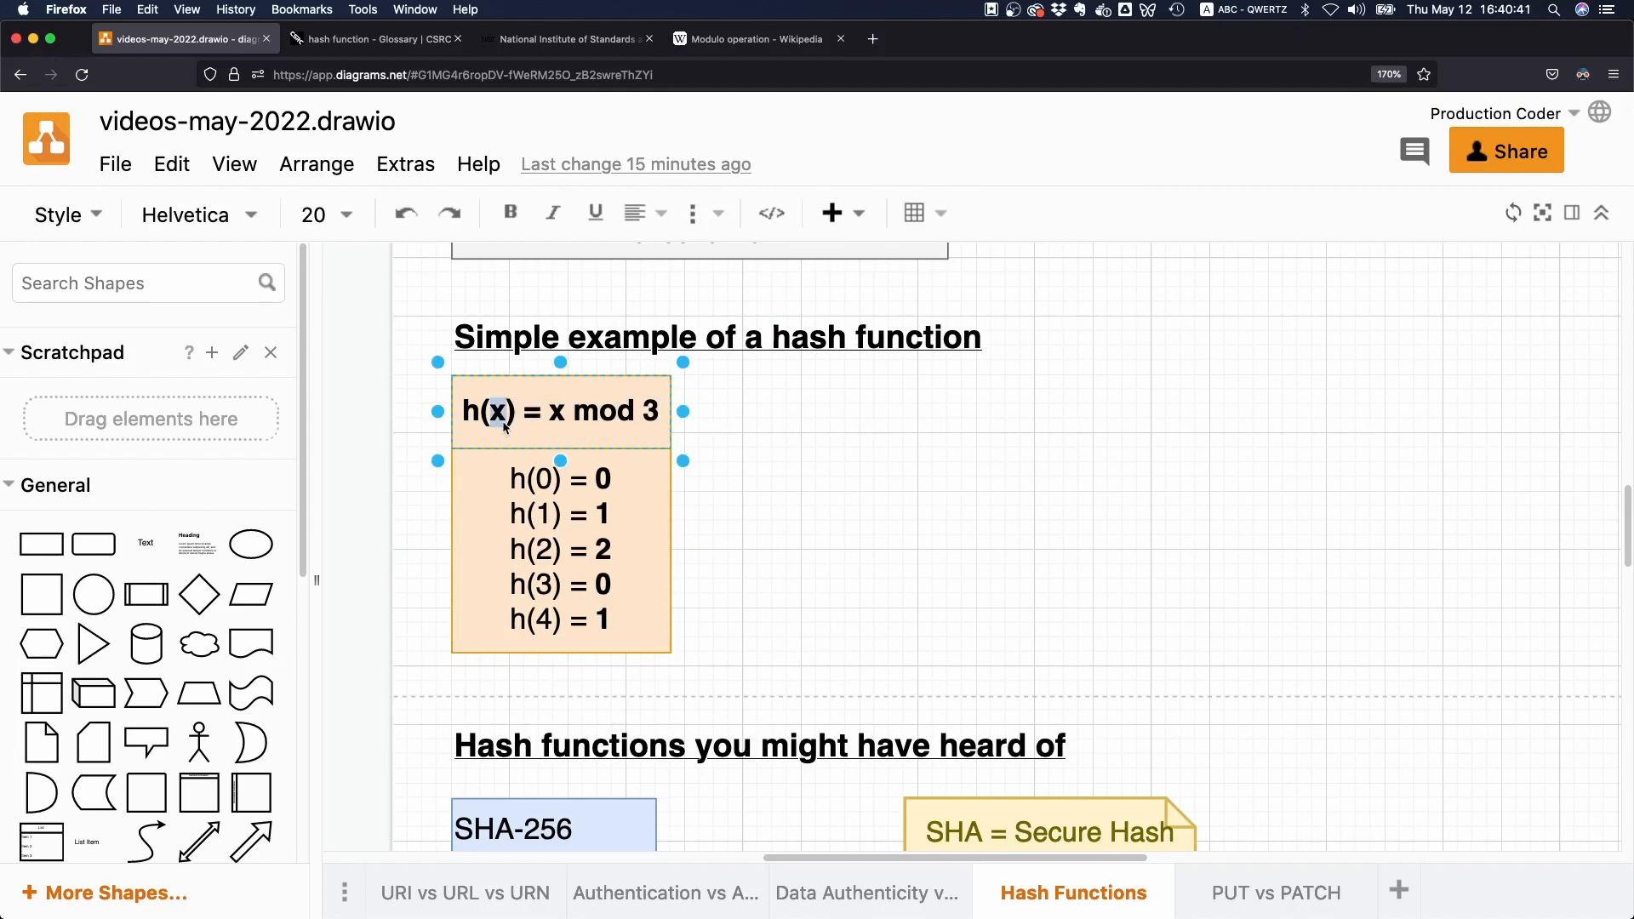
left_click(561, 547)
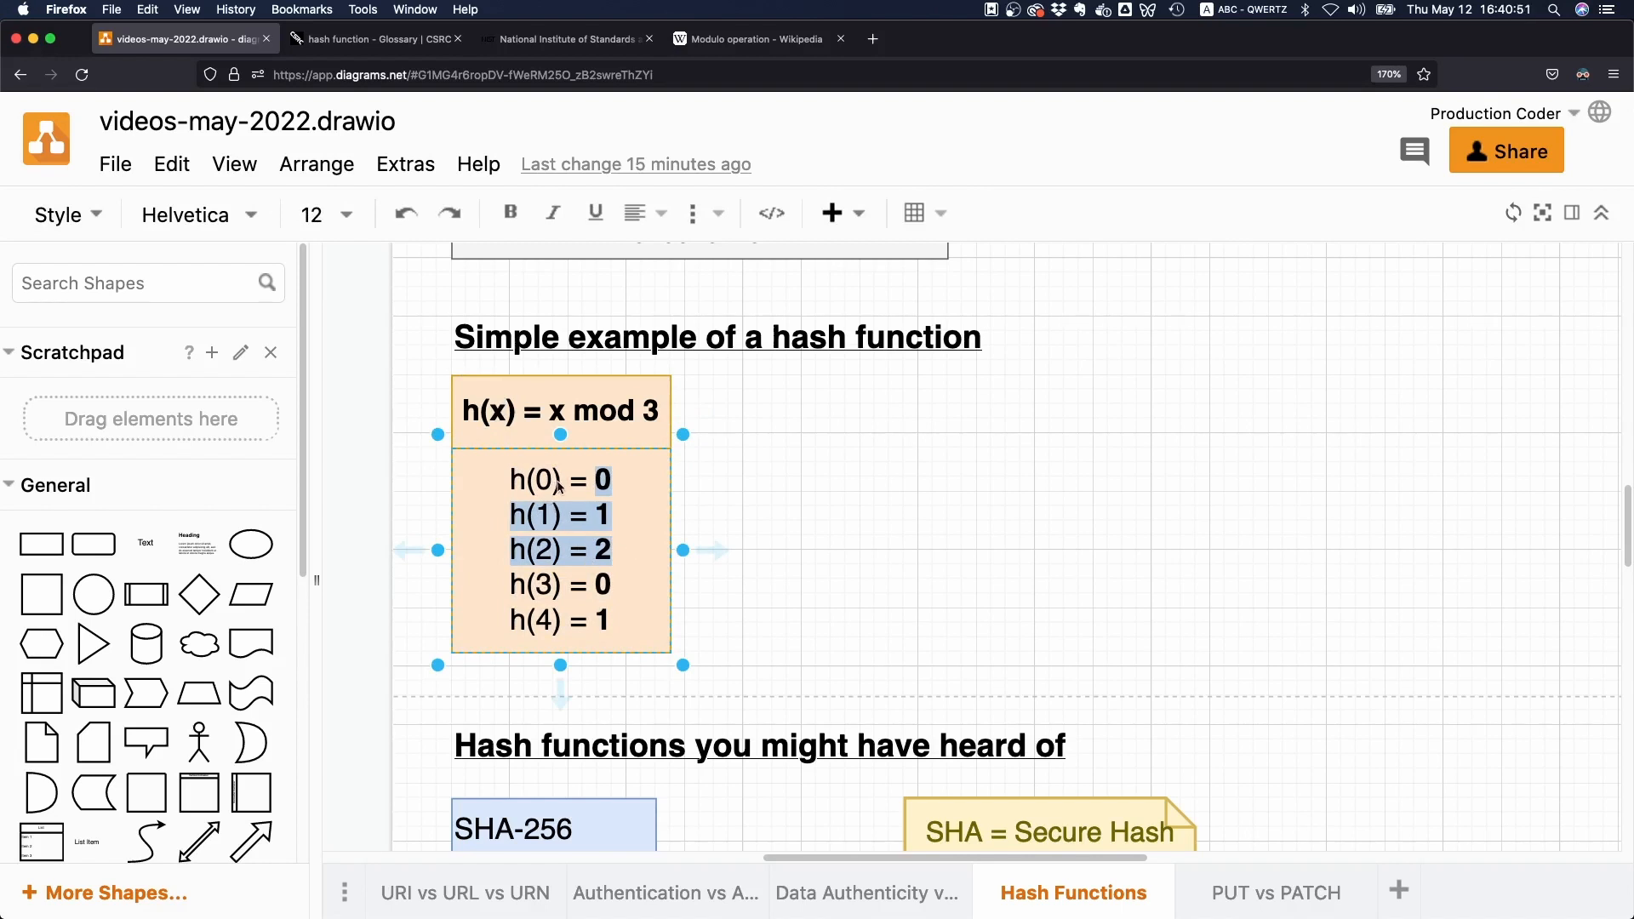
mouse_move(618, 499)
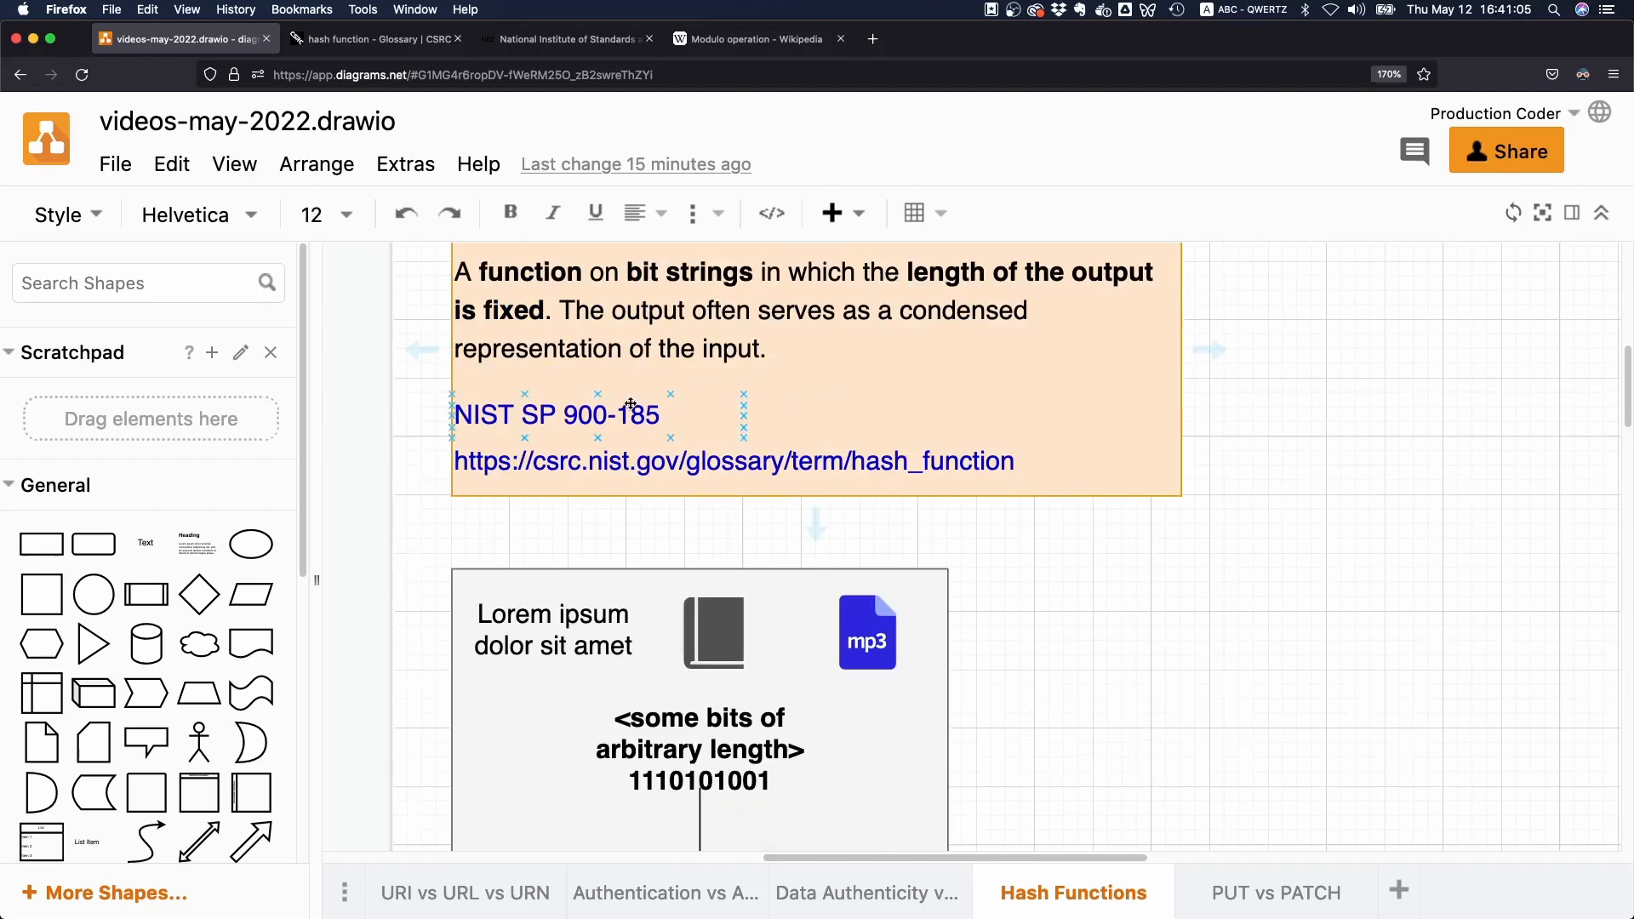
scroll("down", 3)
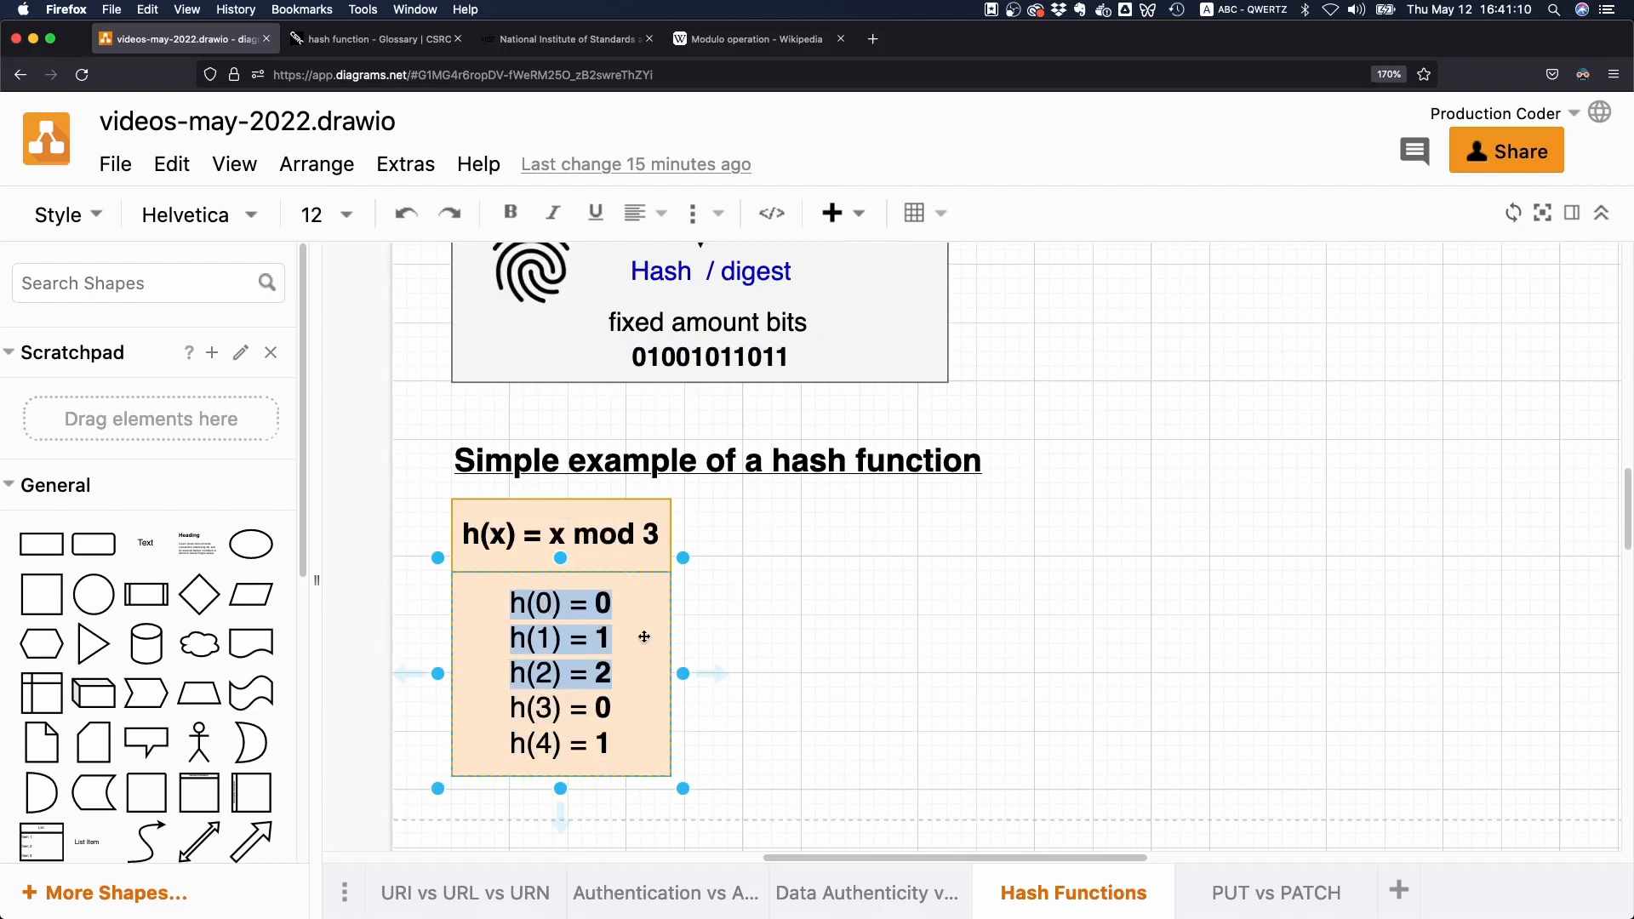
mouse_move(829, 644)
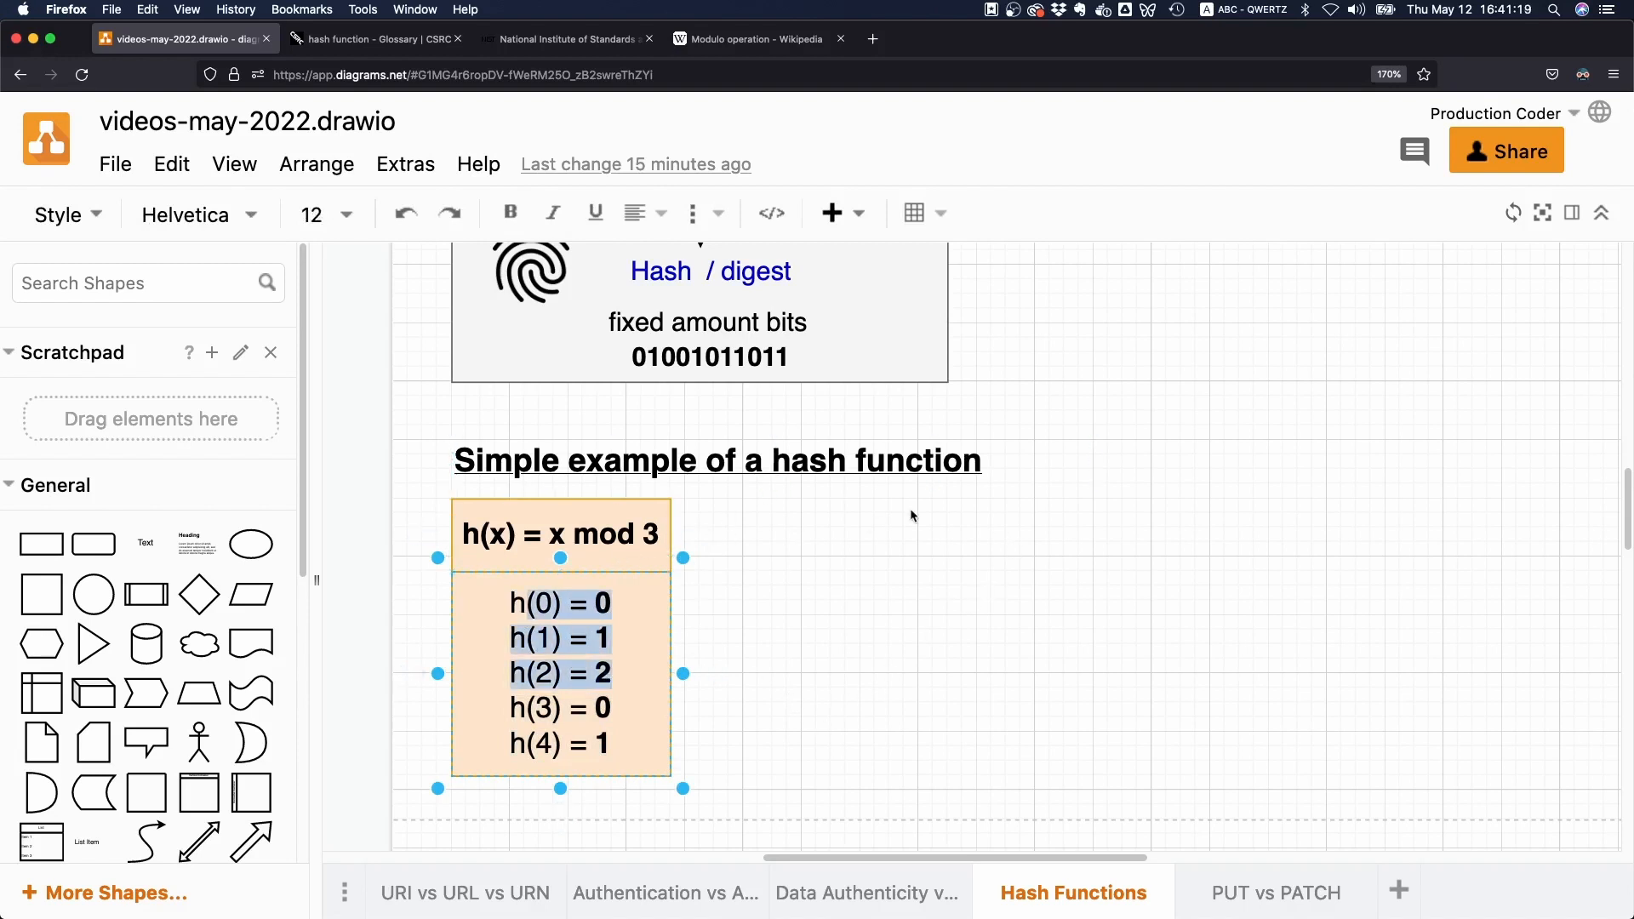
mouse_move(916, 521)
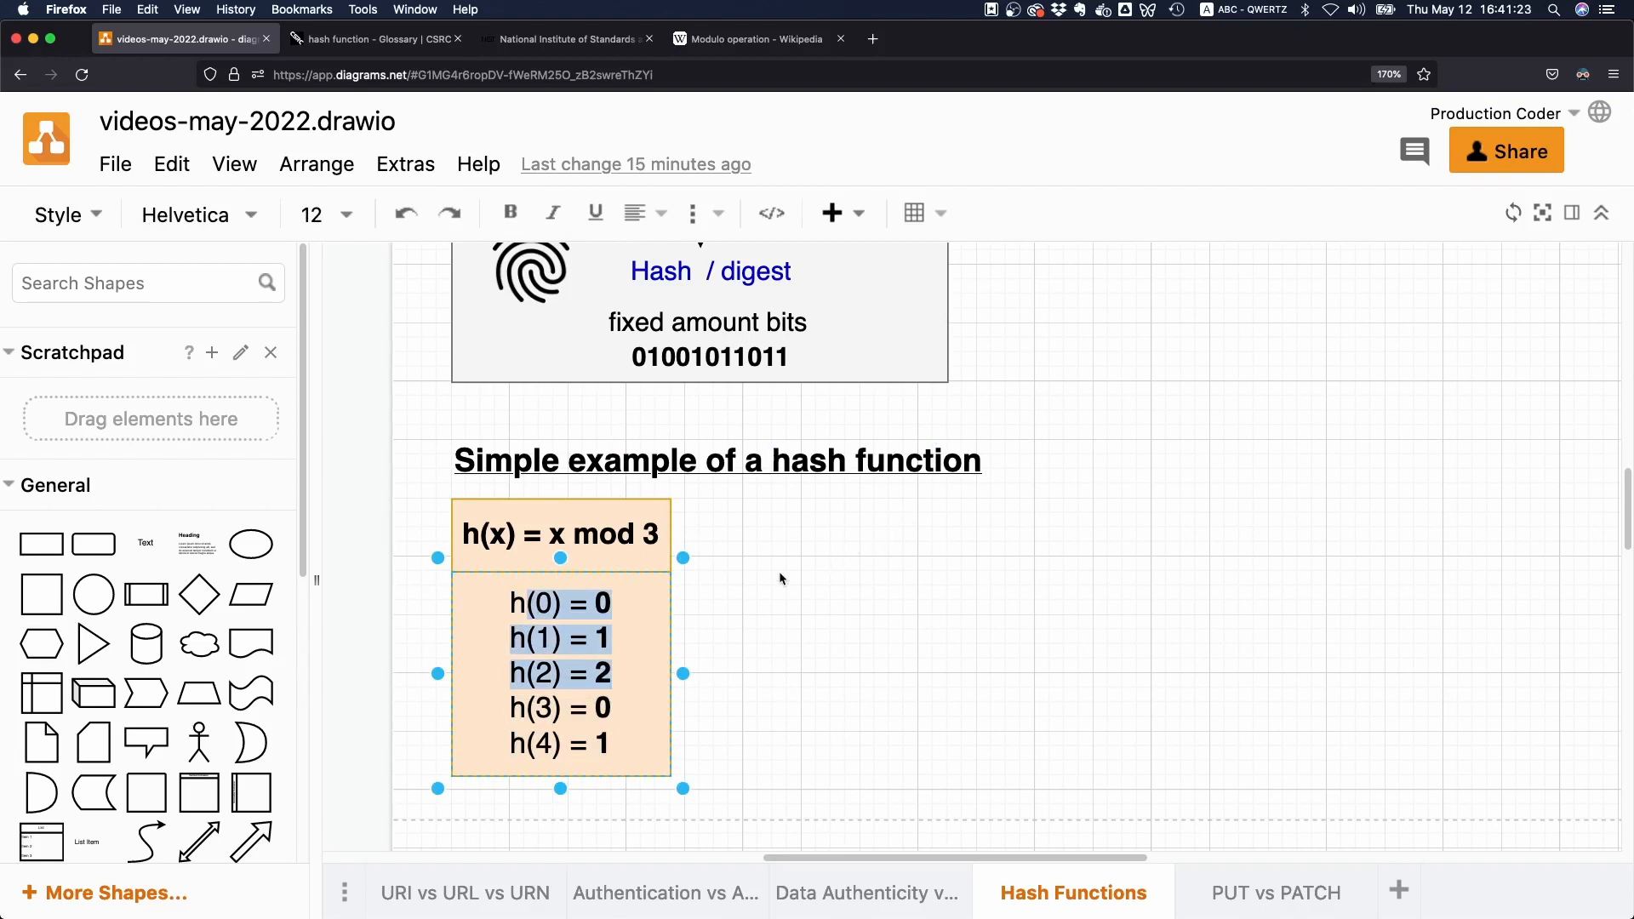
scroll("down", 3)
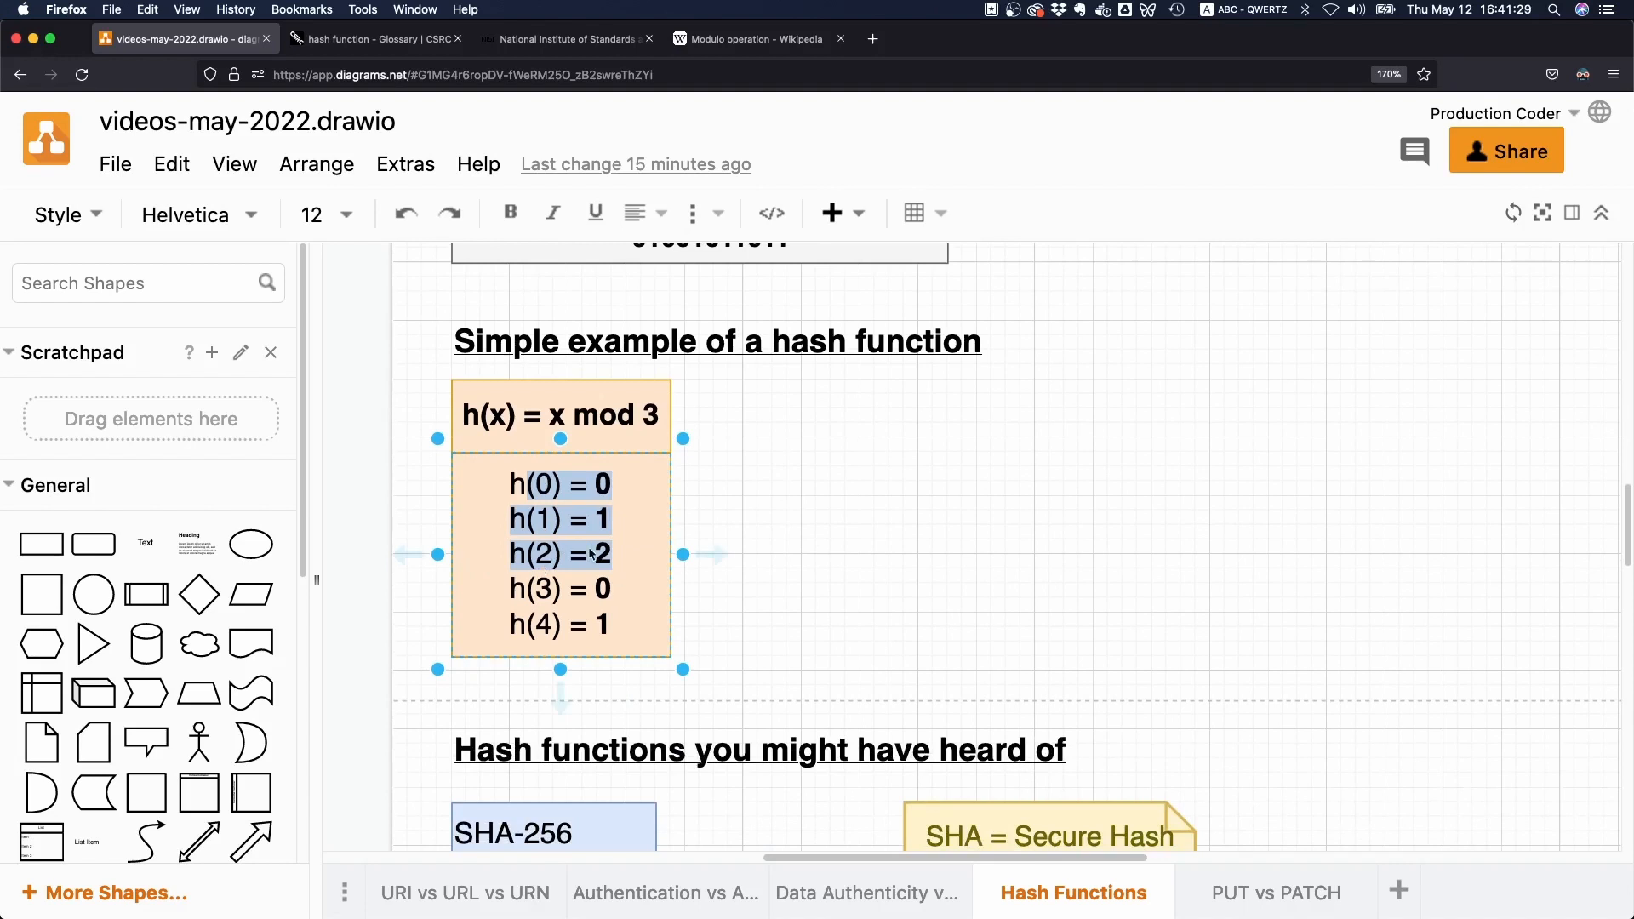
left_click(823, 681)
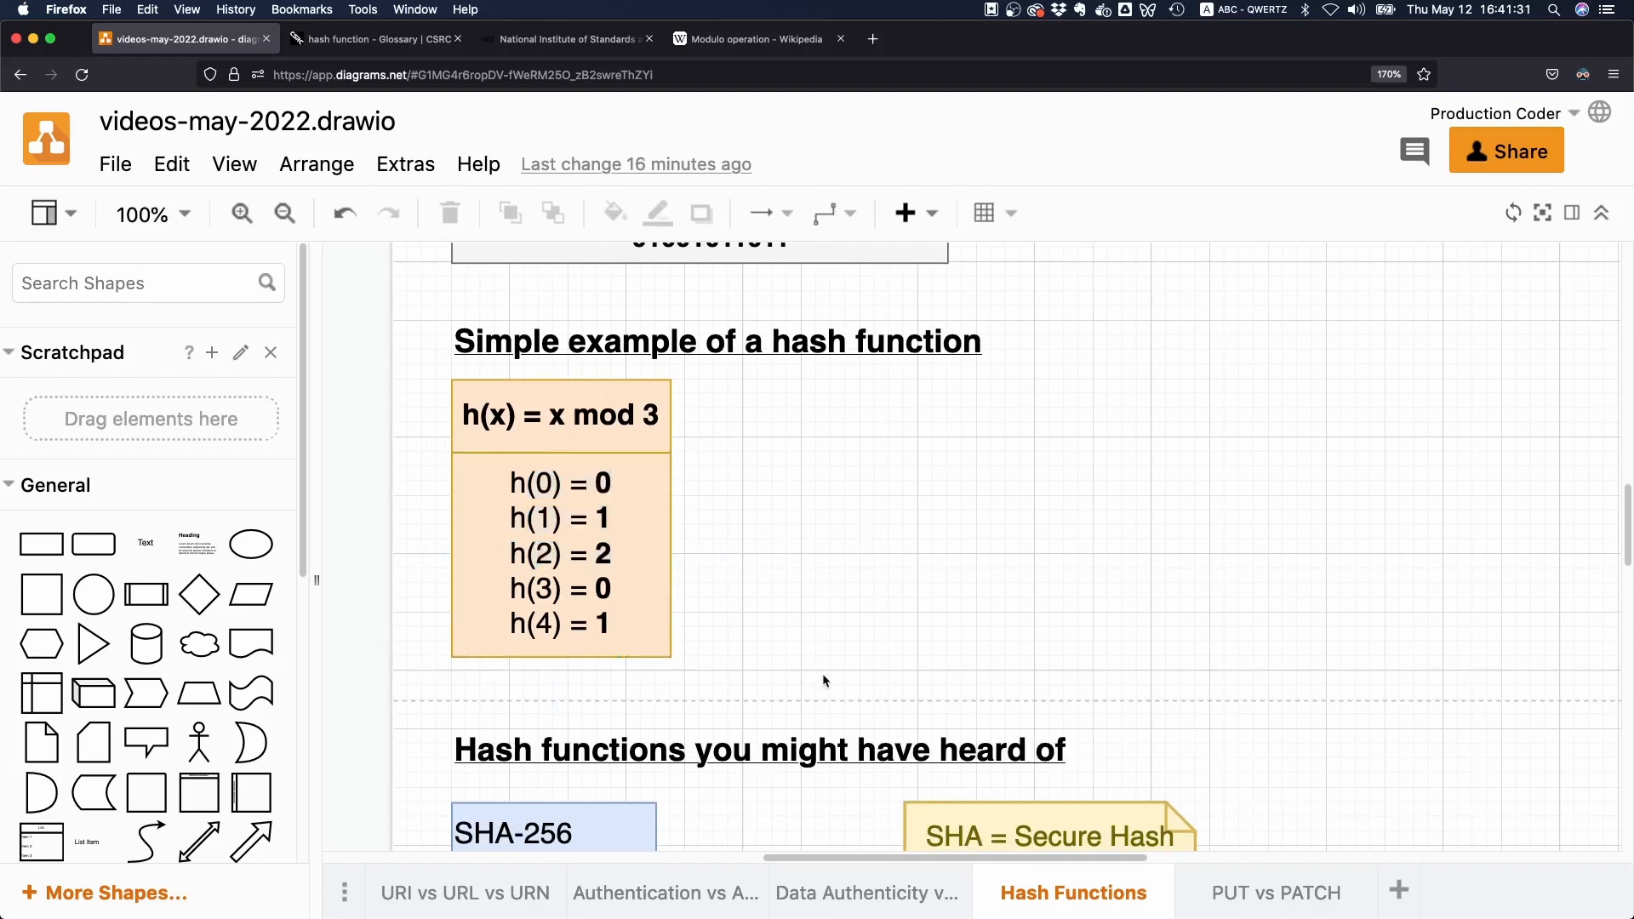
mouse_move(861, 531)
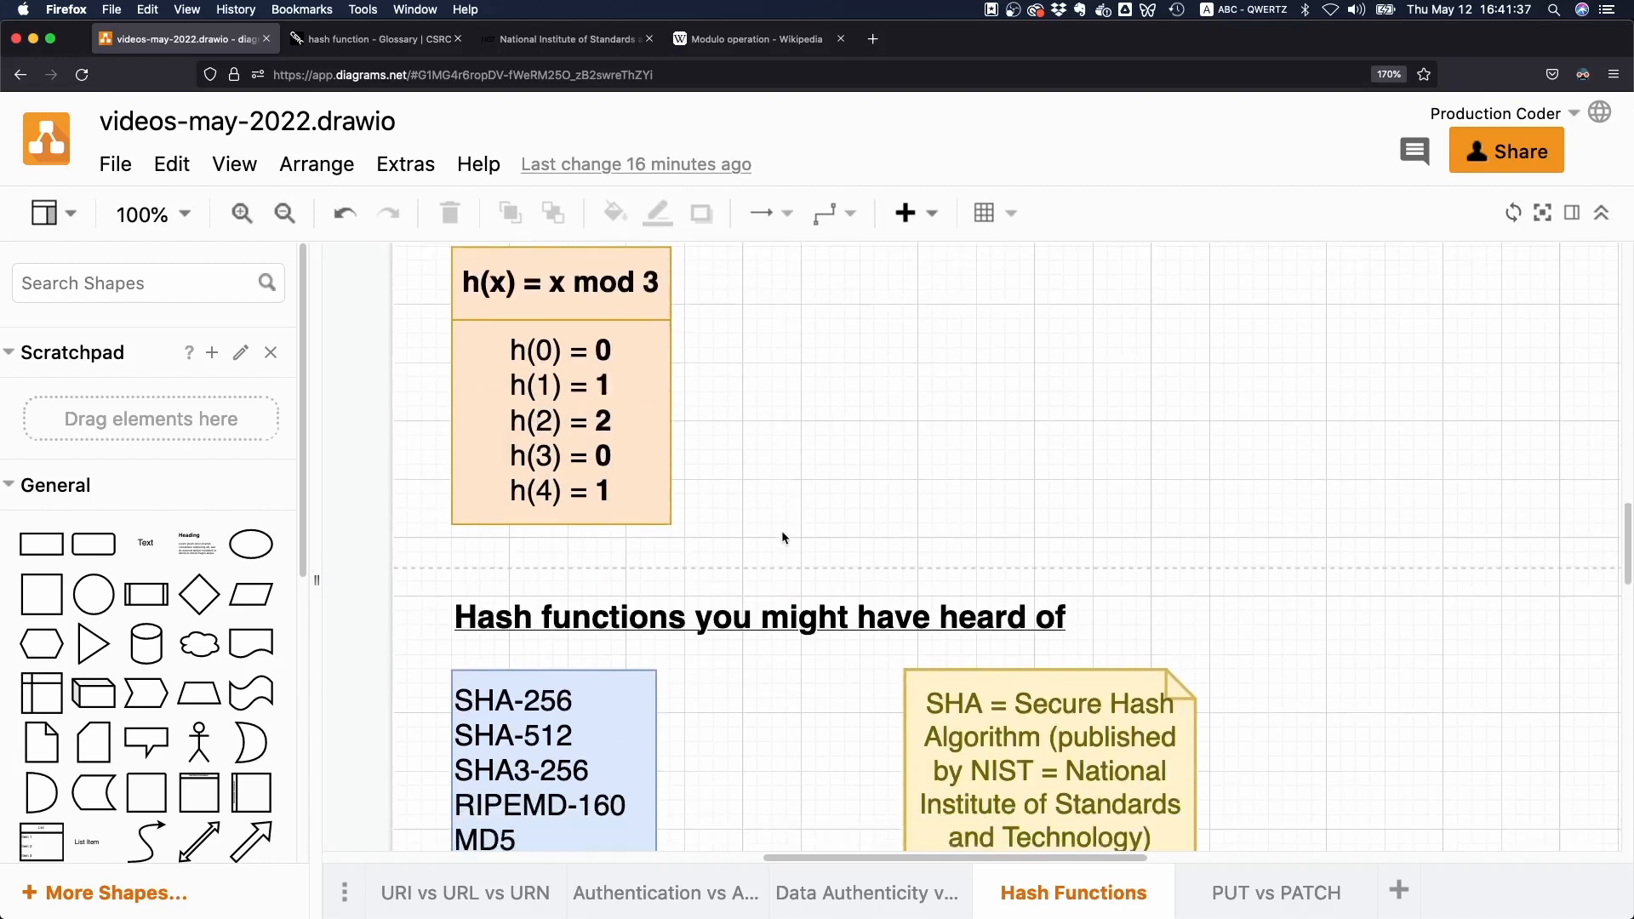
scroll("down", 3)
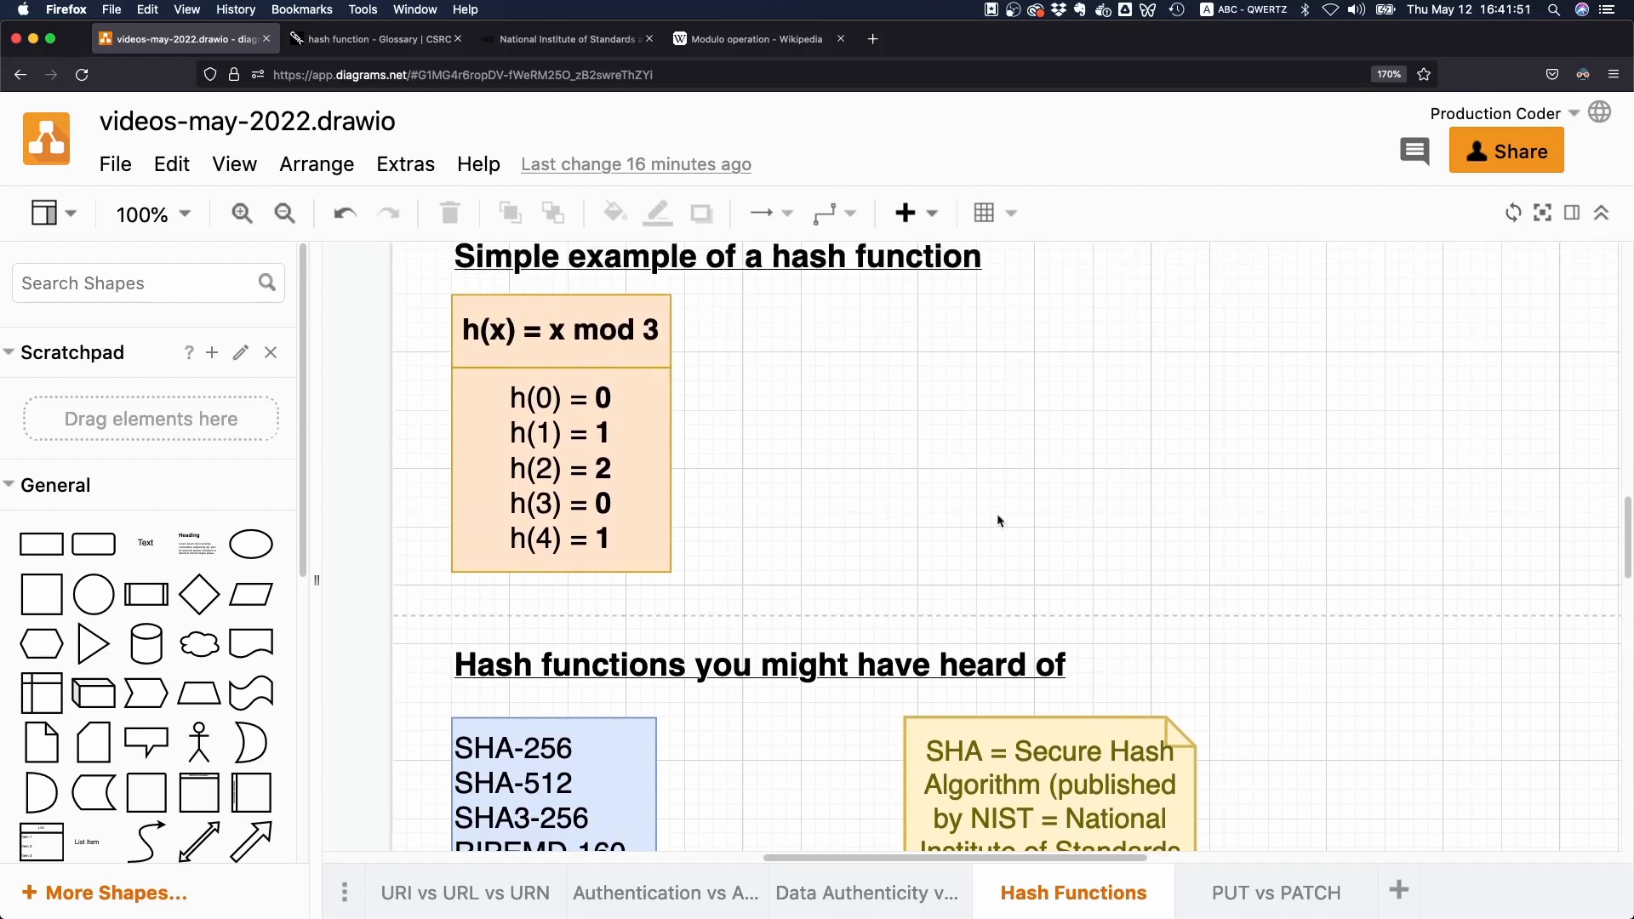
scroll("down", 3)
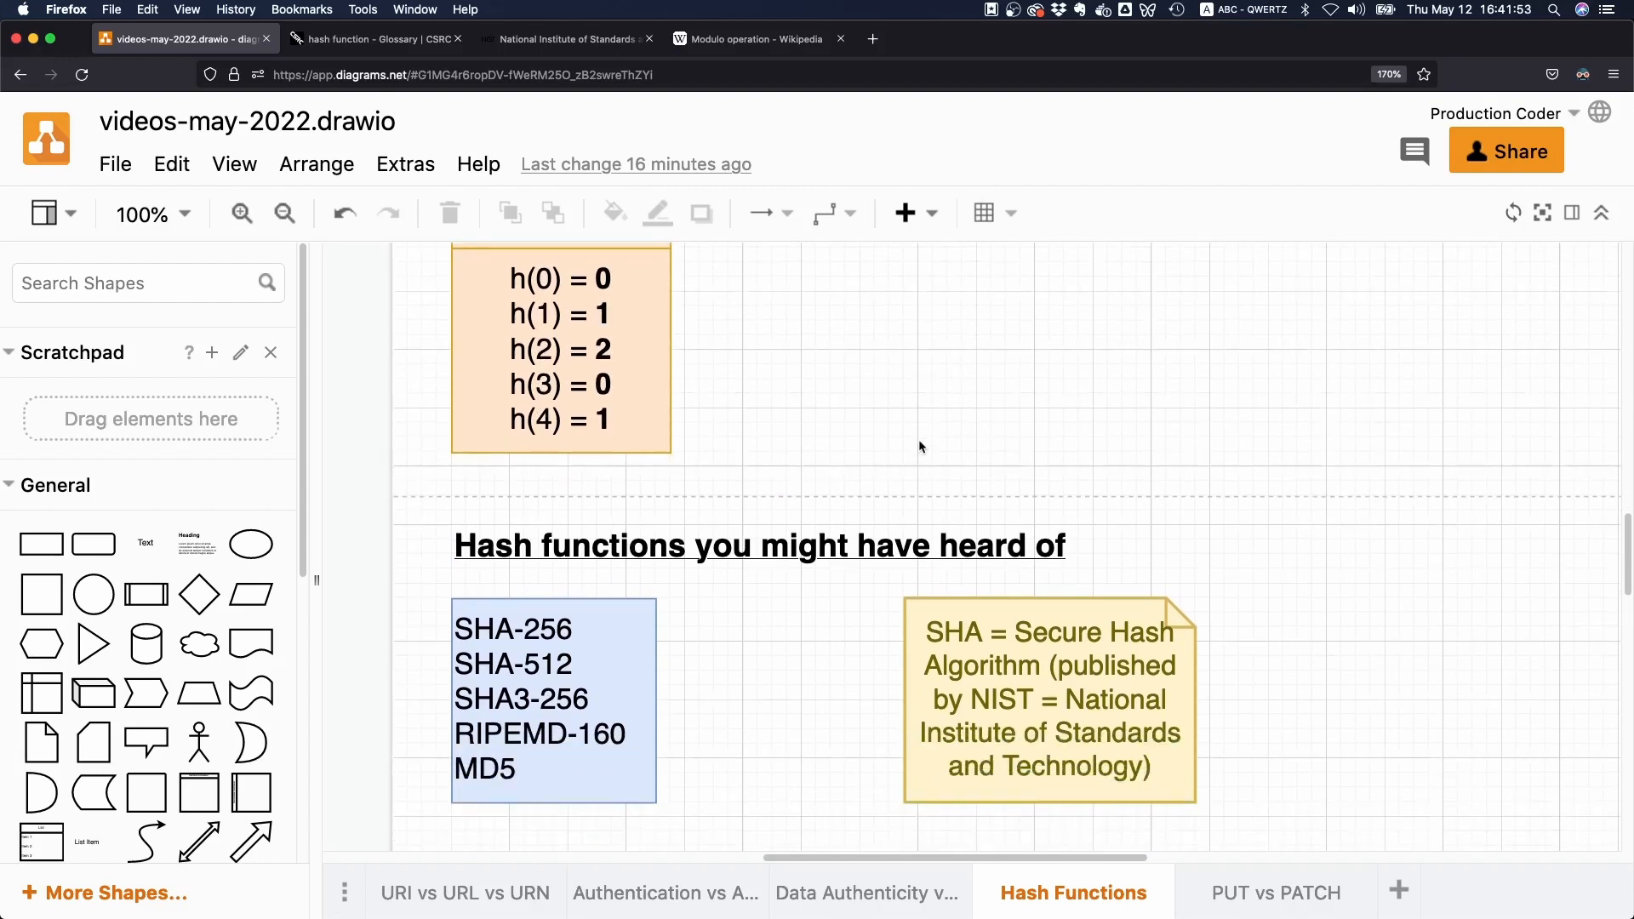
scroll("down", 3)
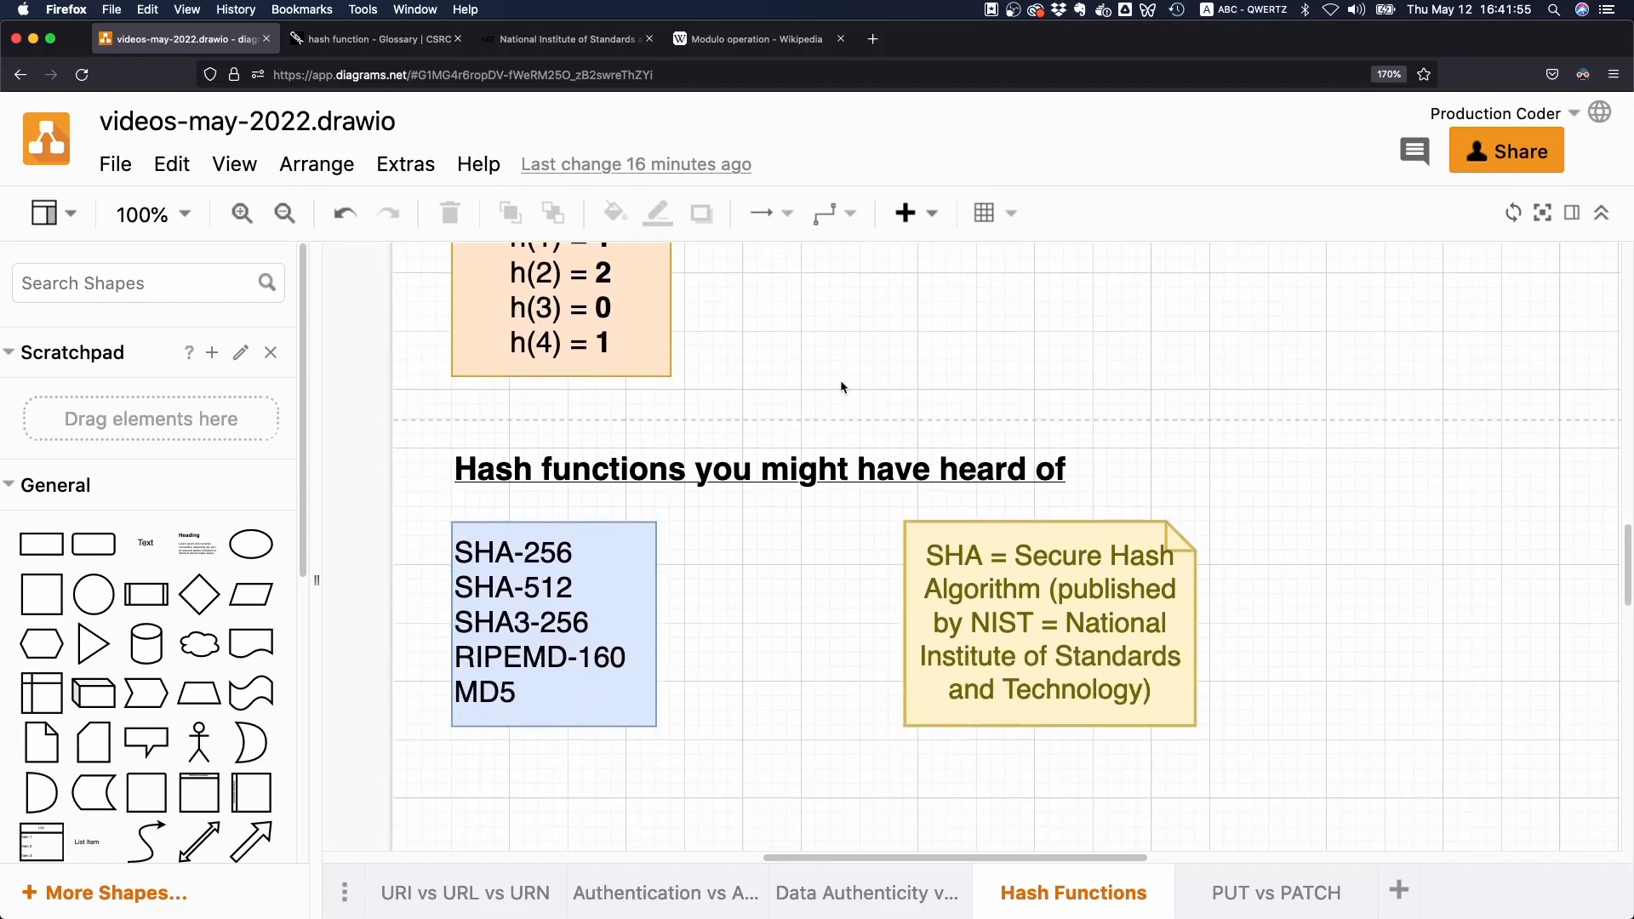
mouse_move(828, 393)
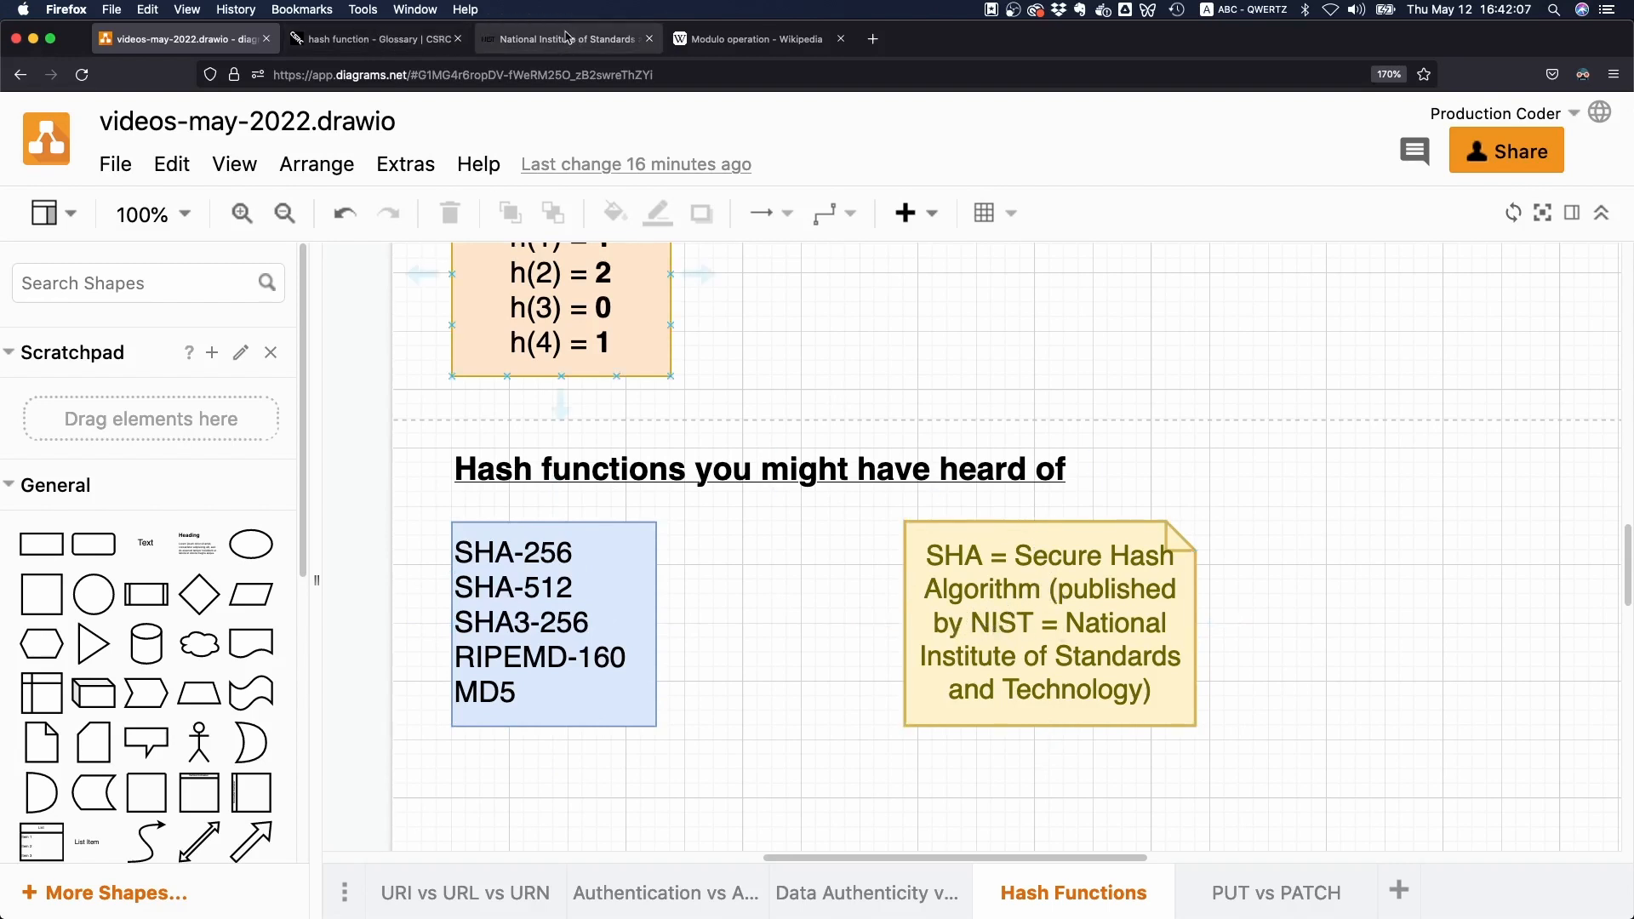
left_click(762, 594)
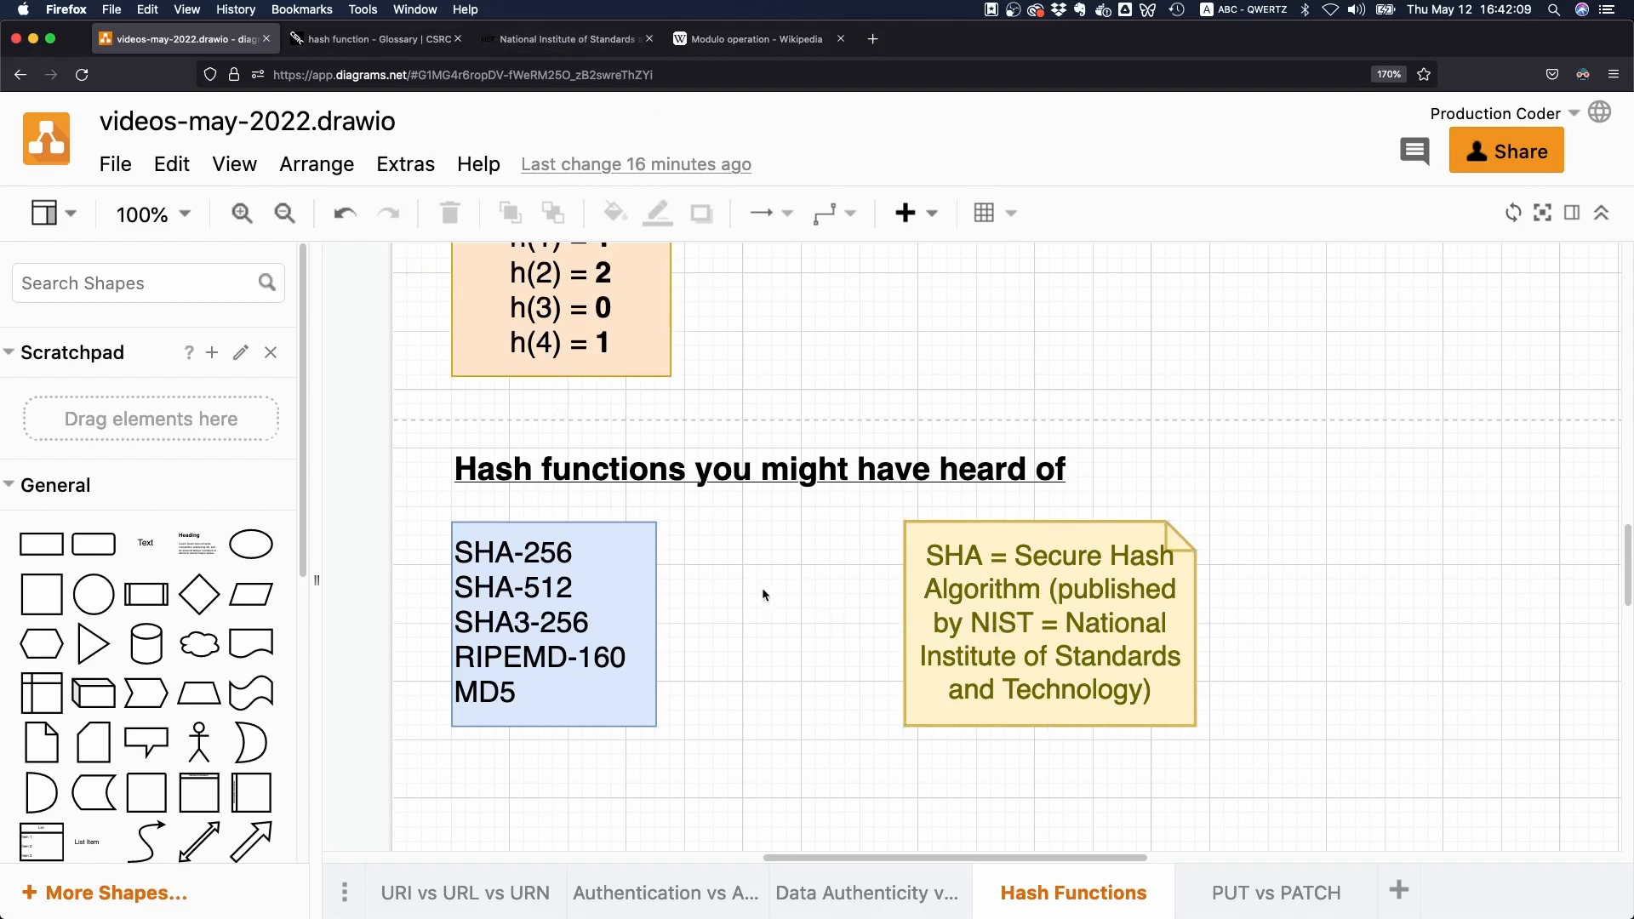
mouse_move(735, 630)
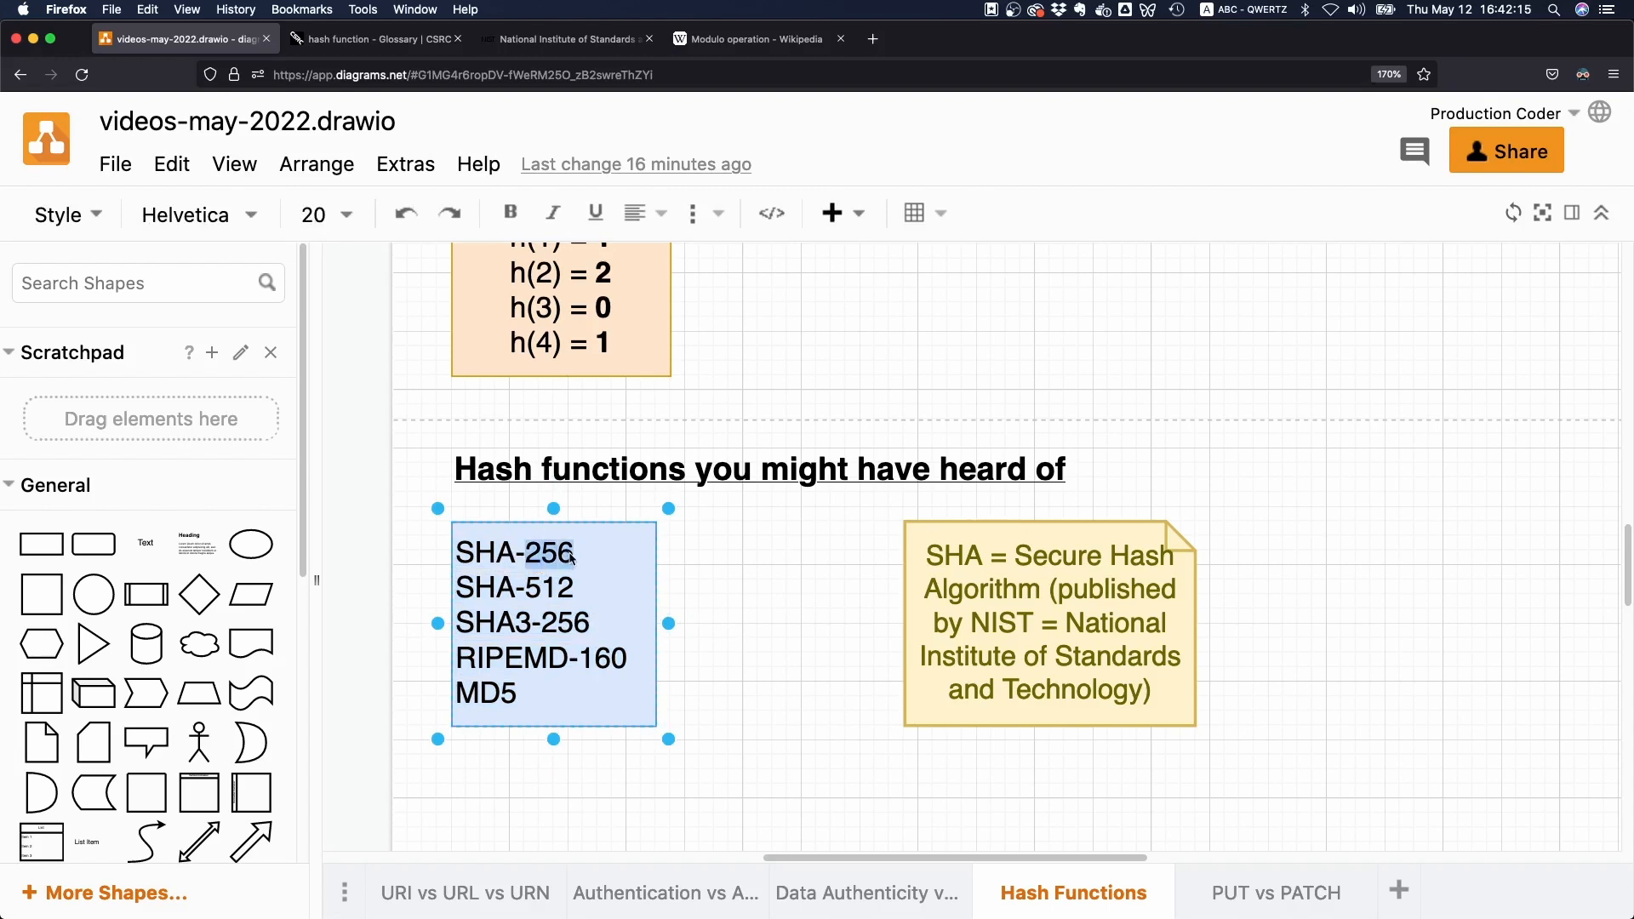
mouse_move(517, 512)
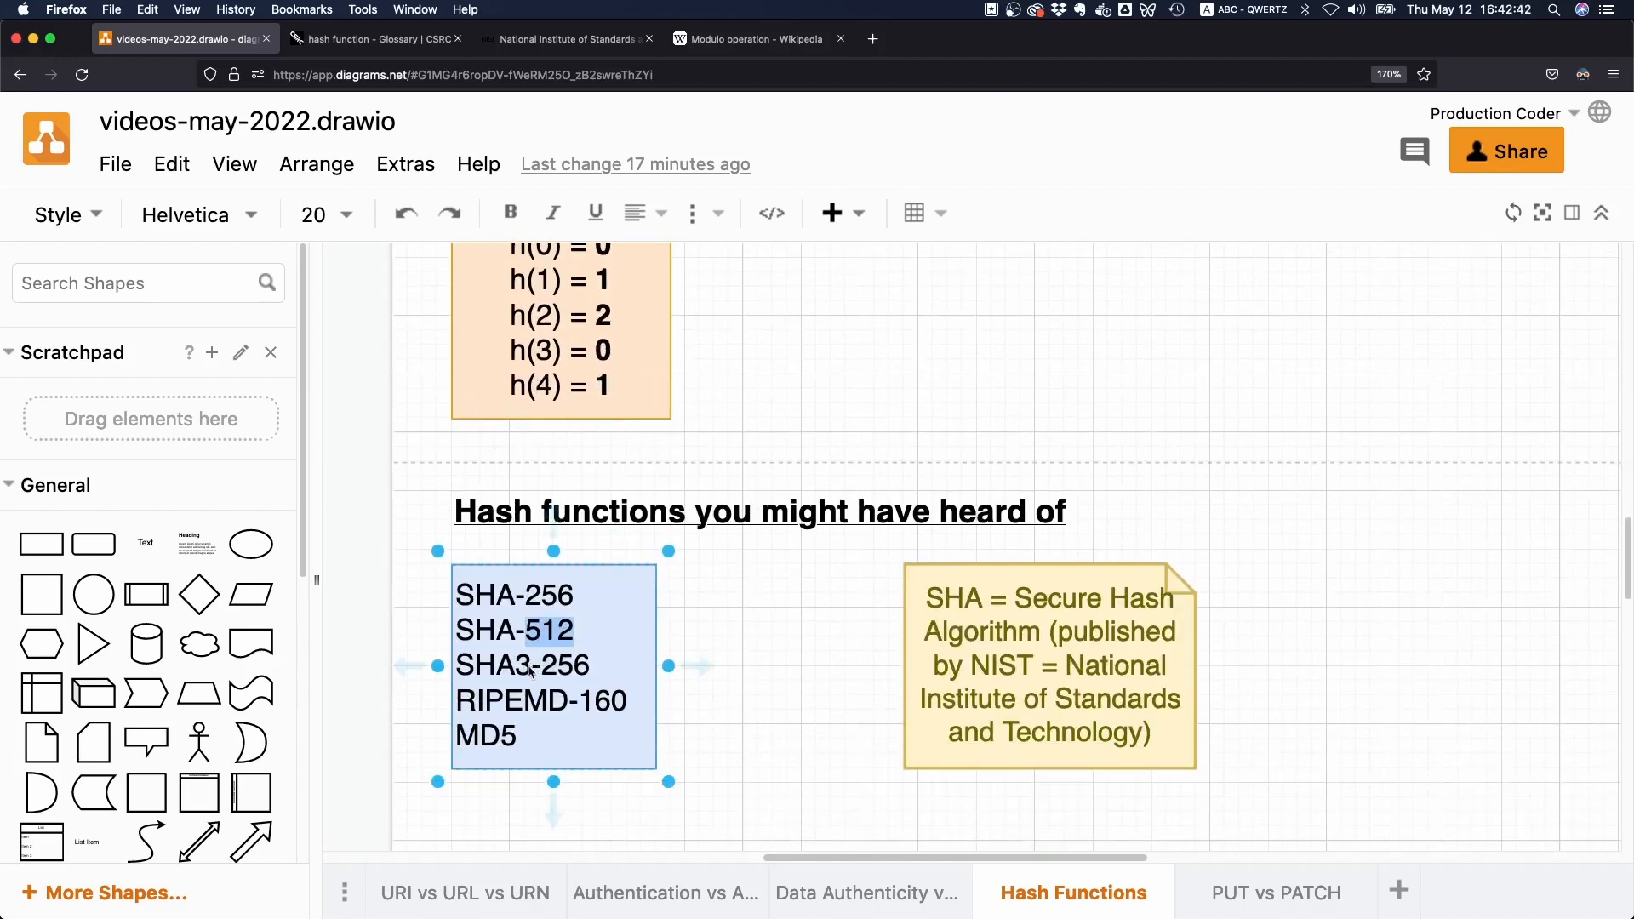
double_click(489, 666)
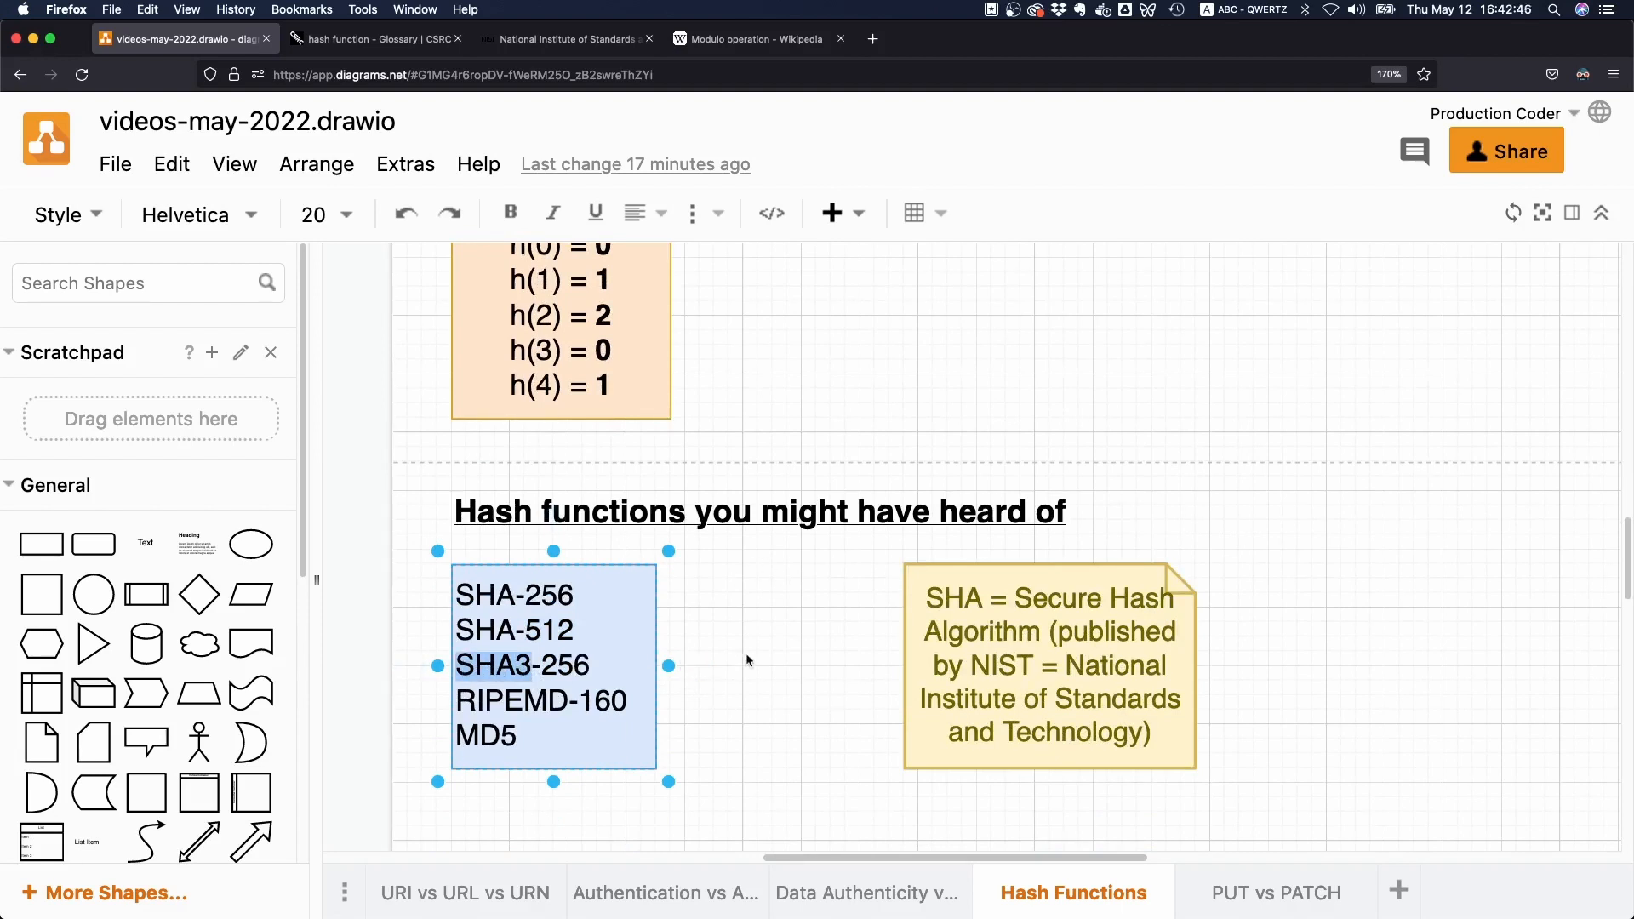
mouse_move(584, 606)
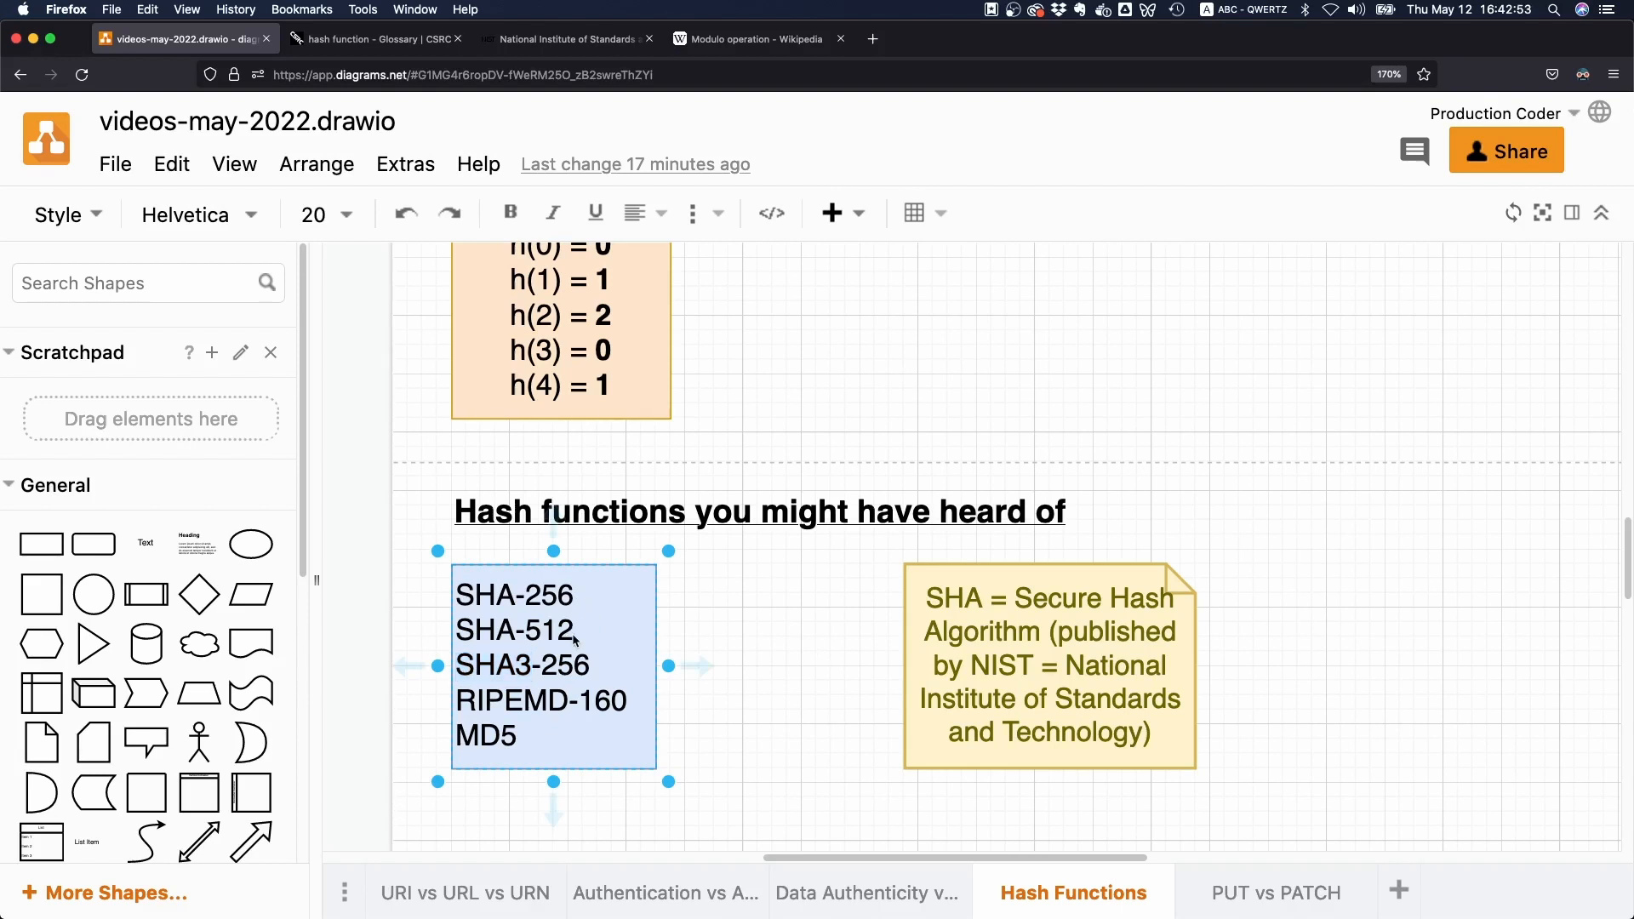
left_click_drag(458, 596, 575, 630)
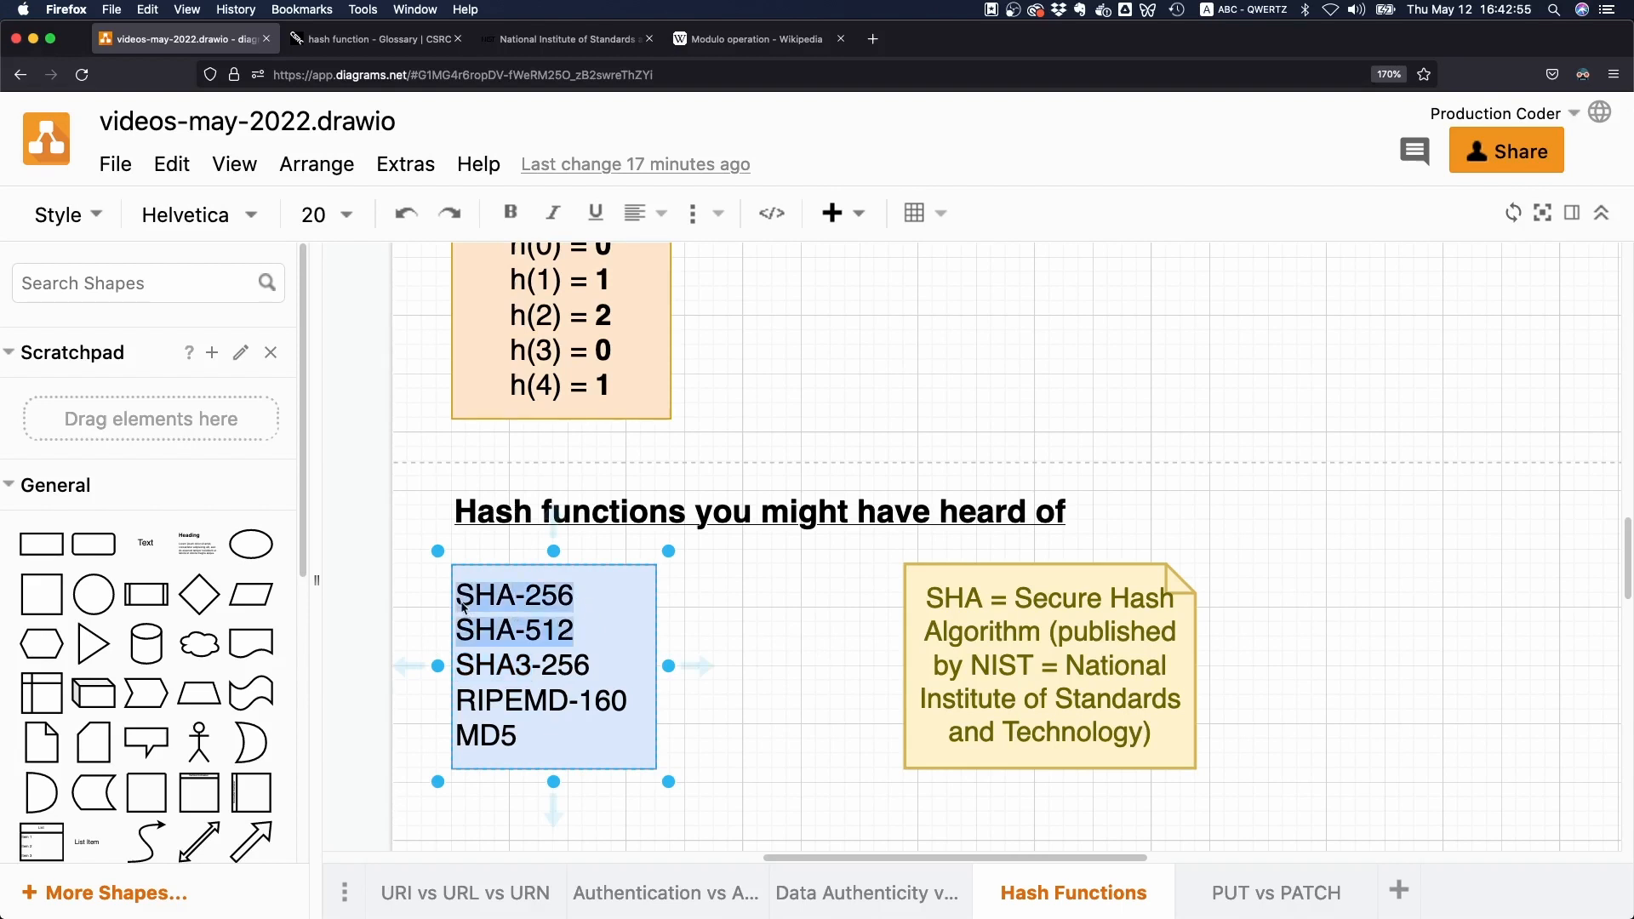
scroll("down", 3)
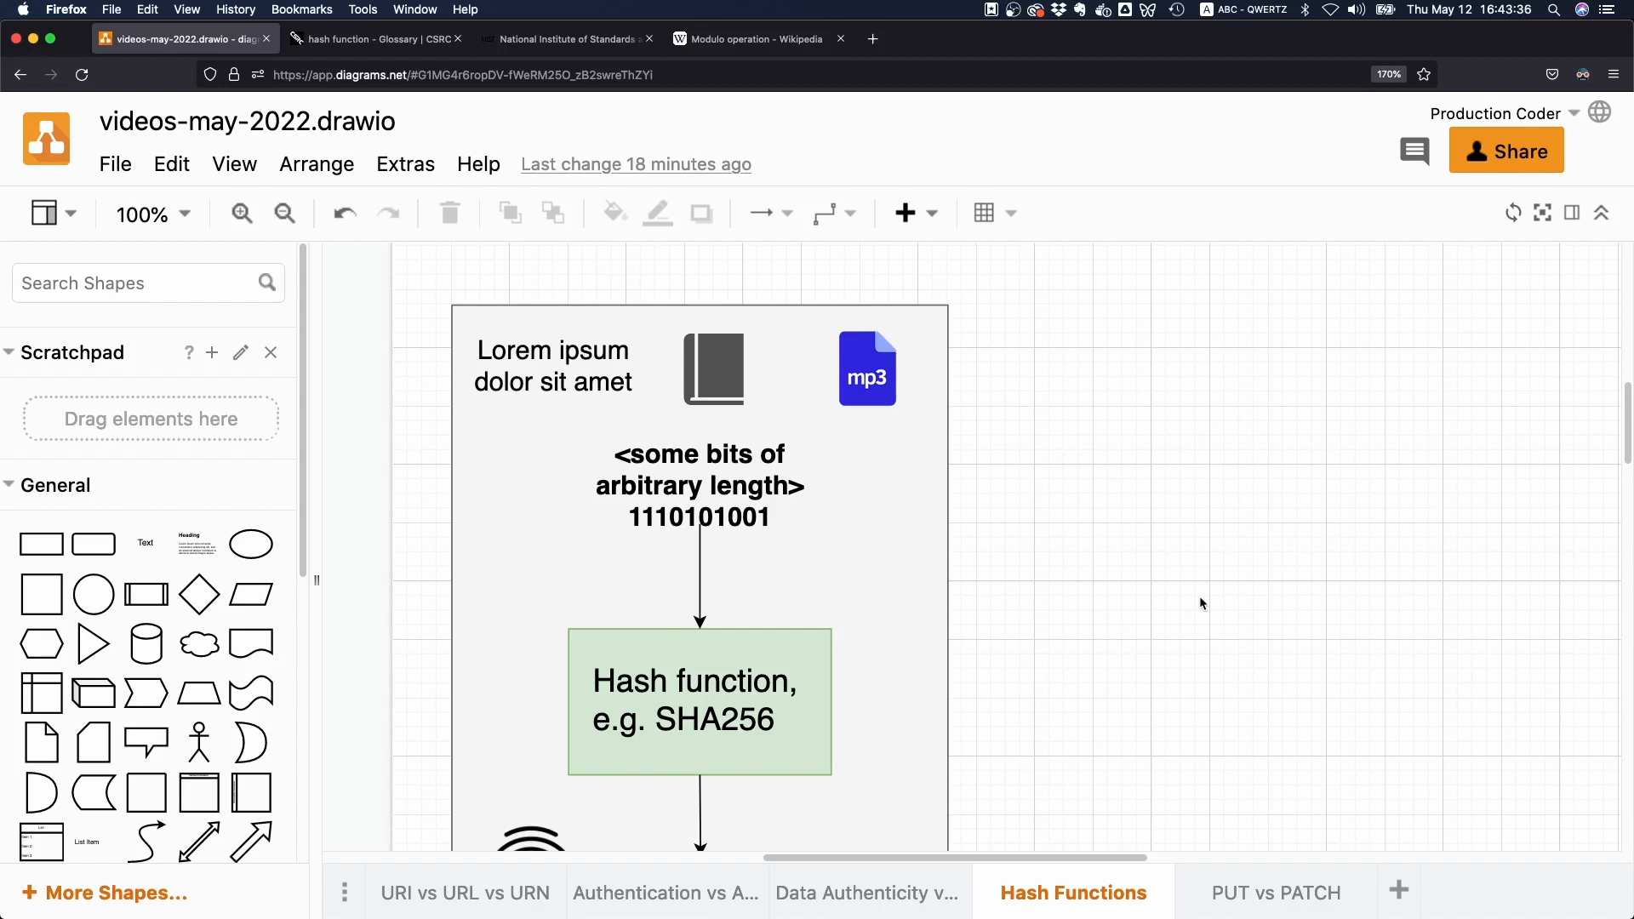
mouse_move(1063, 620)
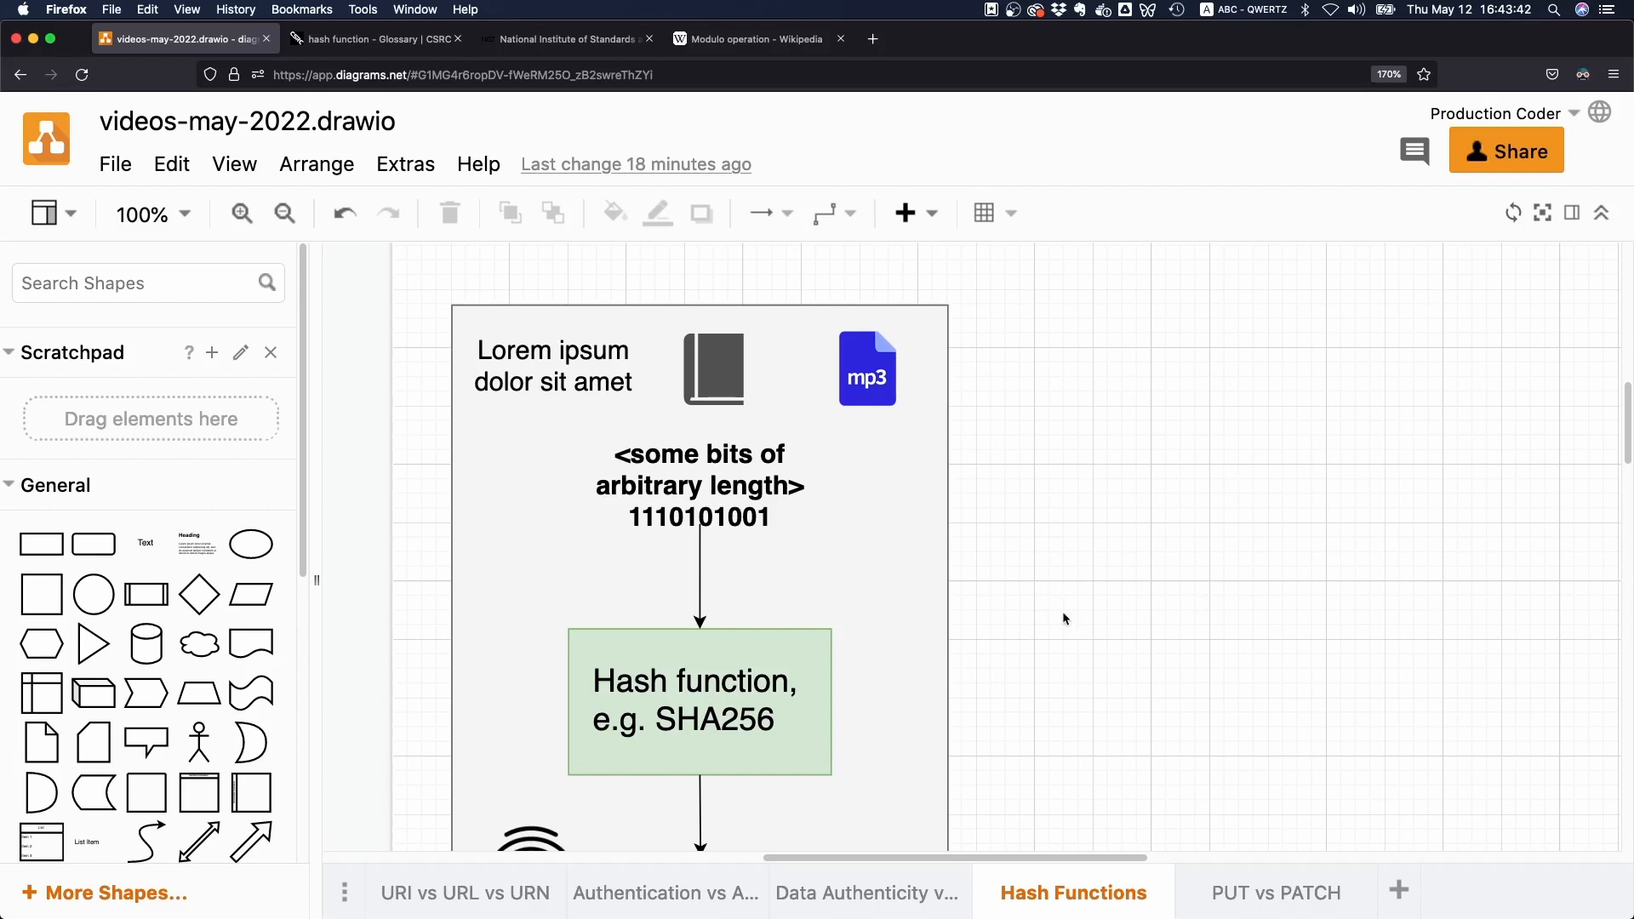
scroll("down", 3)
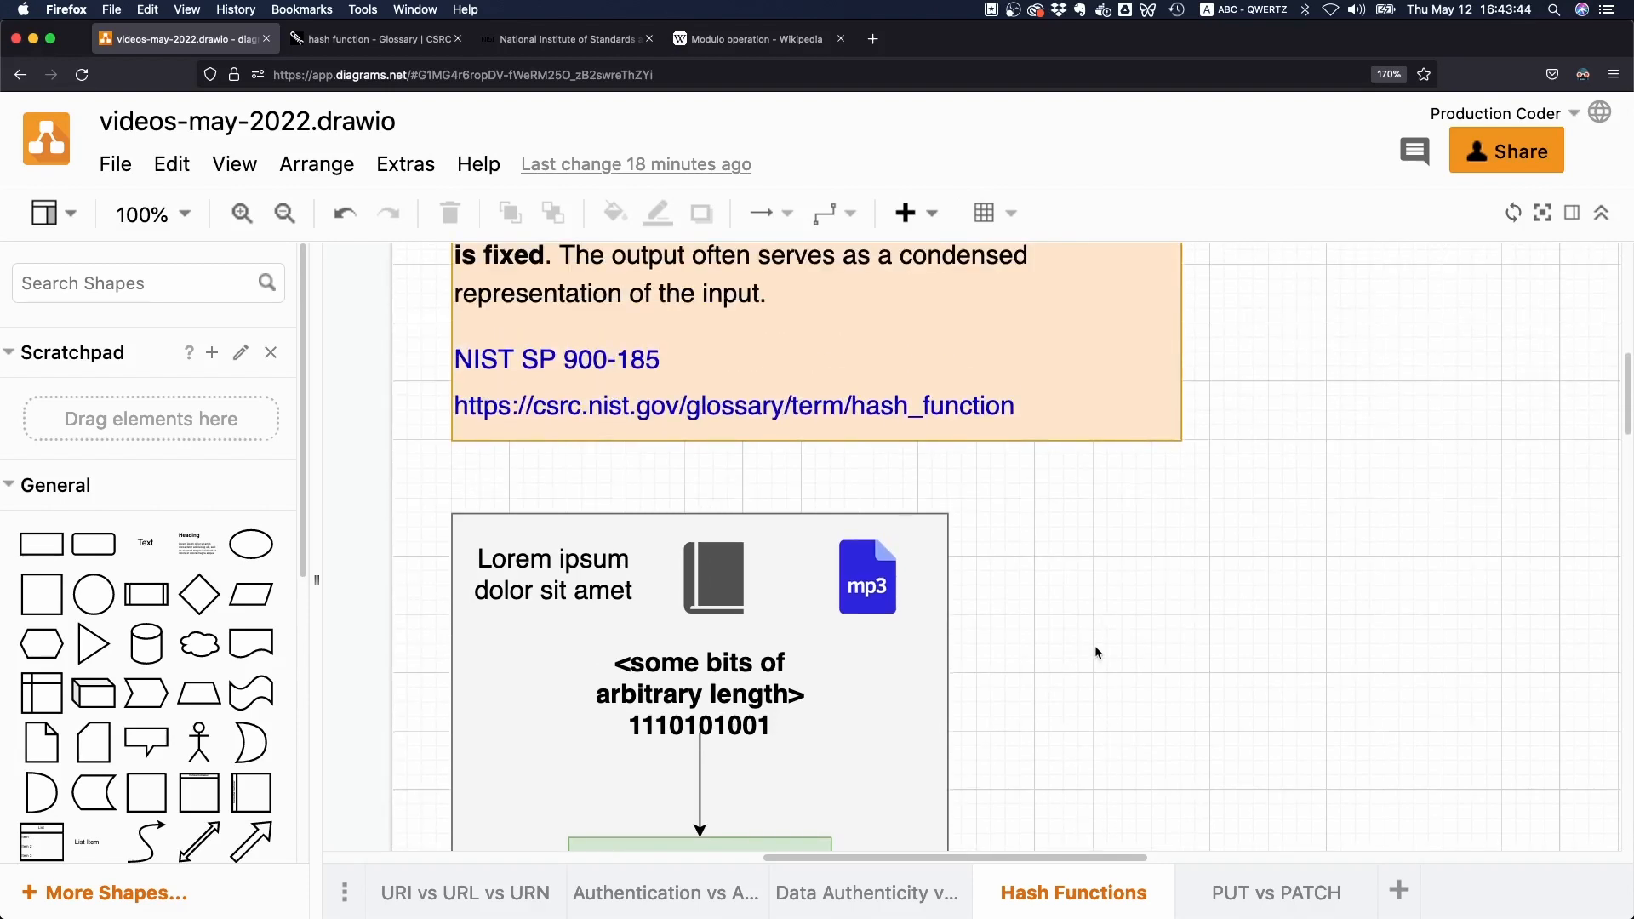
double_click(487, 323)
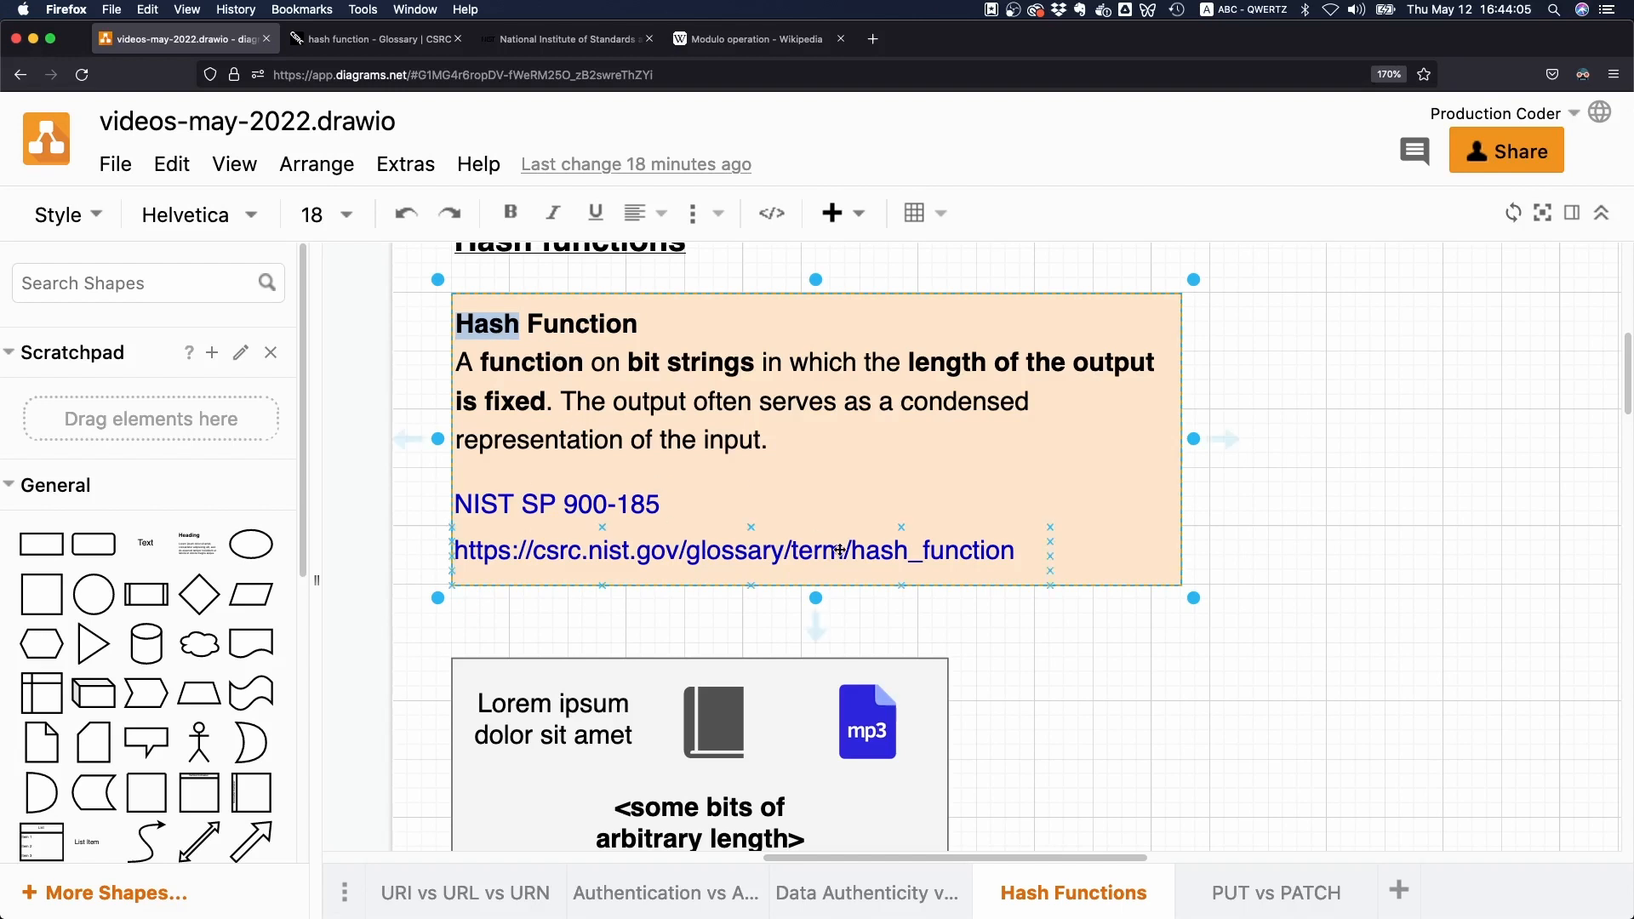
scroll("down", 3)
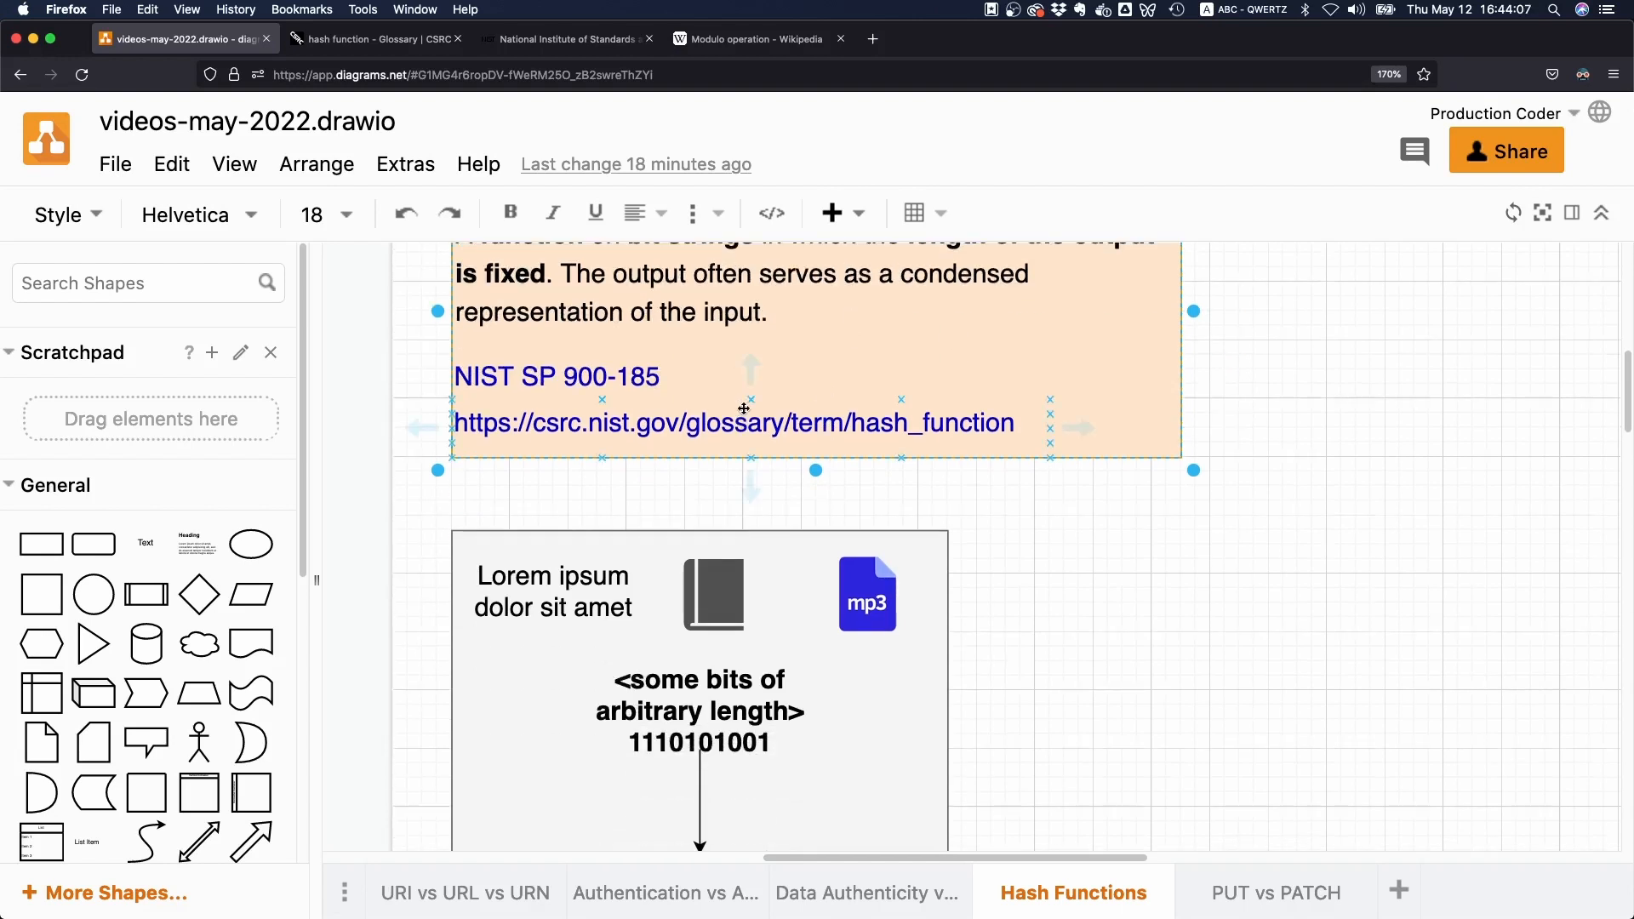
scroll("down", 3)
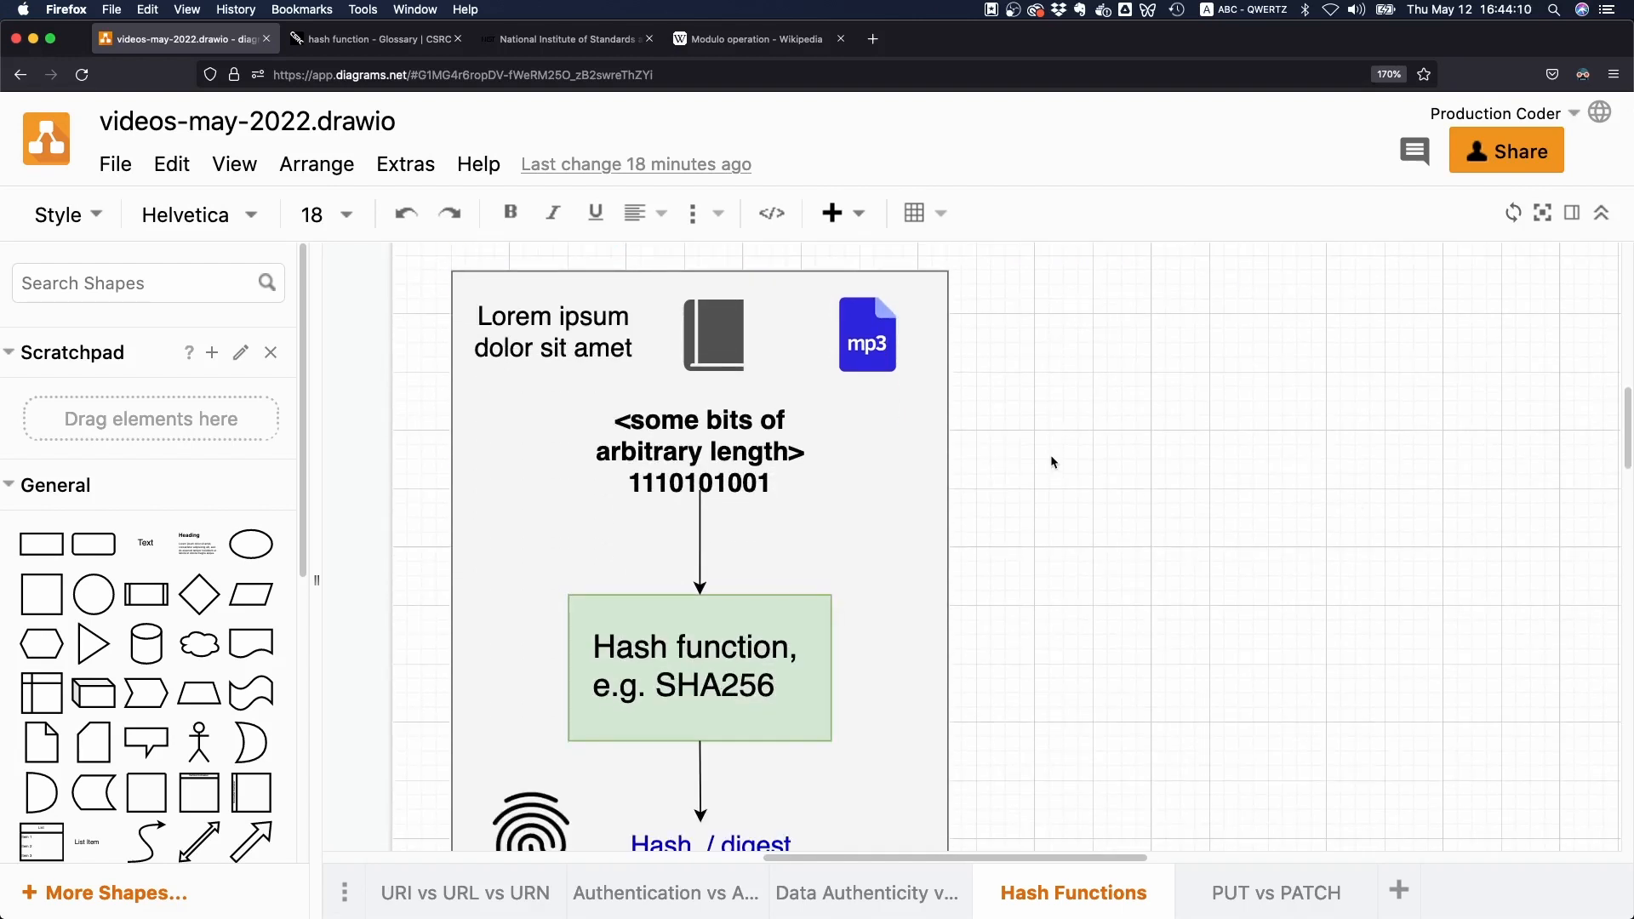